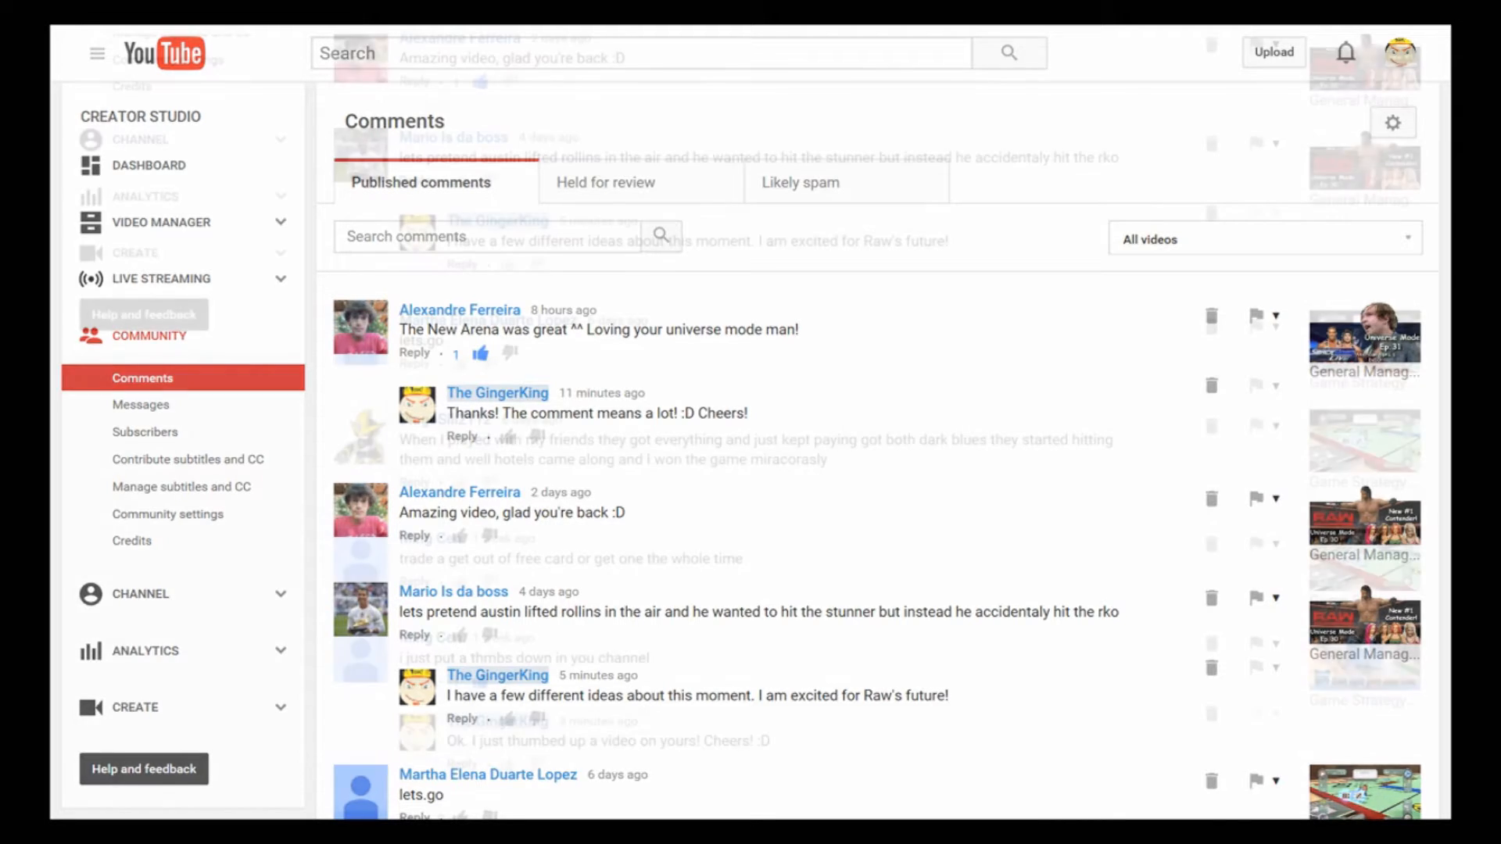
# Step: Scroll down the comments list and like the comment asking about the belt sweet spot
pyautogui.scroll(-3)
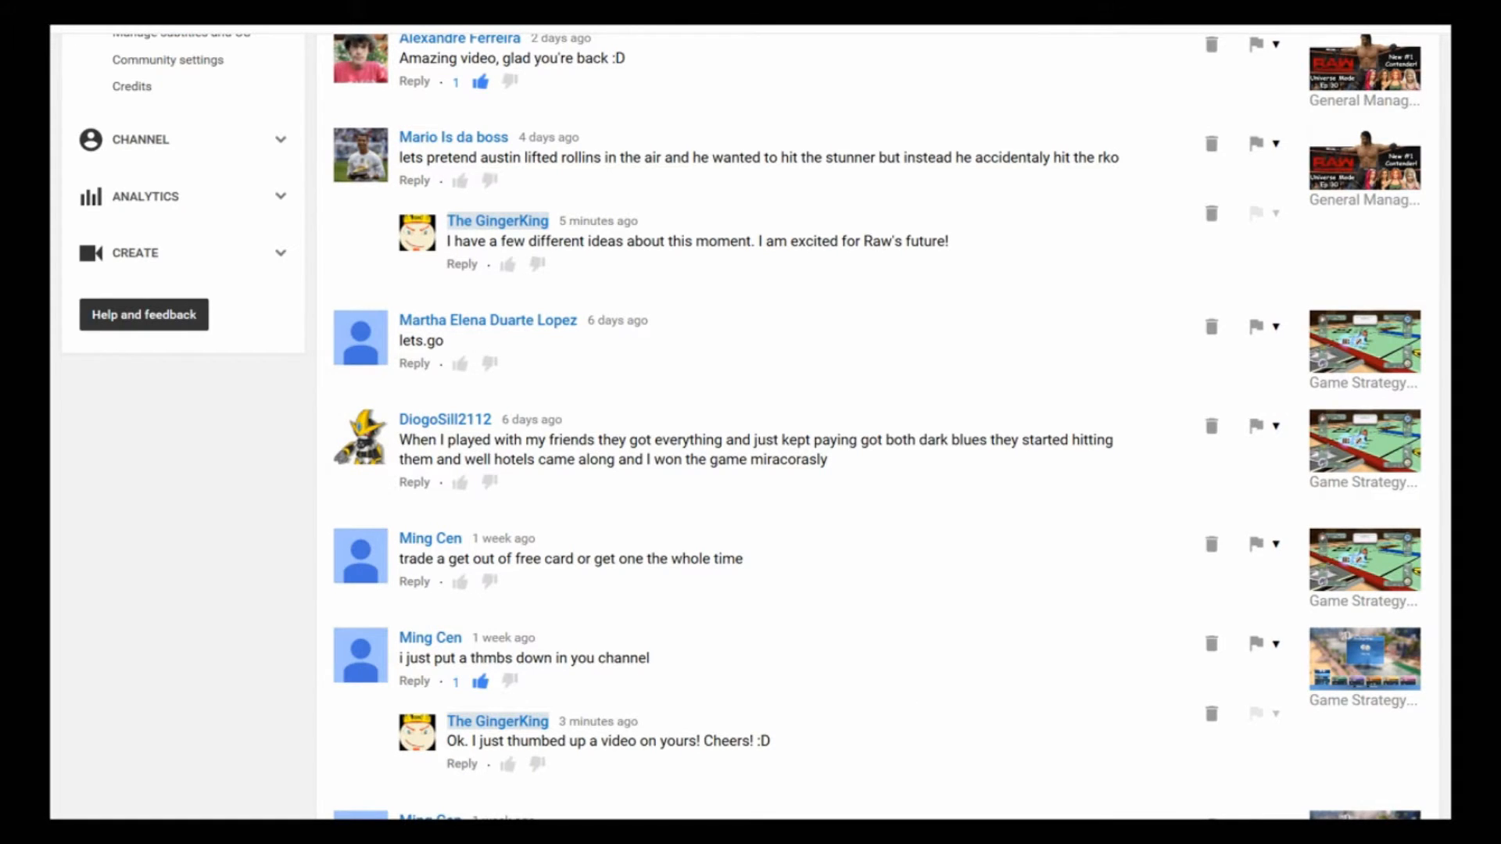
pyautogui.moveTo(1364, 383)
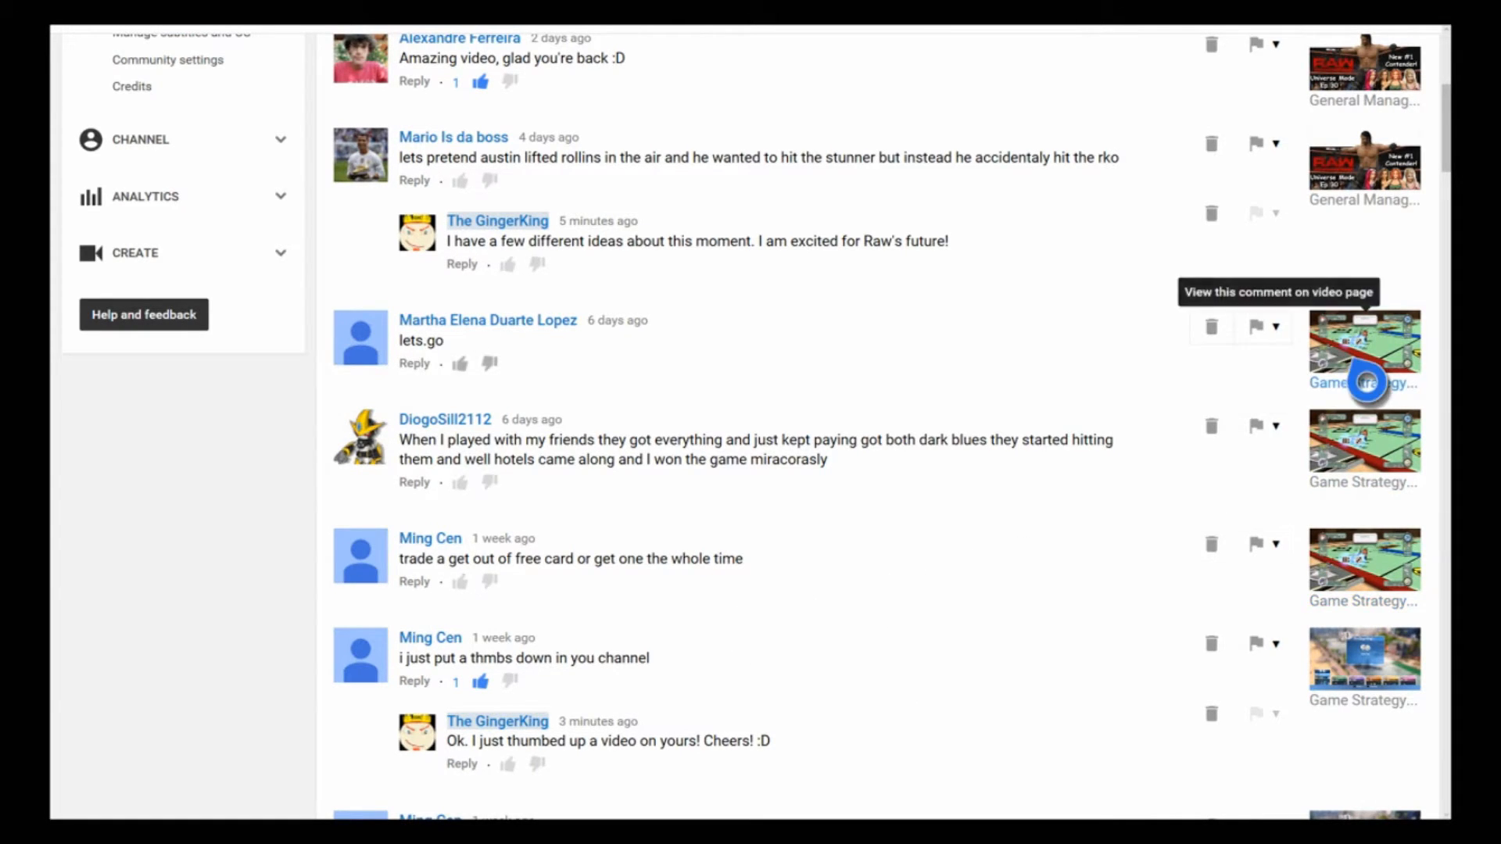
pyautogui.moveTo(790, 440)
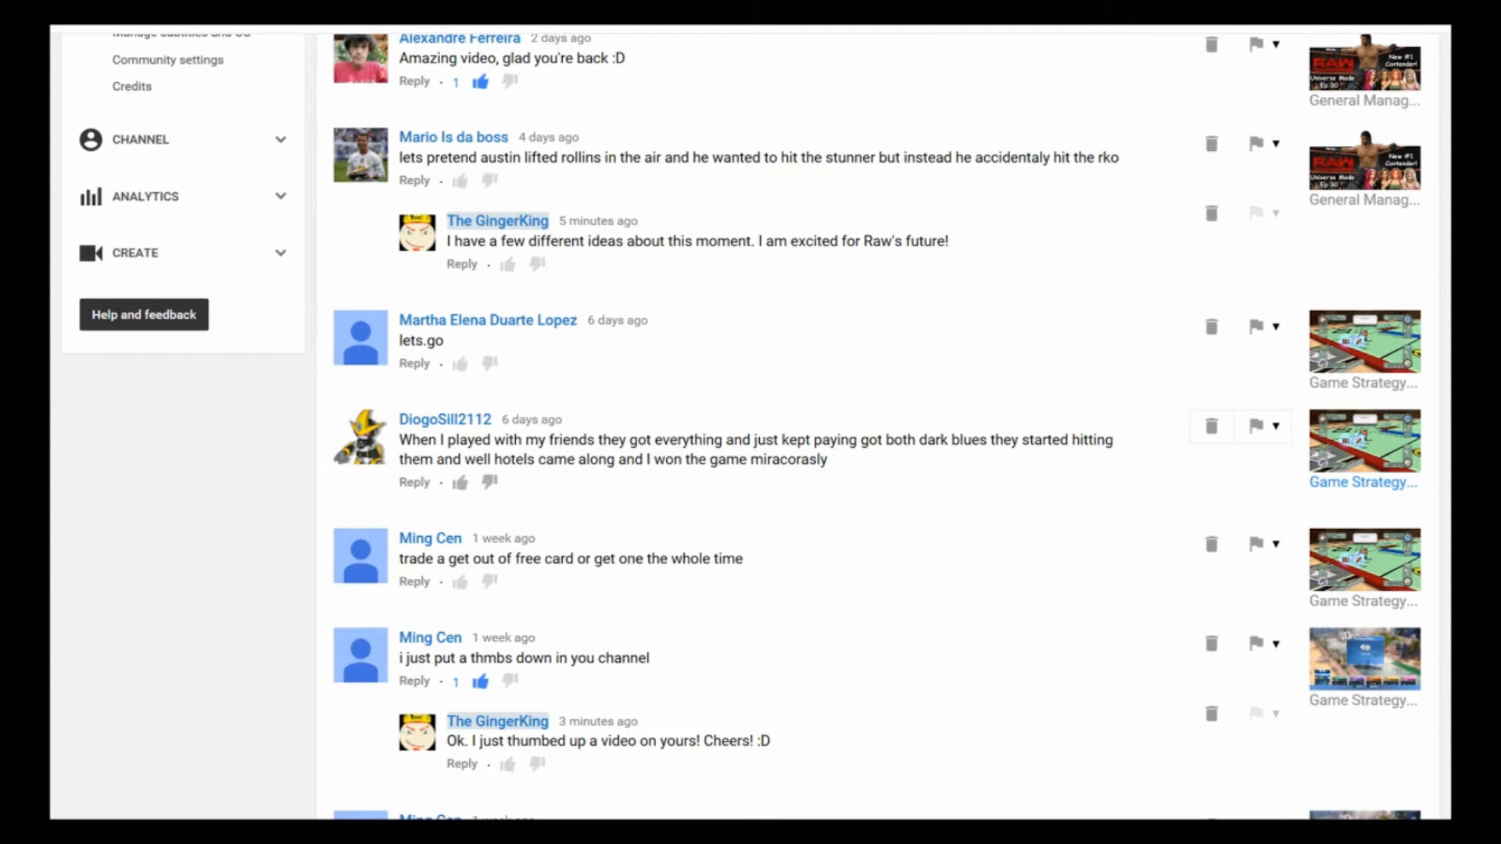
pyautogui.scroll(-3)
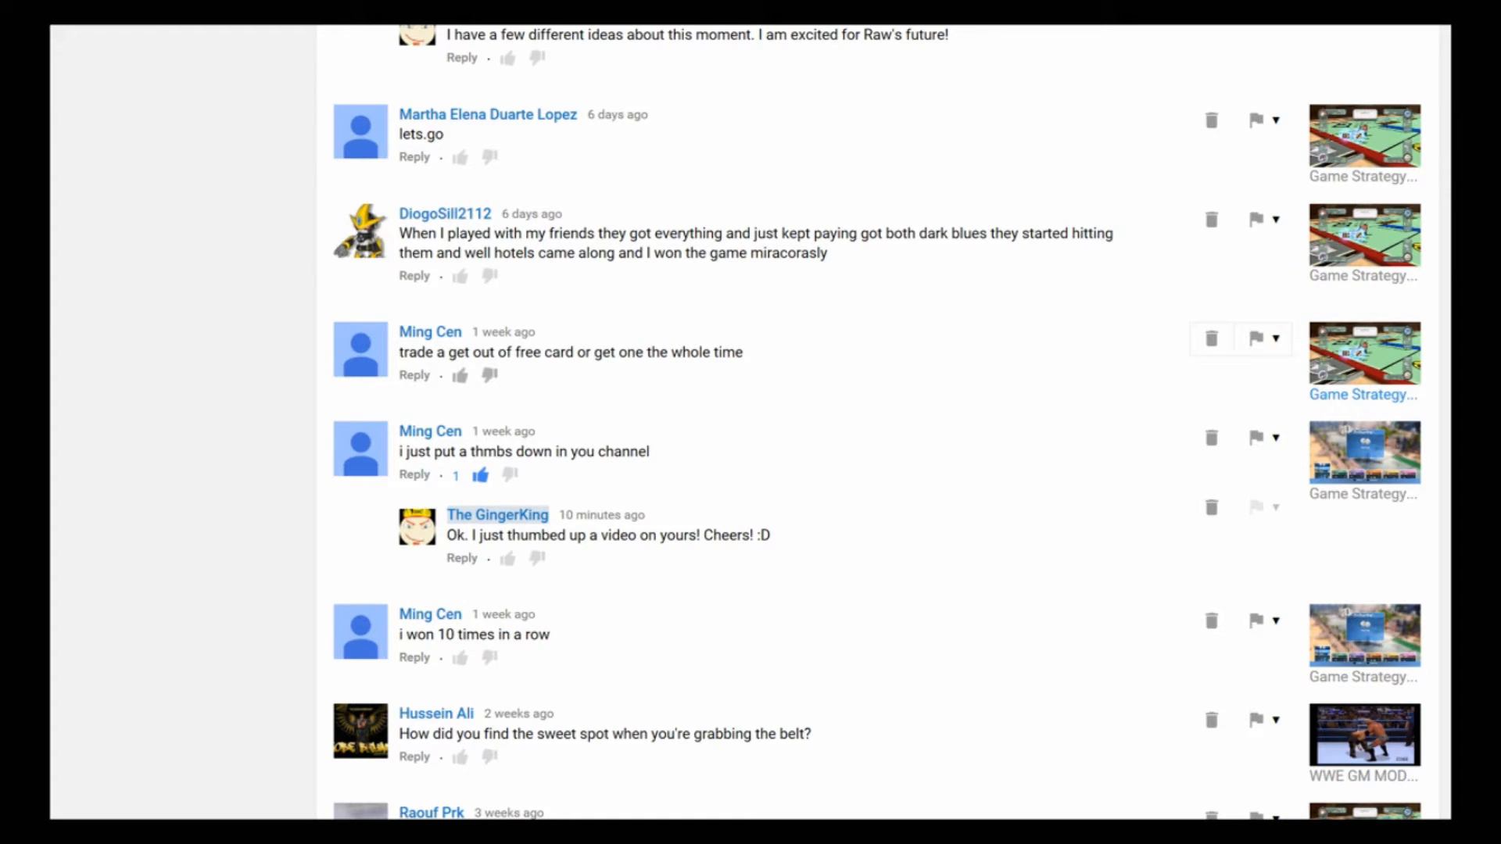
pyautogui.moveTo(223, 549)
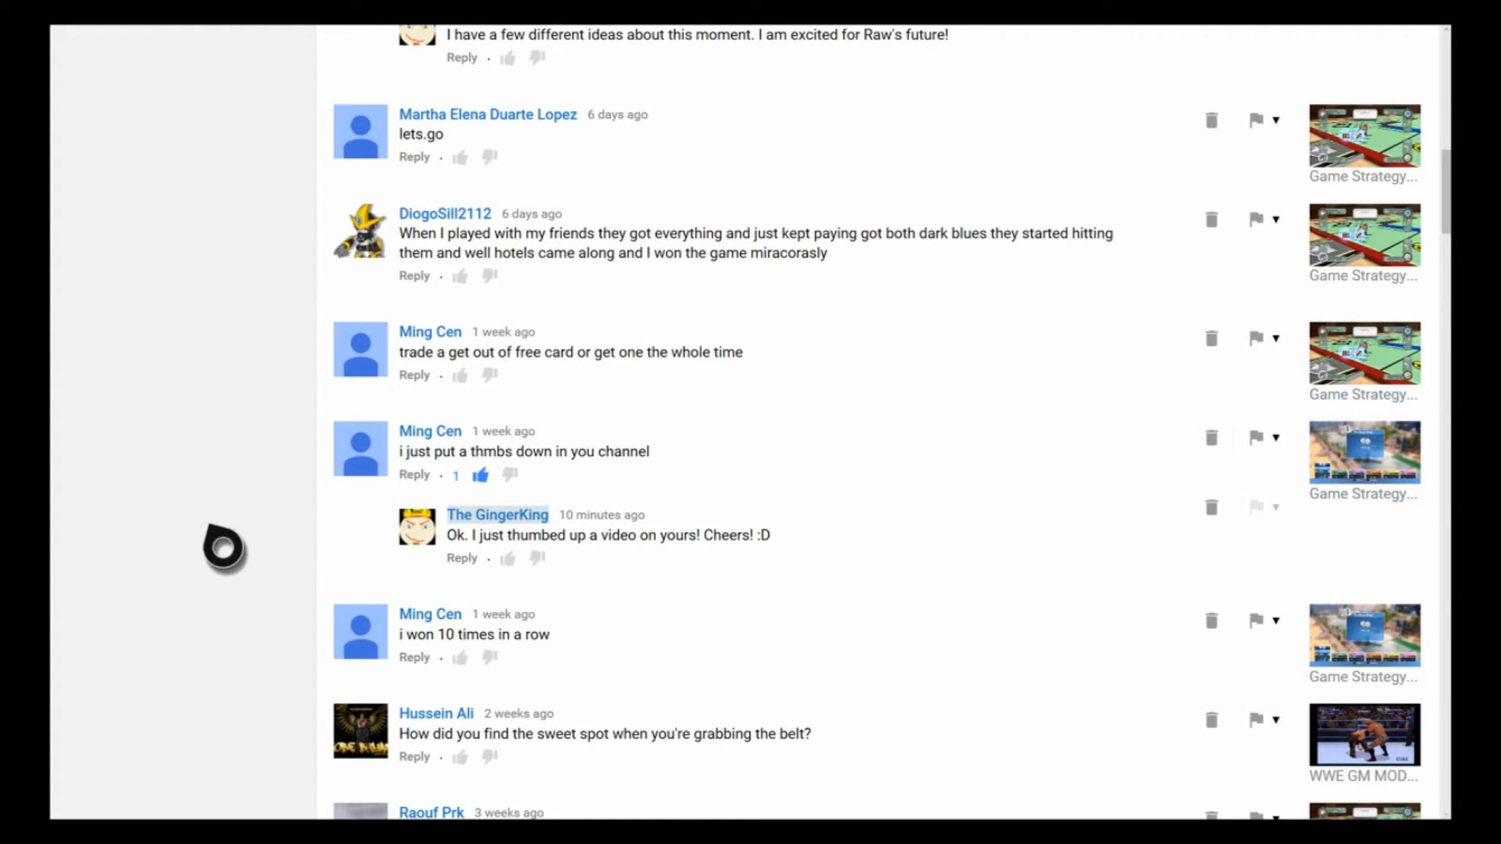
pyautogui.scroll(-3)
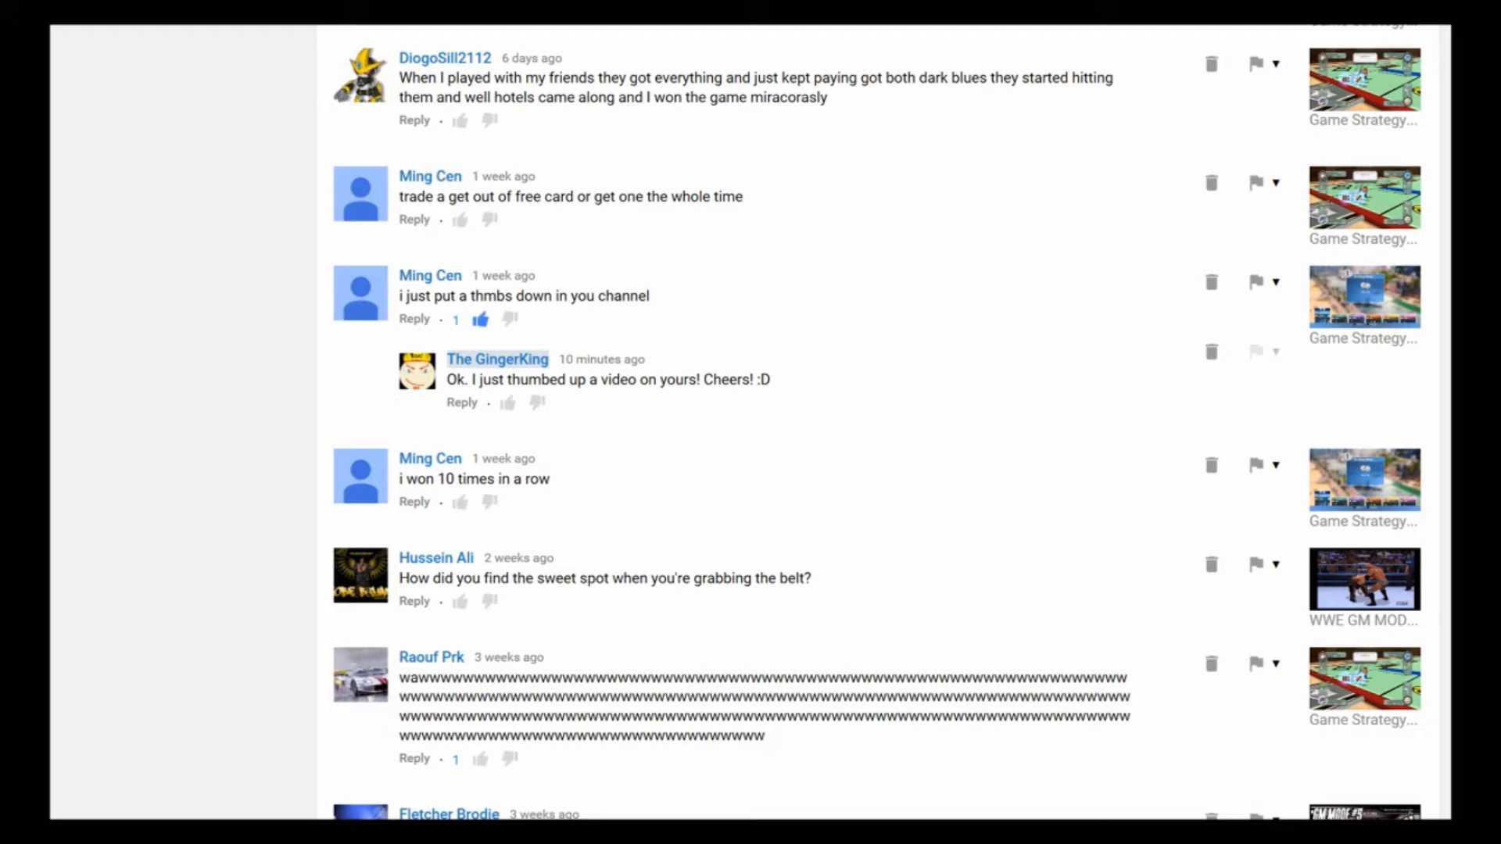
pyautogui.scroll(-3)
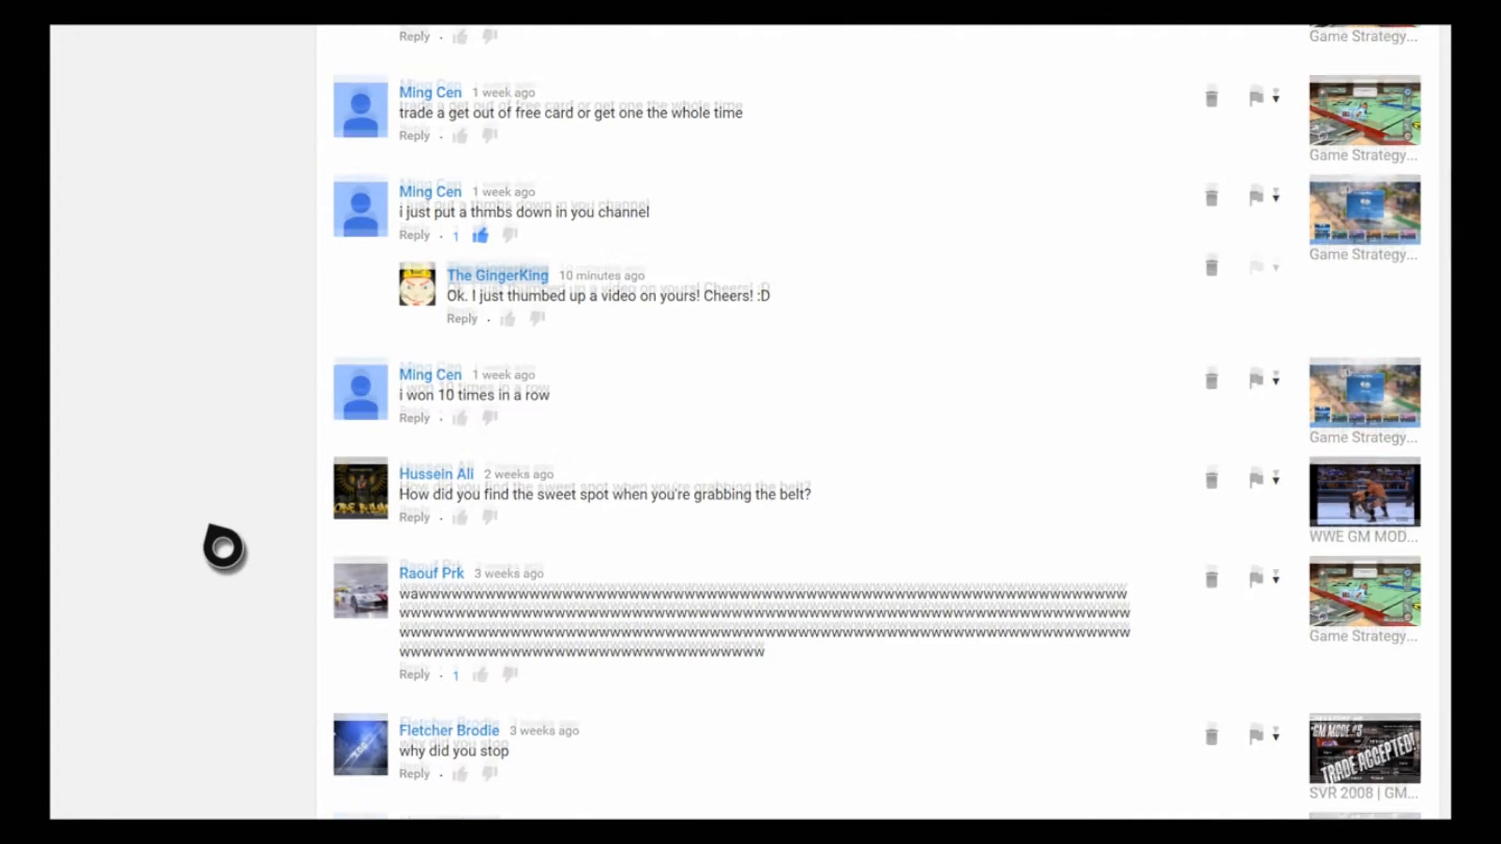
pyautogui.scroll(-3)
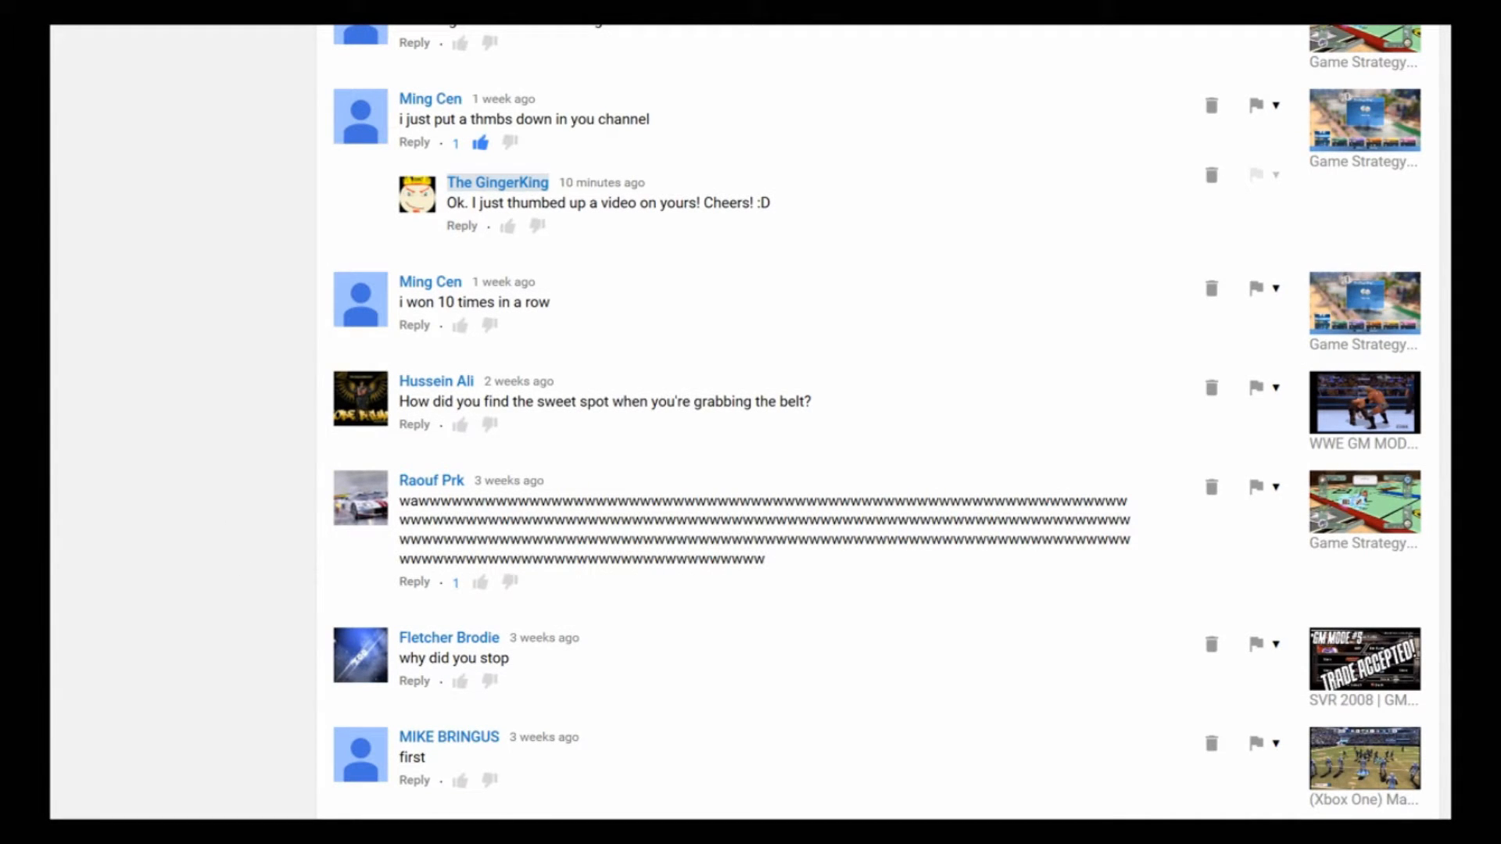
pyautogui.moveTo(355, 531)
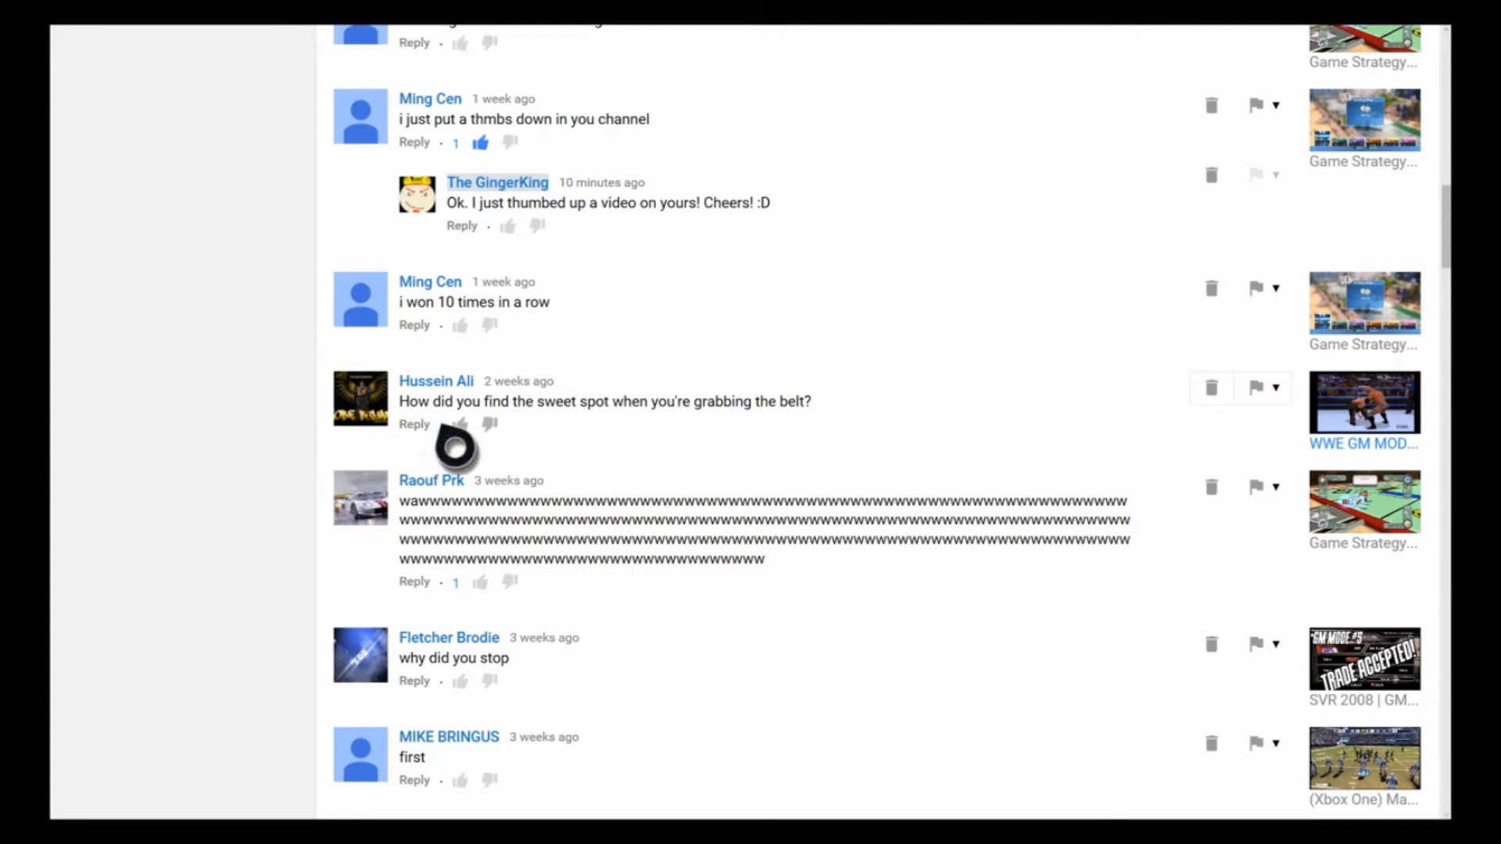
pyautogui.click(459, 423)
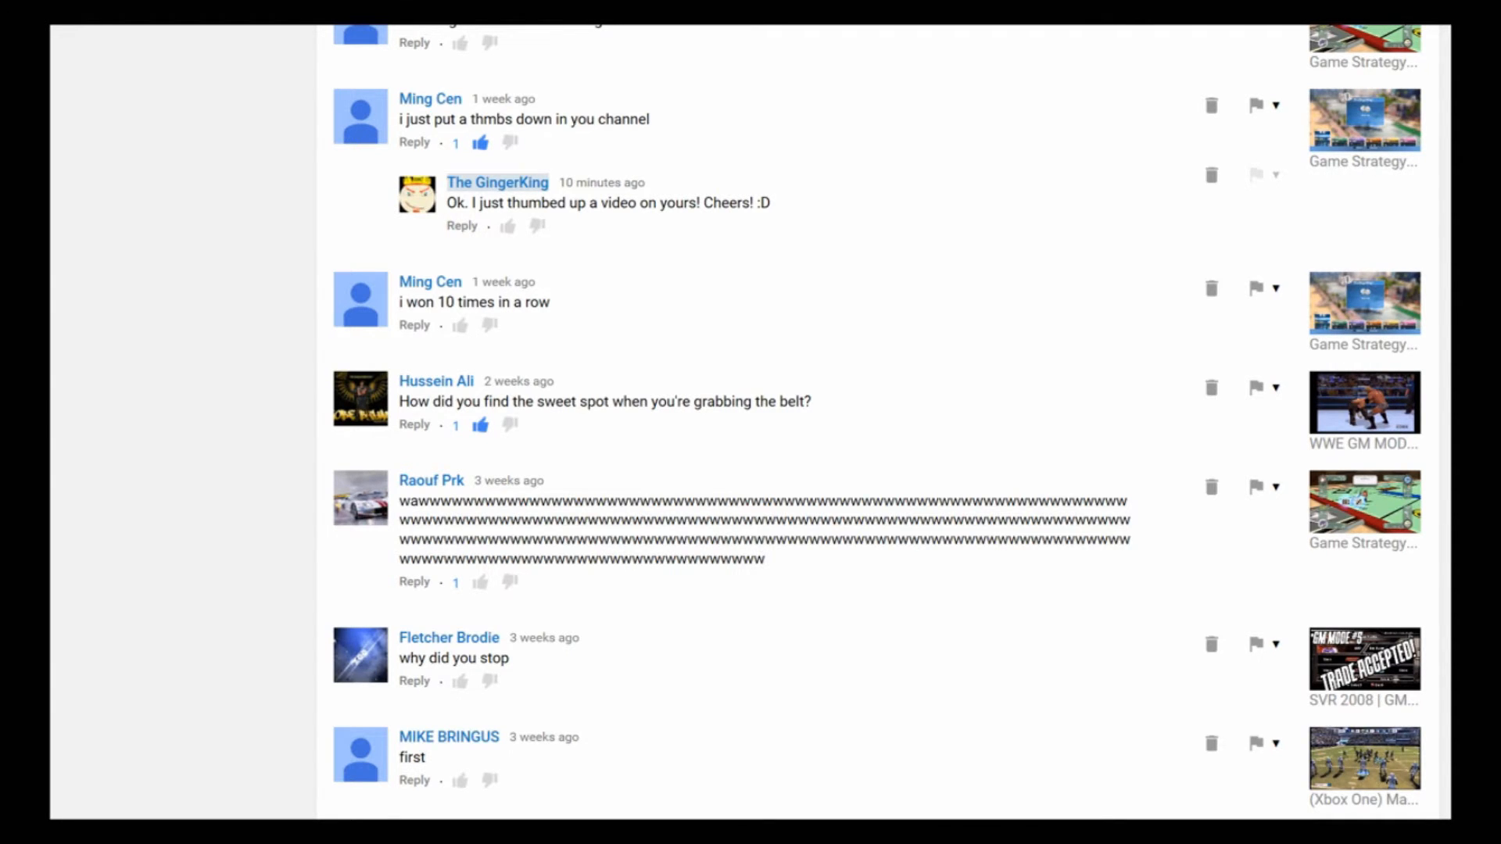
# Step: Scroll on through the comments toward the month-old Romance Of The Three Kingdoms 8 entries
pyautogui.scroll(-3)
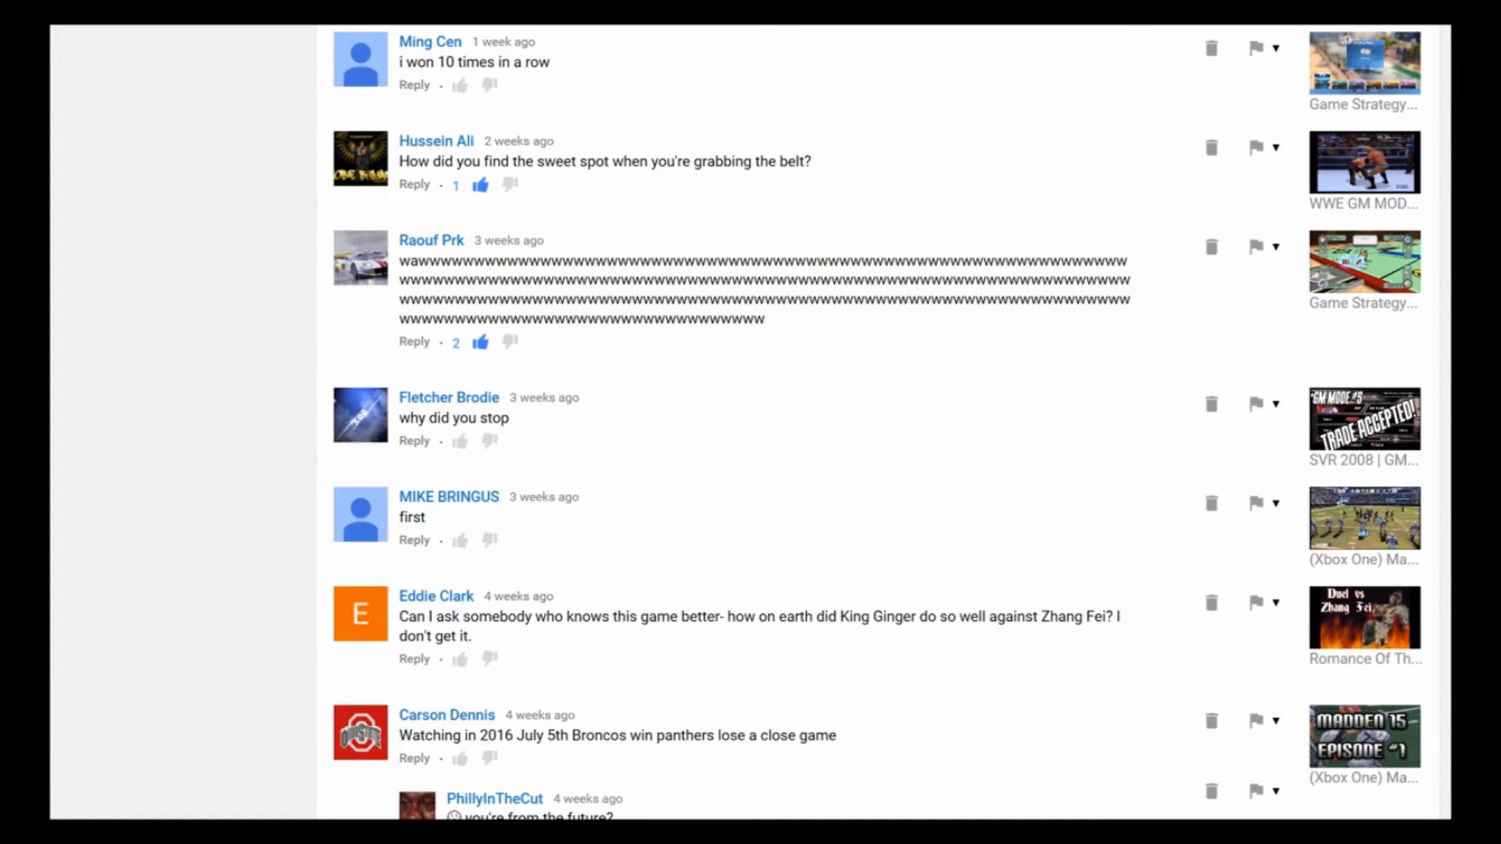
pyautogui.scroll(-3)
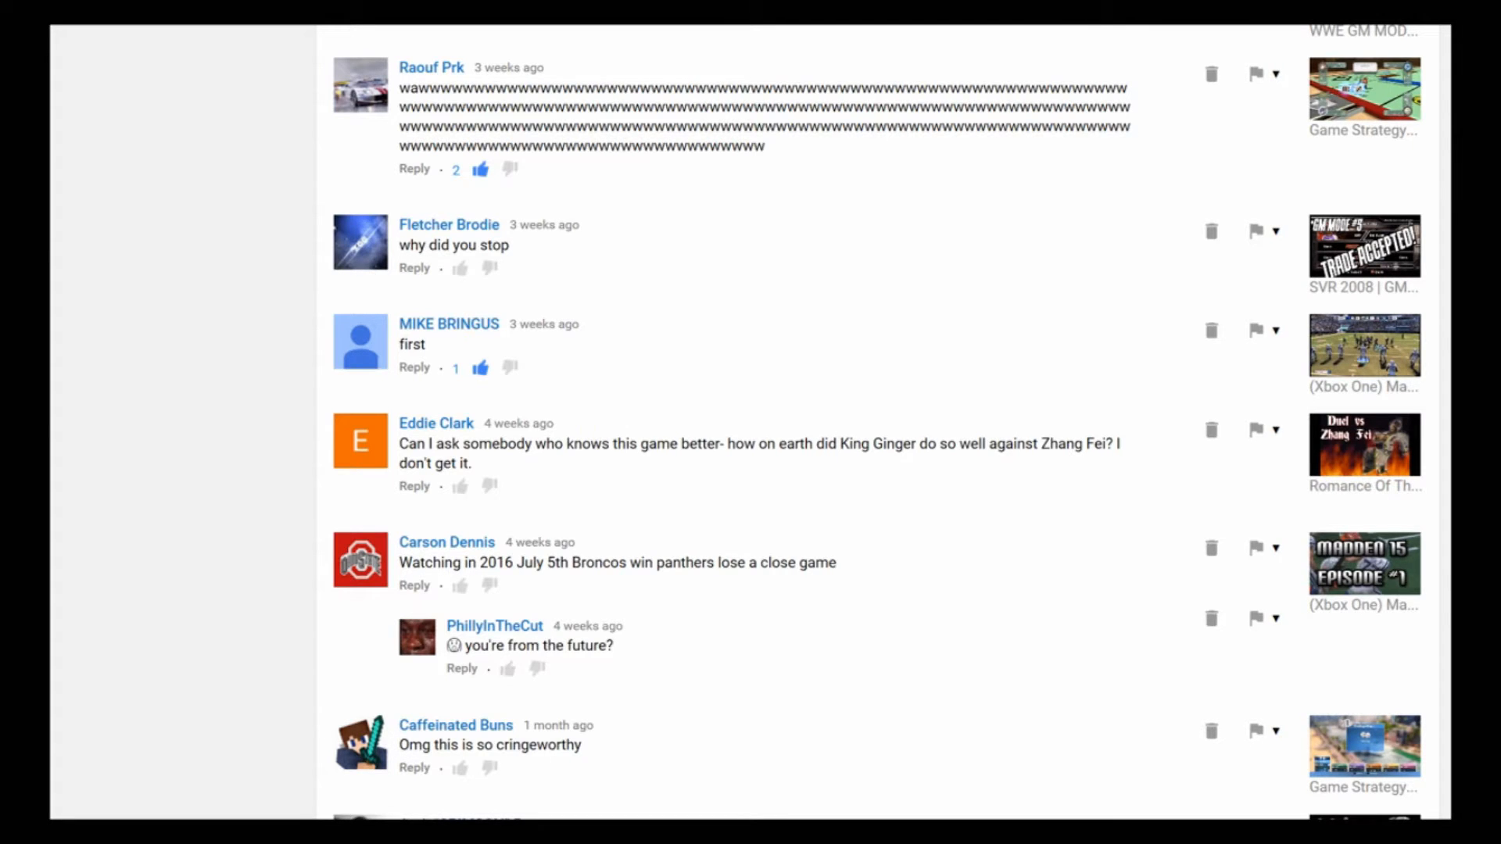
pyautogui.moveTo(1397, 414)
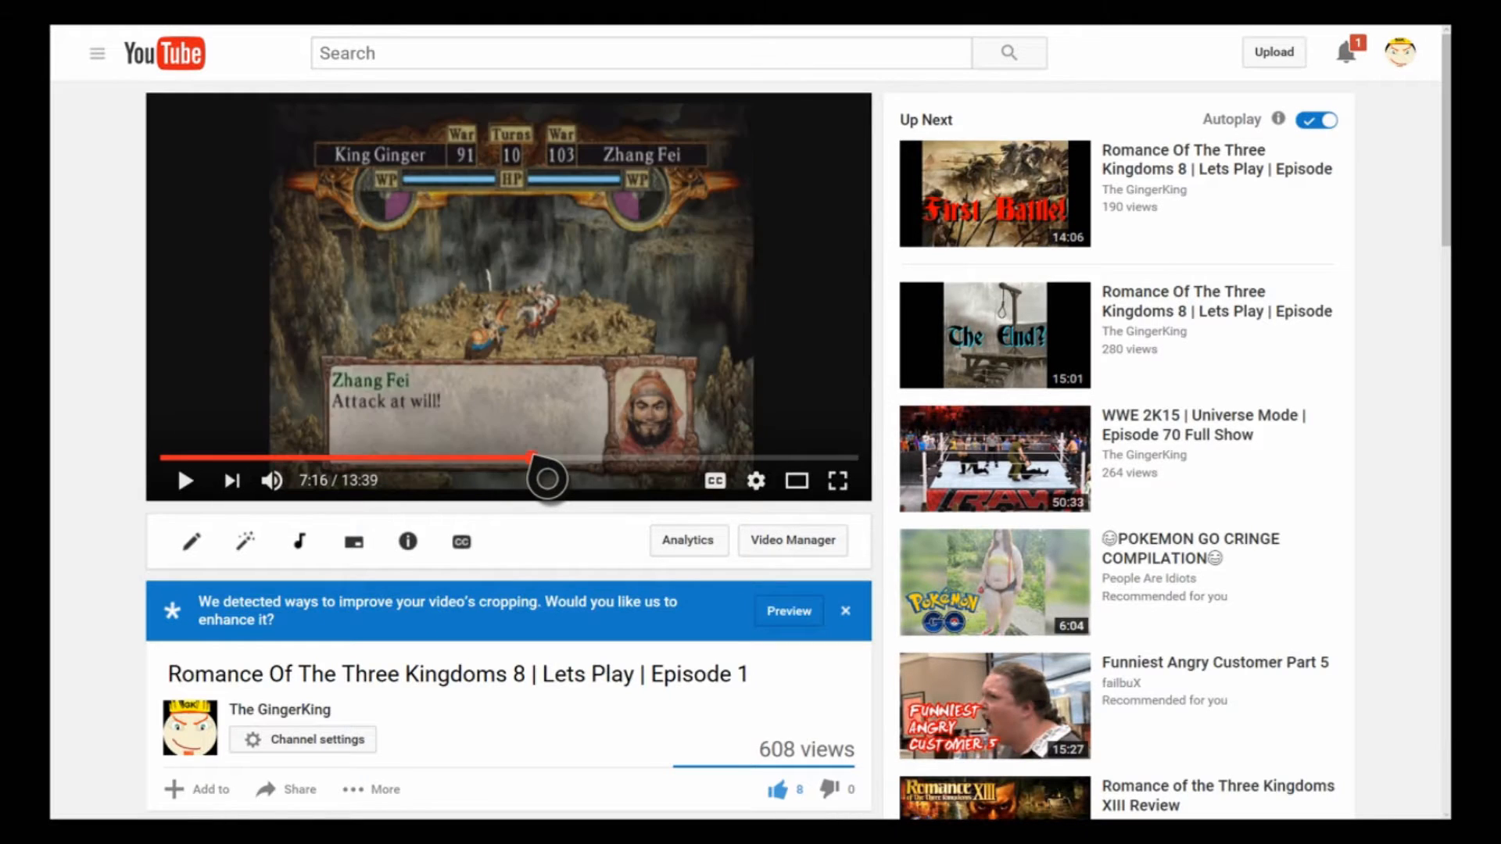
# Step: Resume playing the Romance Of The Three Kingdoms 8 episode from the middle of the video
pyautogui.click(186, 481)
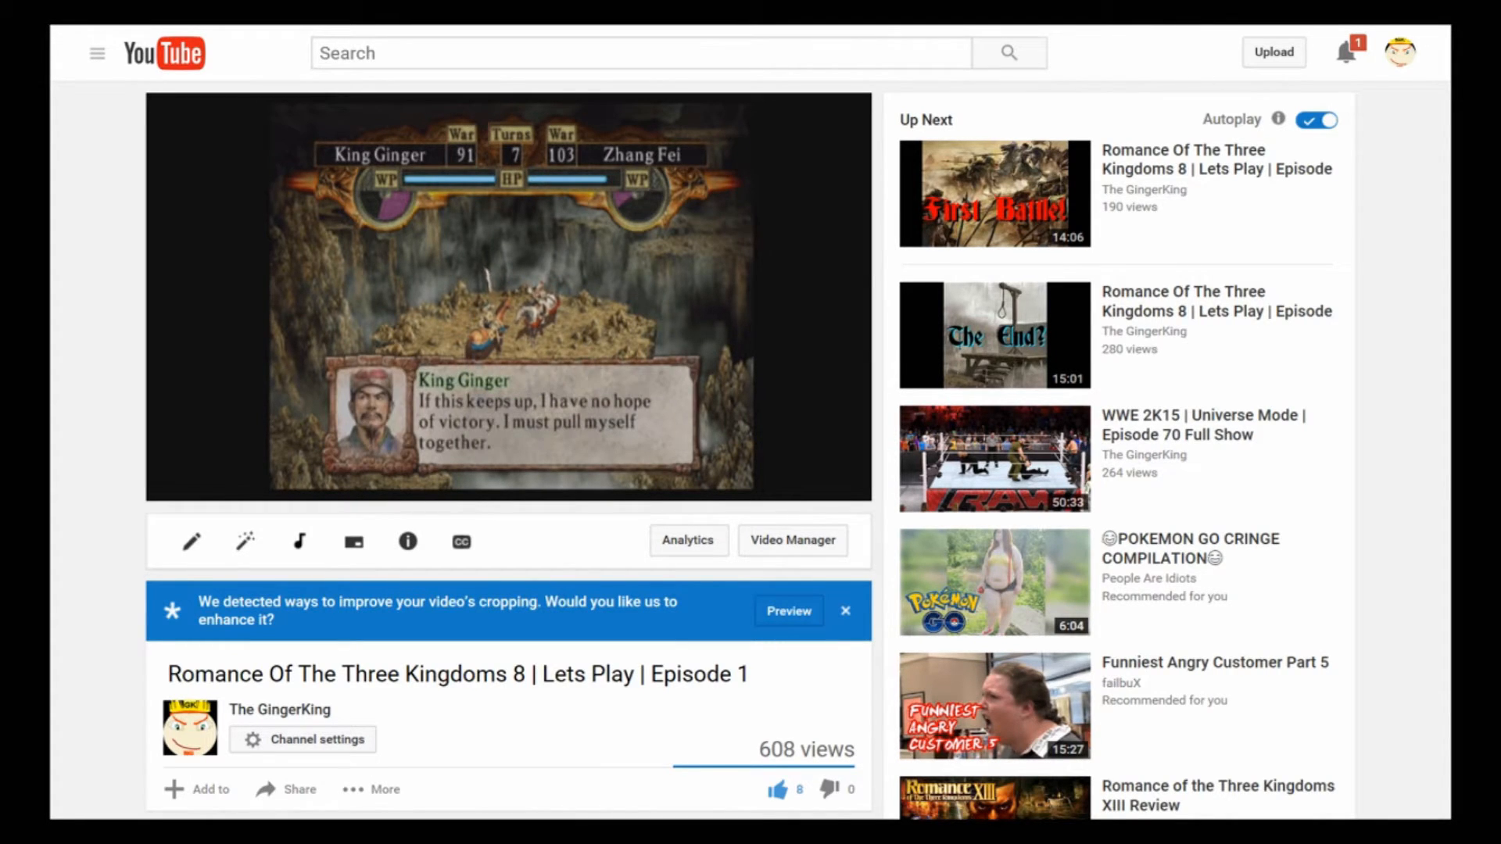
pyautogui.click(507, 297)
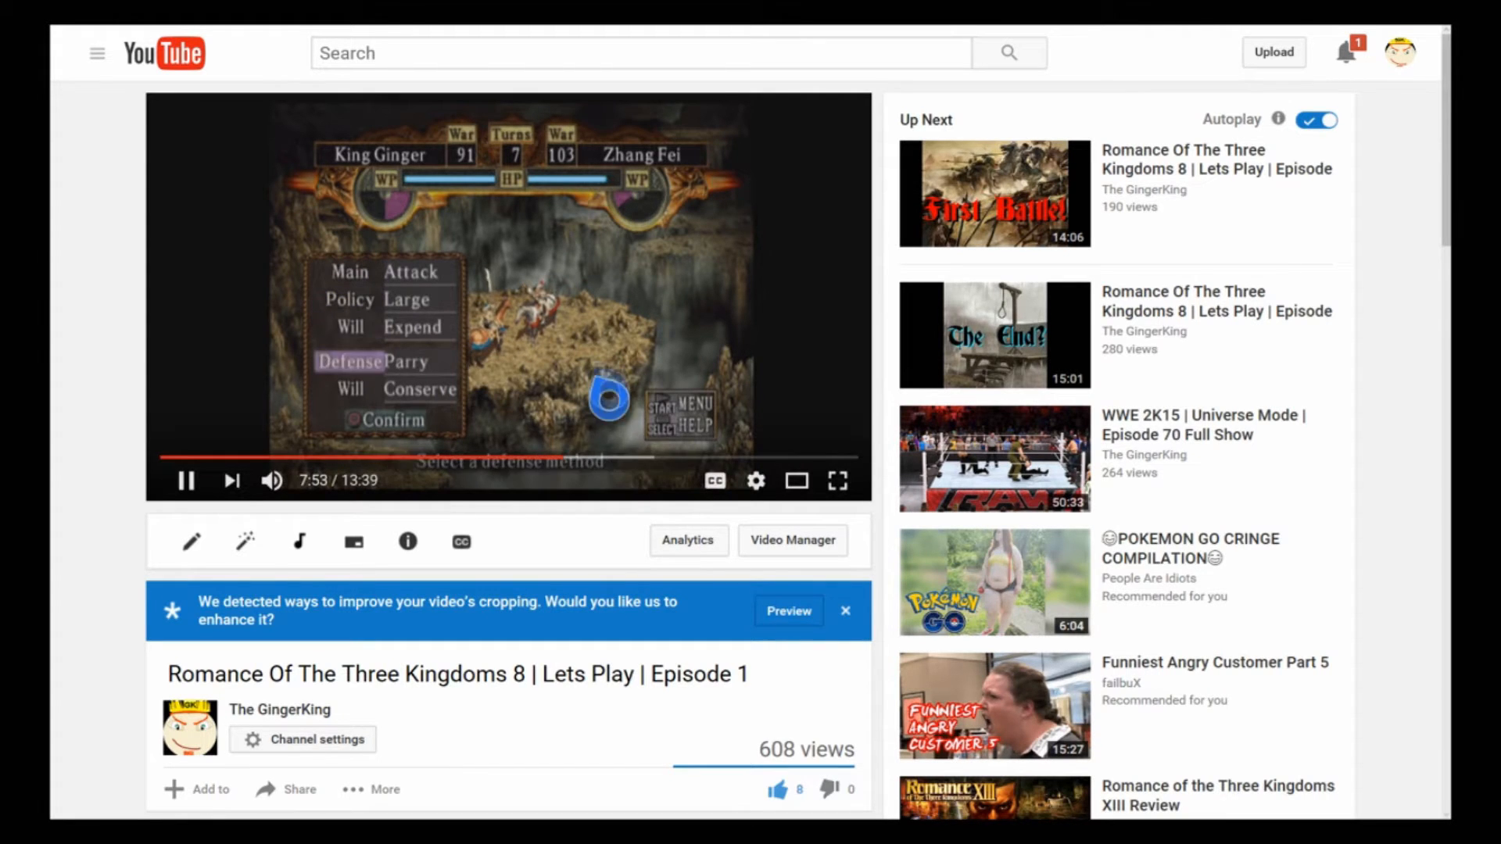
pyautogui.moveTo(622, 457)
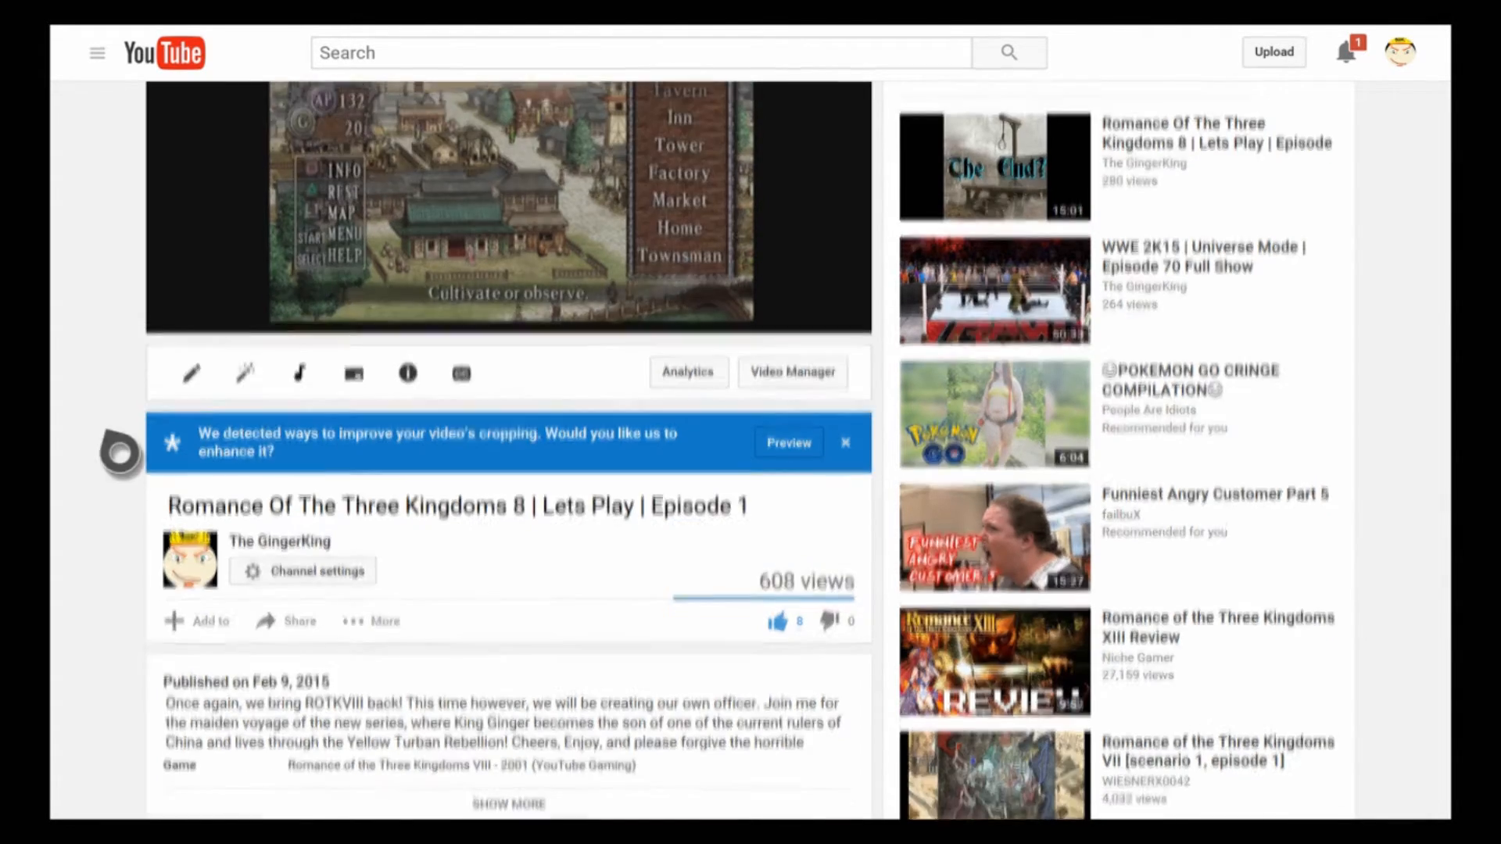
# Step: Start a reply under the linked moon stomp question, then scroll back up
pyautogui.scroll(-3)
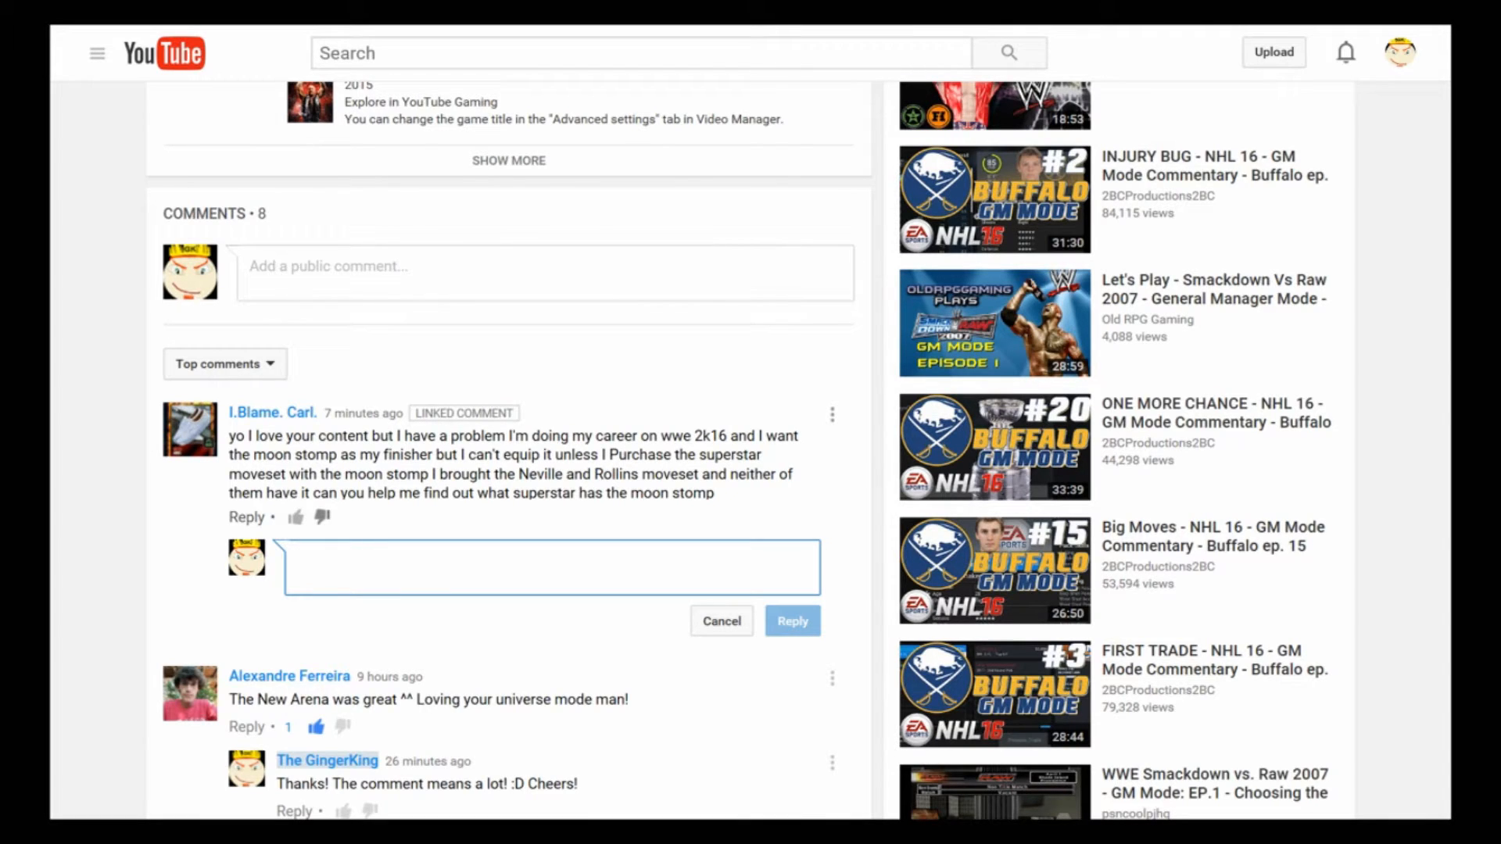
pyautogui.click(550, 566)
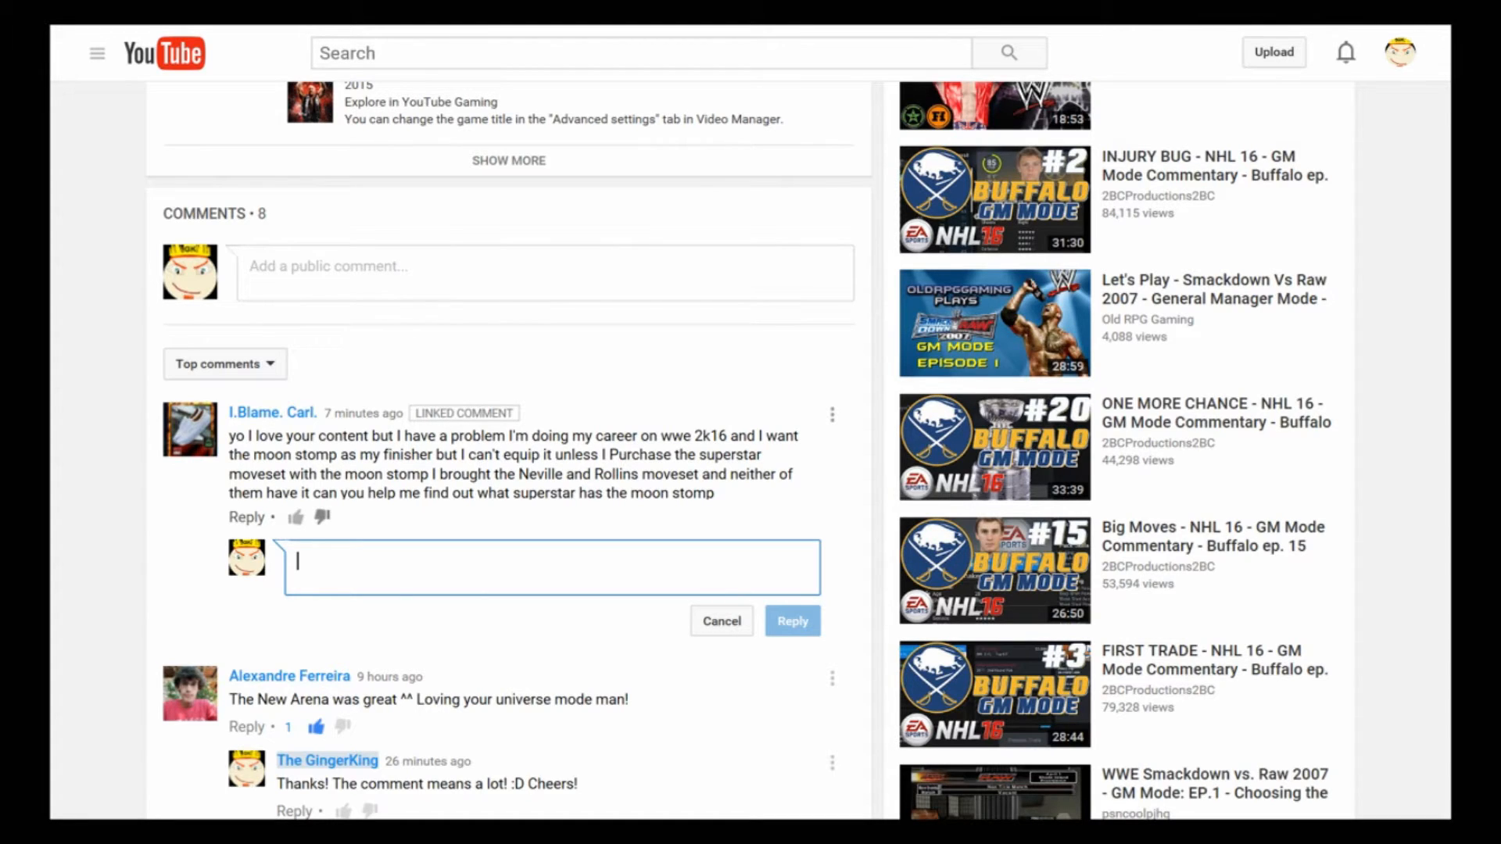
pyautogui.moveTo(164, 252)
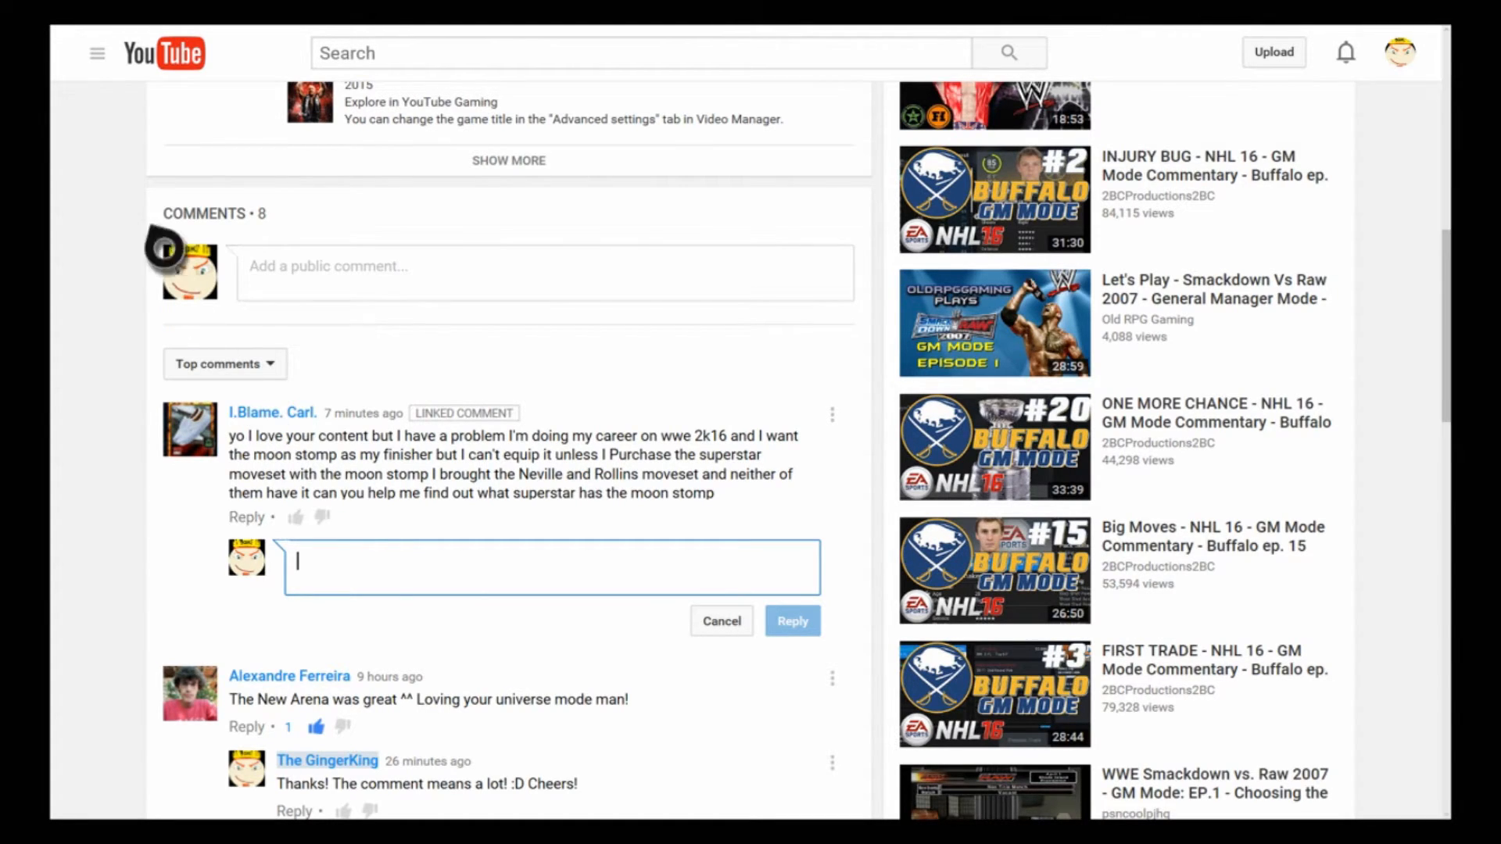
pyautogui.scroll(3)
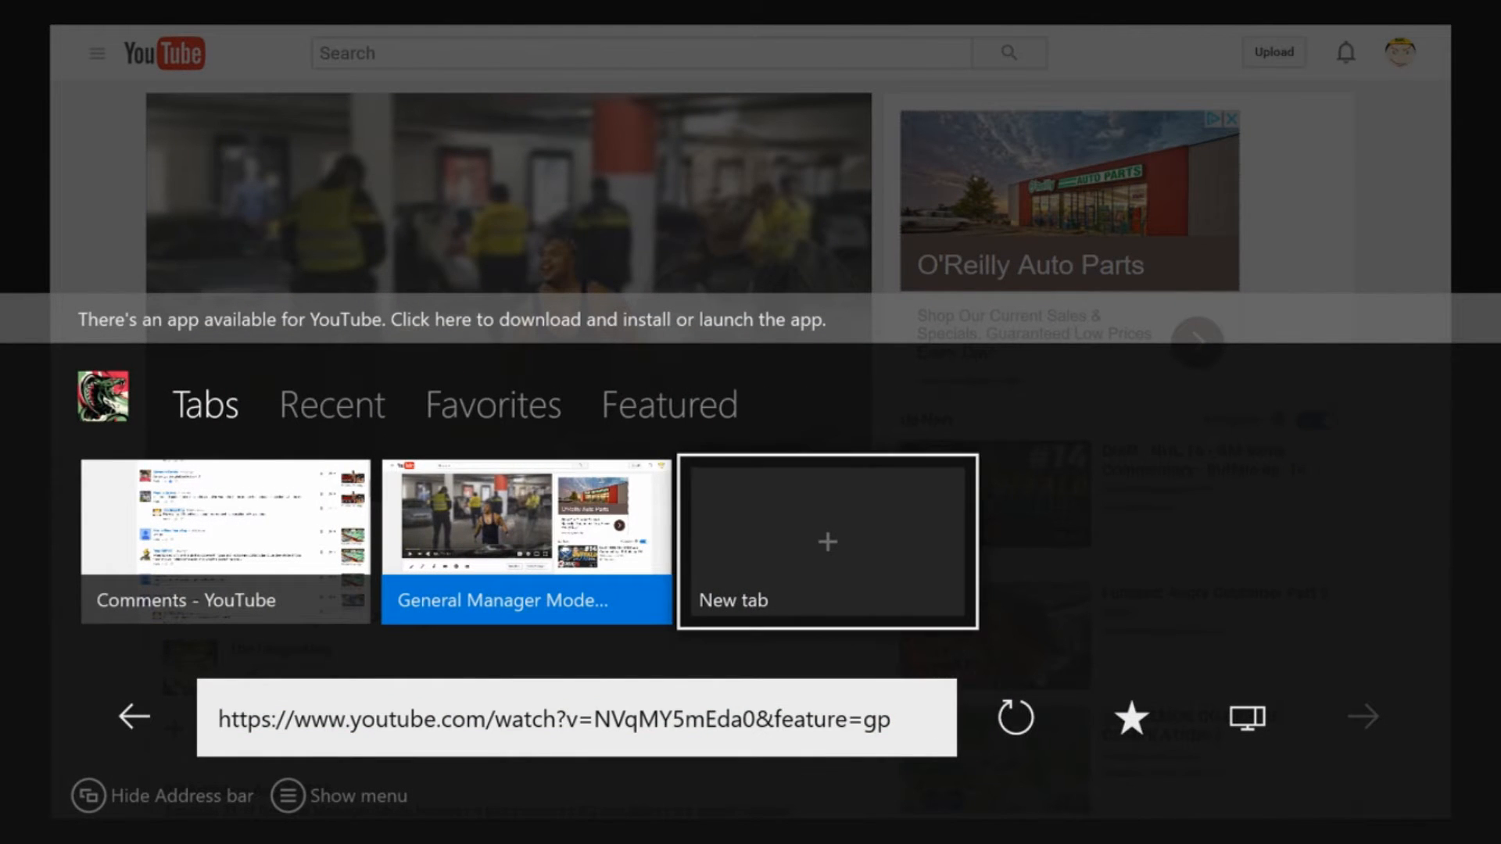
# Step: Open a new Edge tab for a Bing search on moon stomp
pyautogui.click(825, 541)
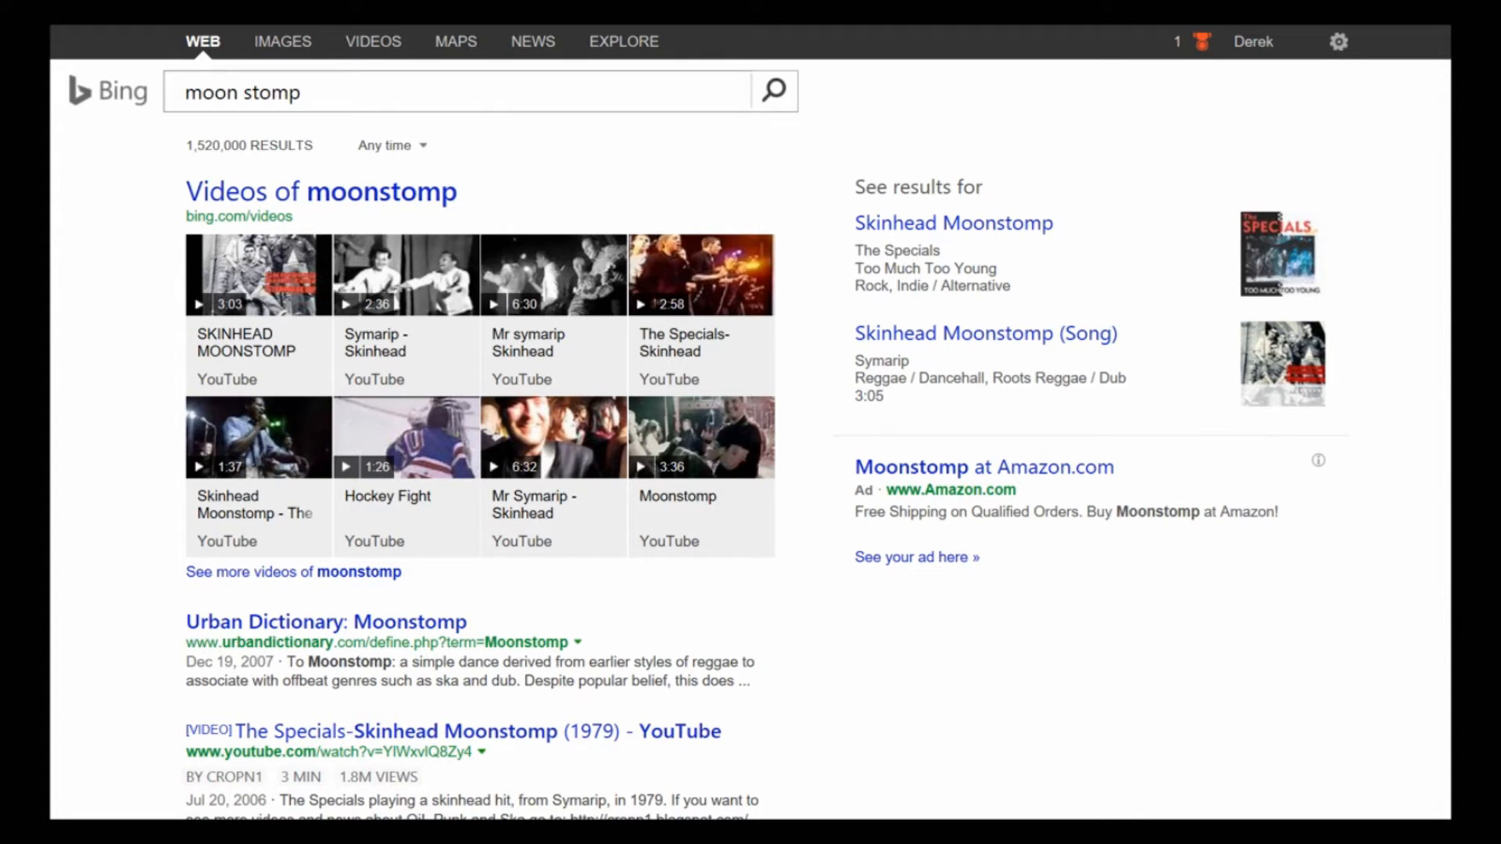
# Step: Scroll the Bing moon stomp results toward the Symarip Skinhead Moonstomp video
pyautogui.scroll(-3)
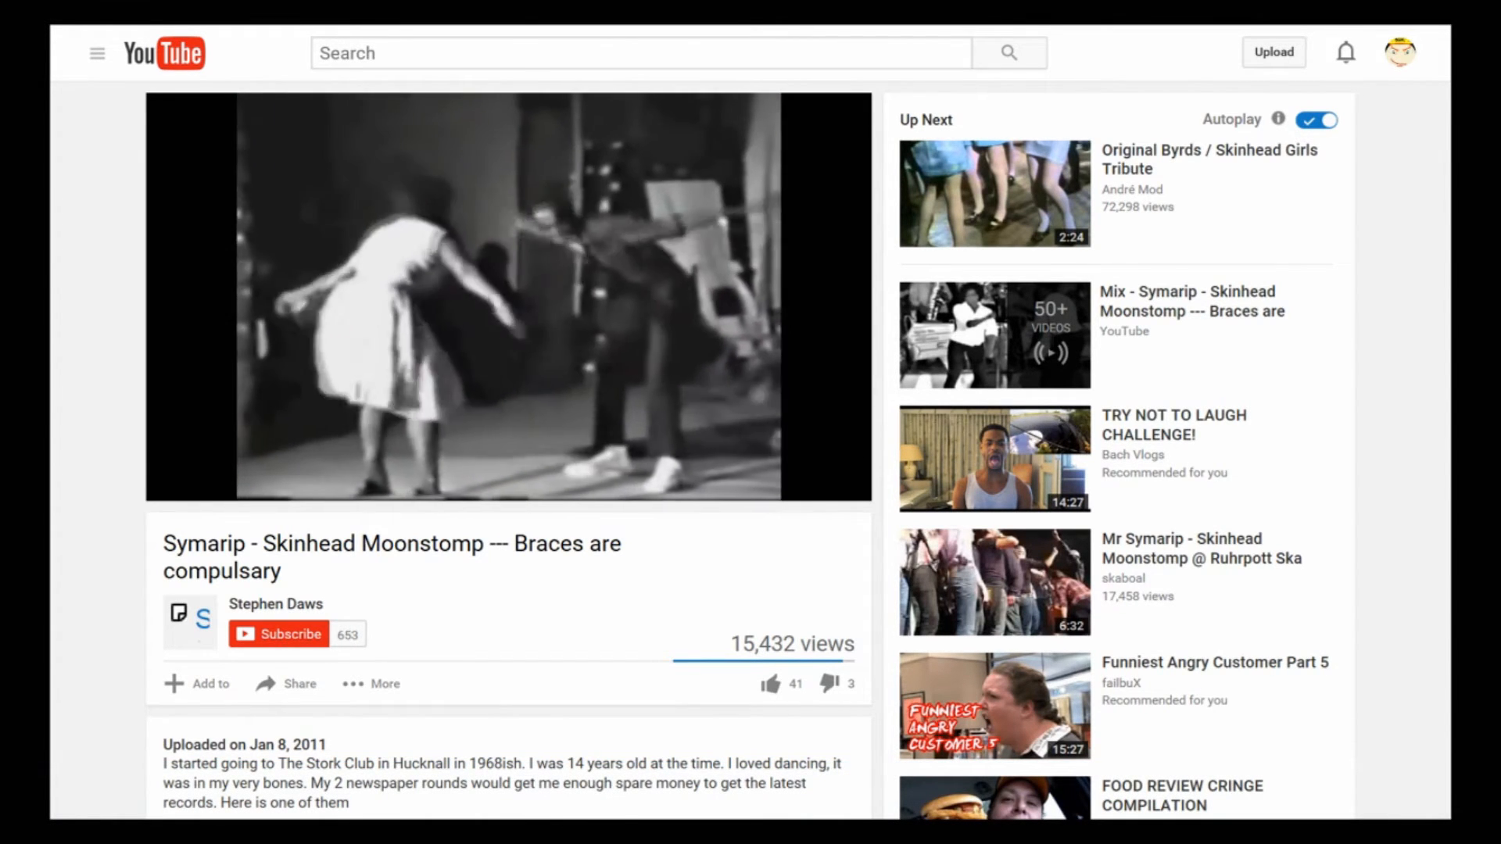
# Step: Play the Symarip Skinhead Moonstomp video, dismiss the advert, and like the video
pyautogui.click(469, 297)
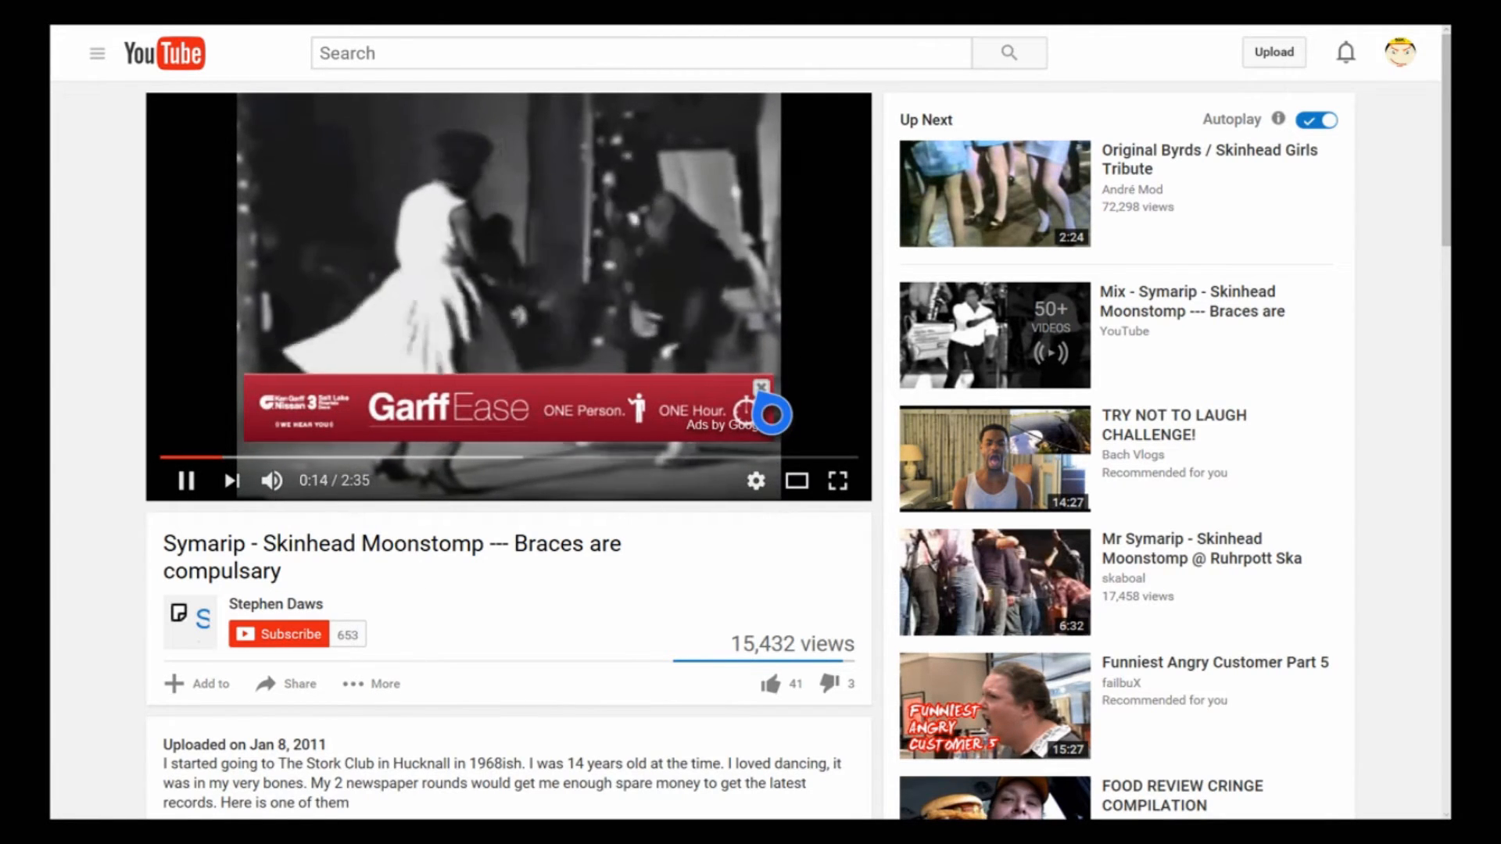
pyautogui.click(761, 388)
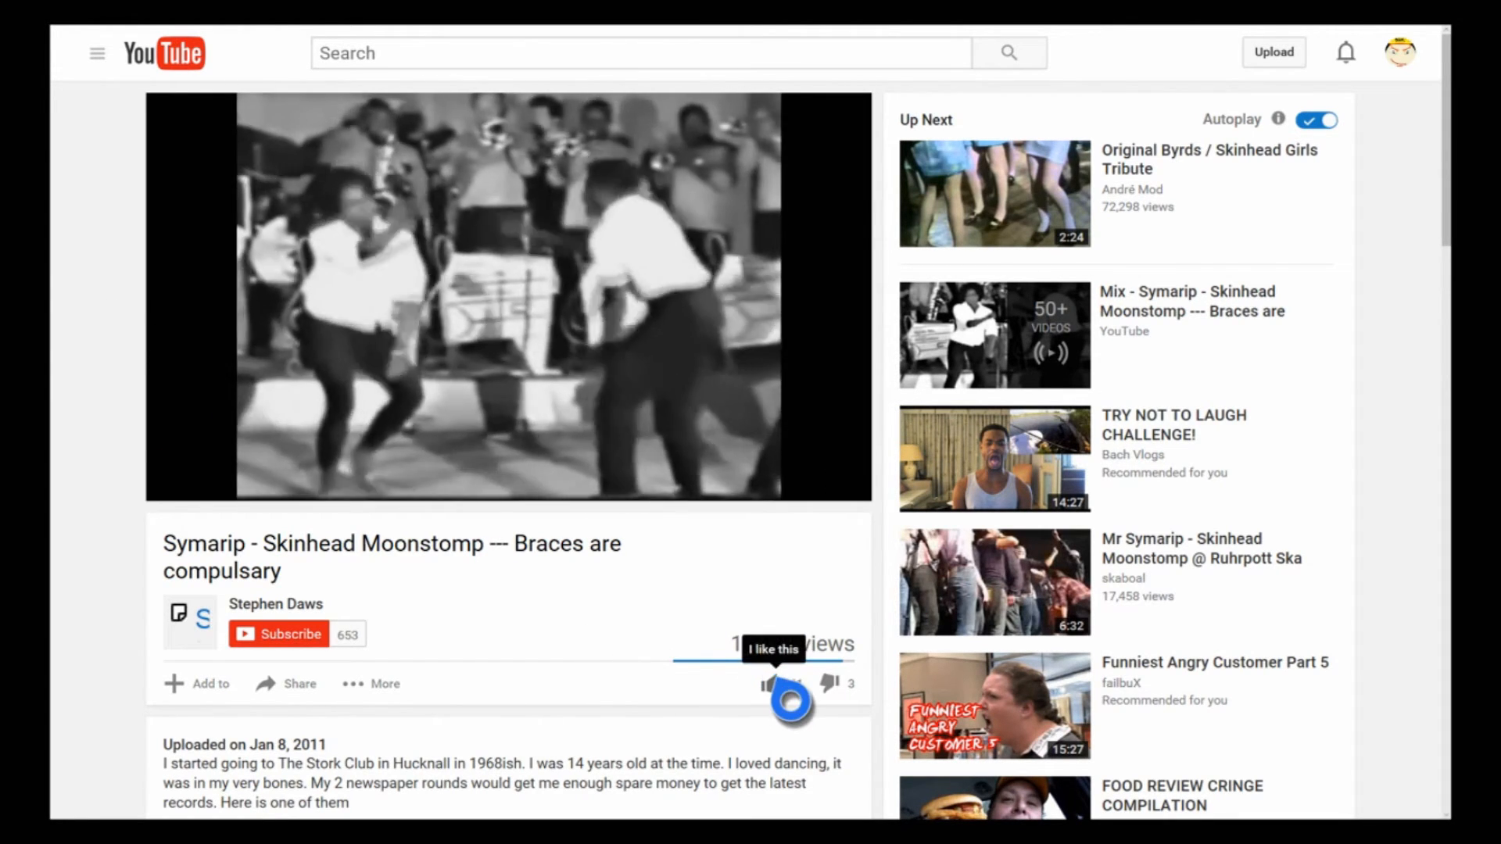
pyautogui.click(770, 683)
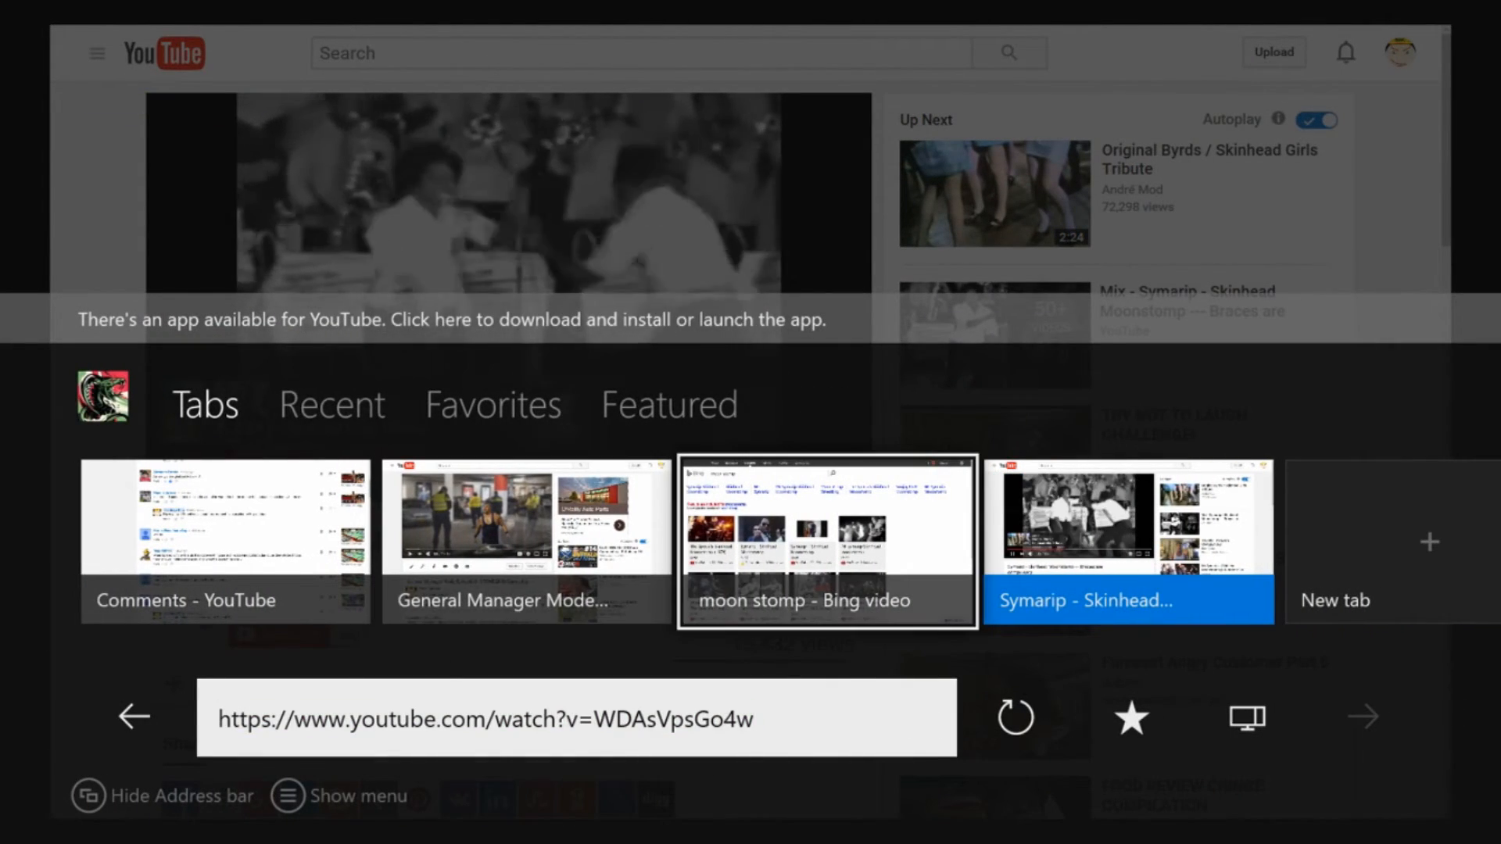
# Step: Leave the tab overview for the General Manager Mode video page holding the unsent reply
pyautogui.rightClick(1127, 541)
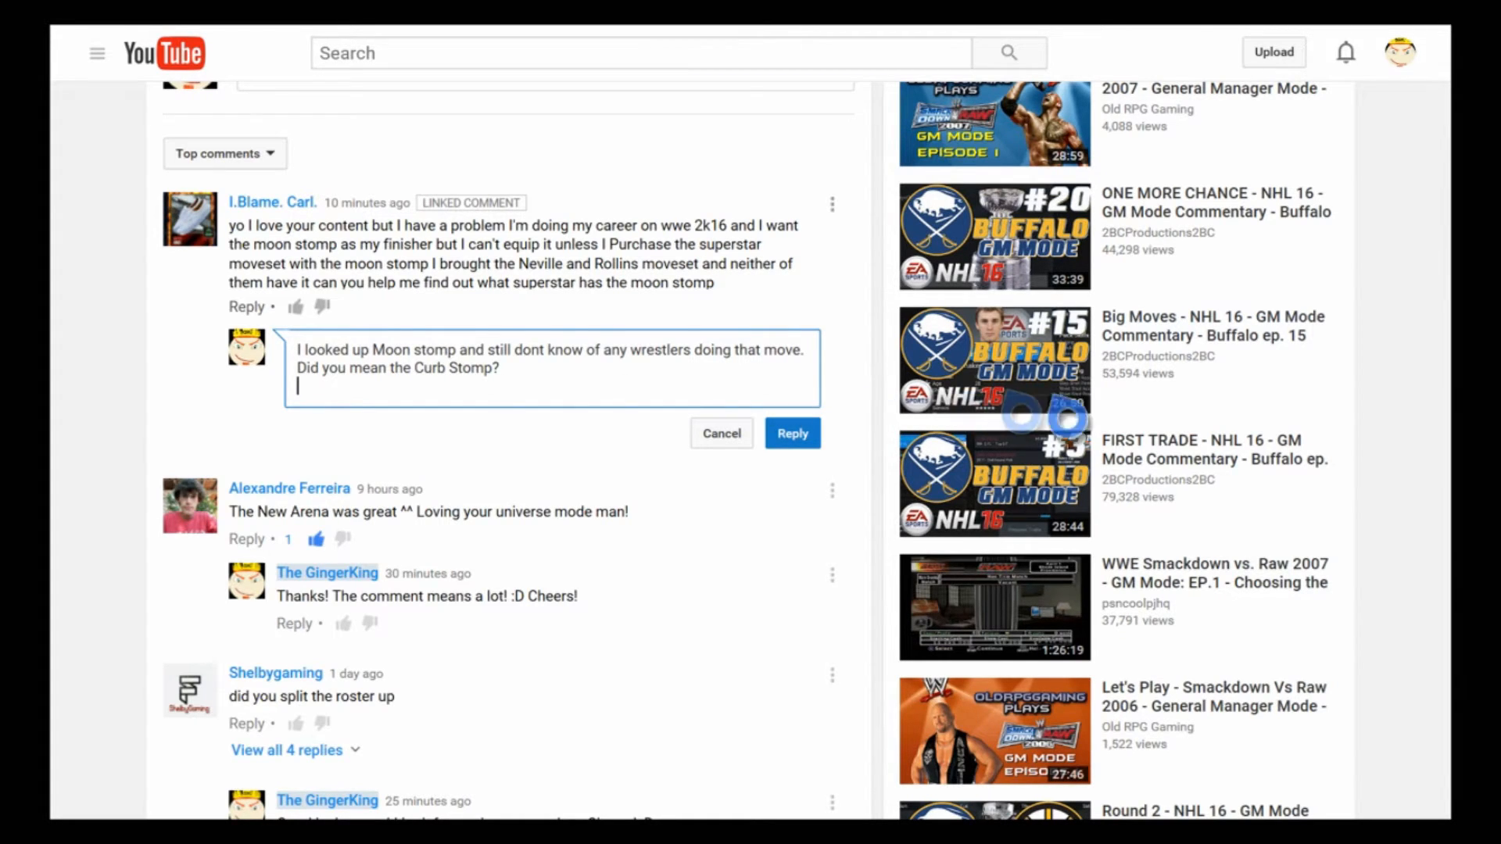
# Step: Post the reply asking whether the commenter meant the Curb Stomp
pyautogui.click(792, 432)
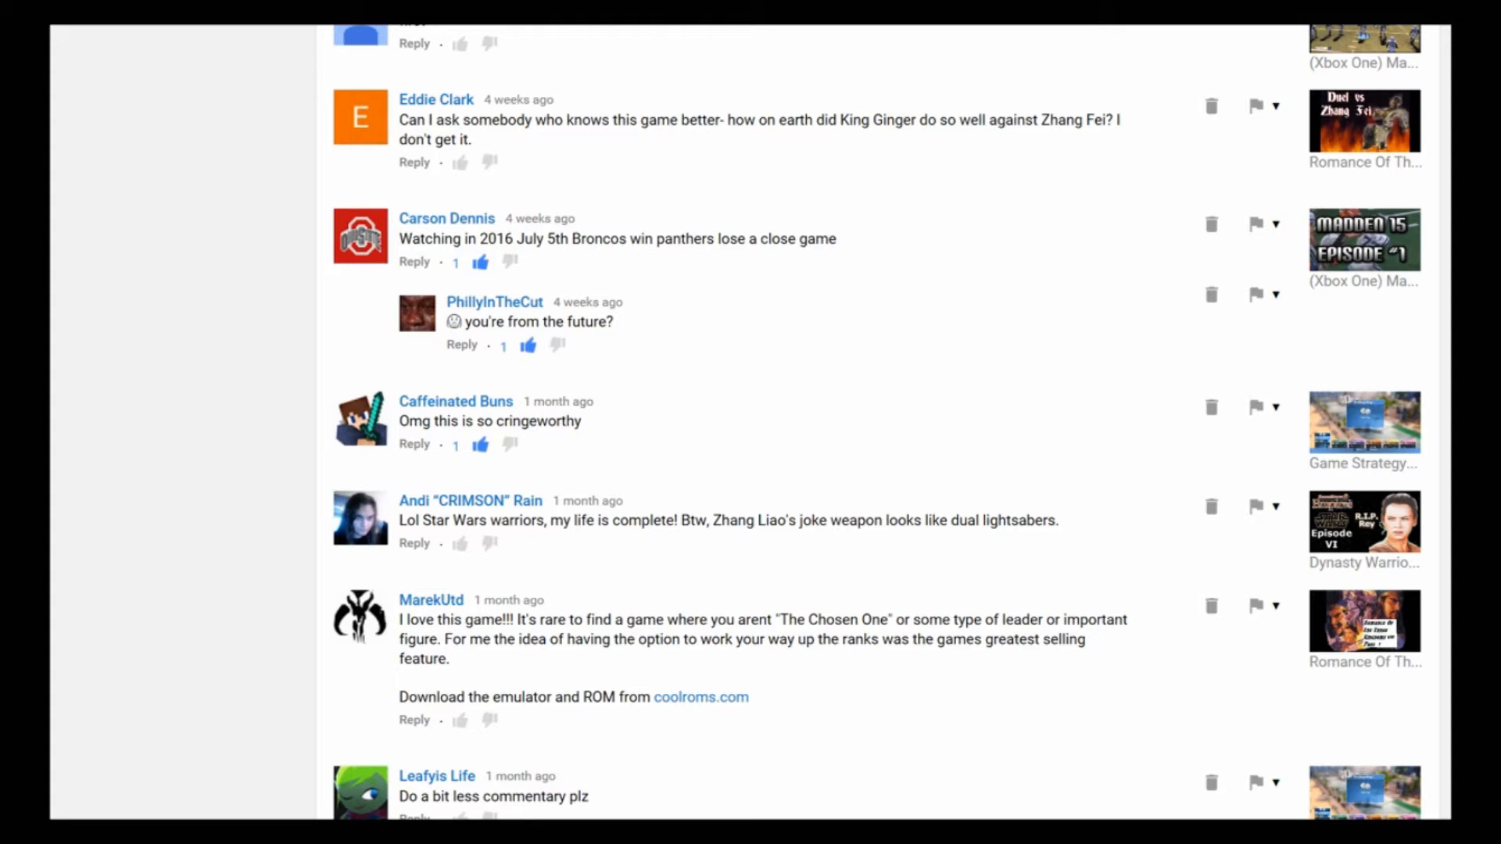
pyautogui.moveTo(613, 733)
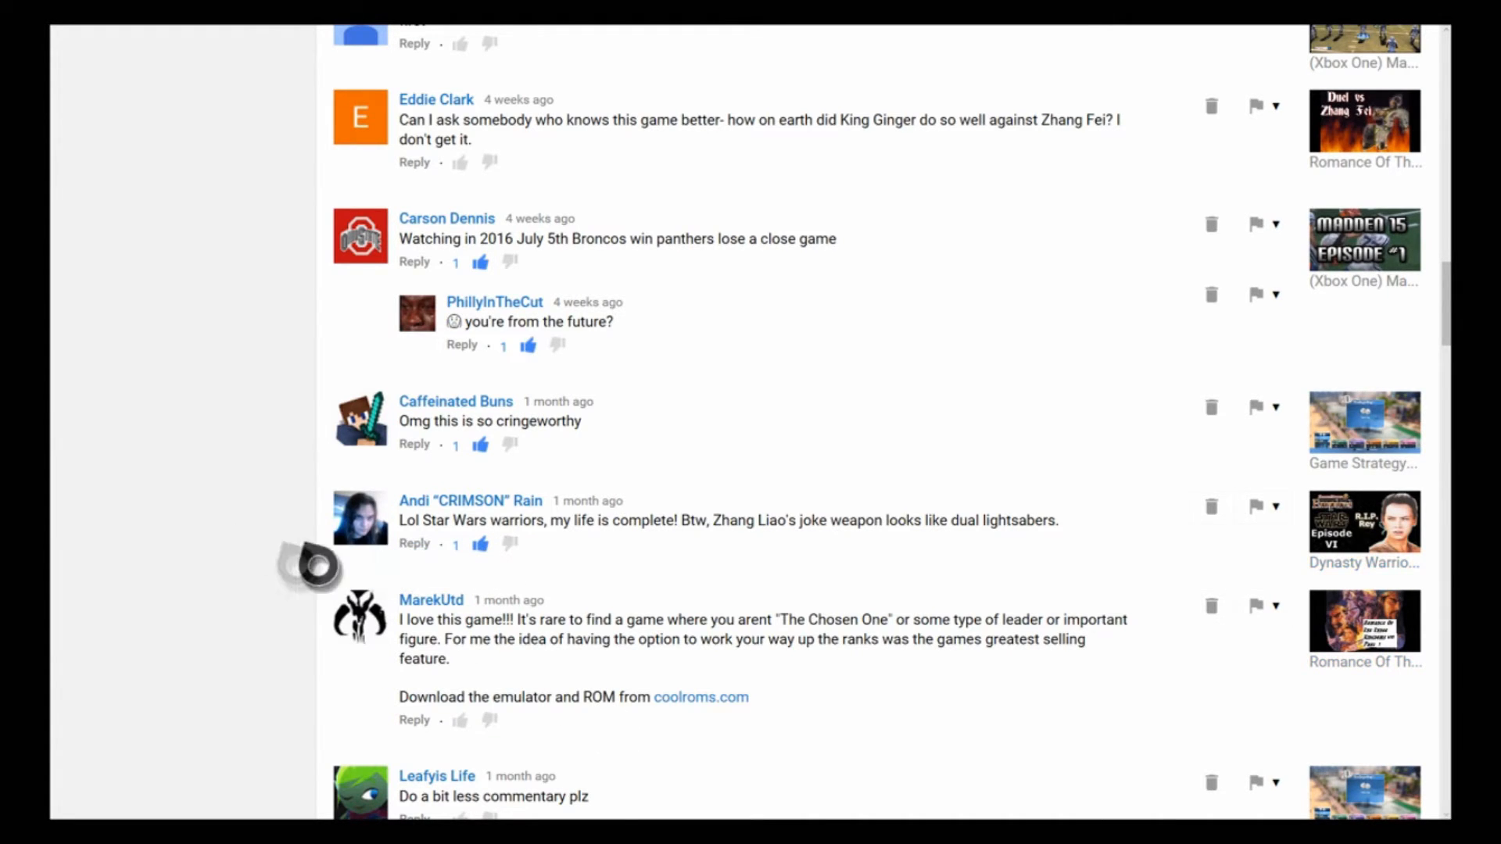
pyautogui.moveTo(253, 565)
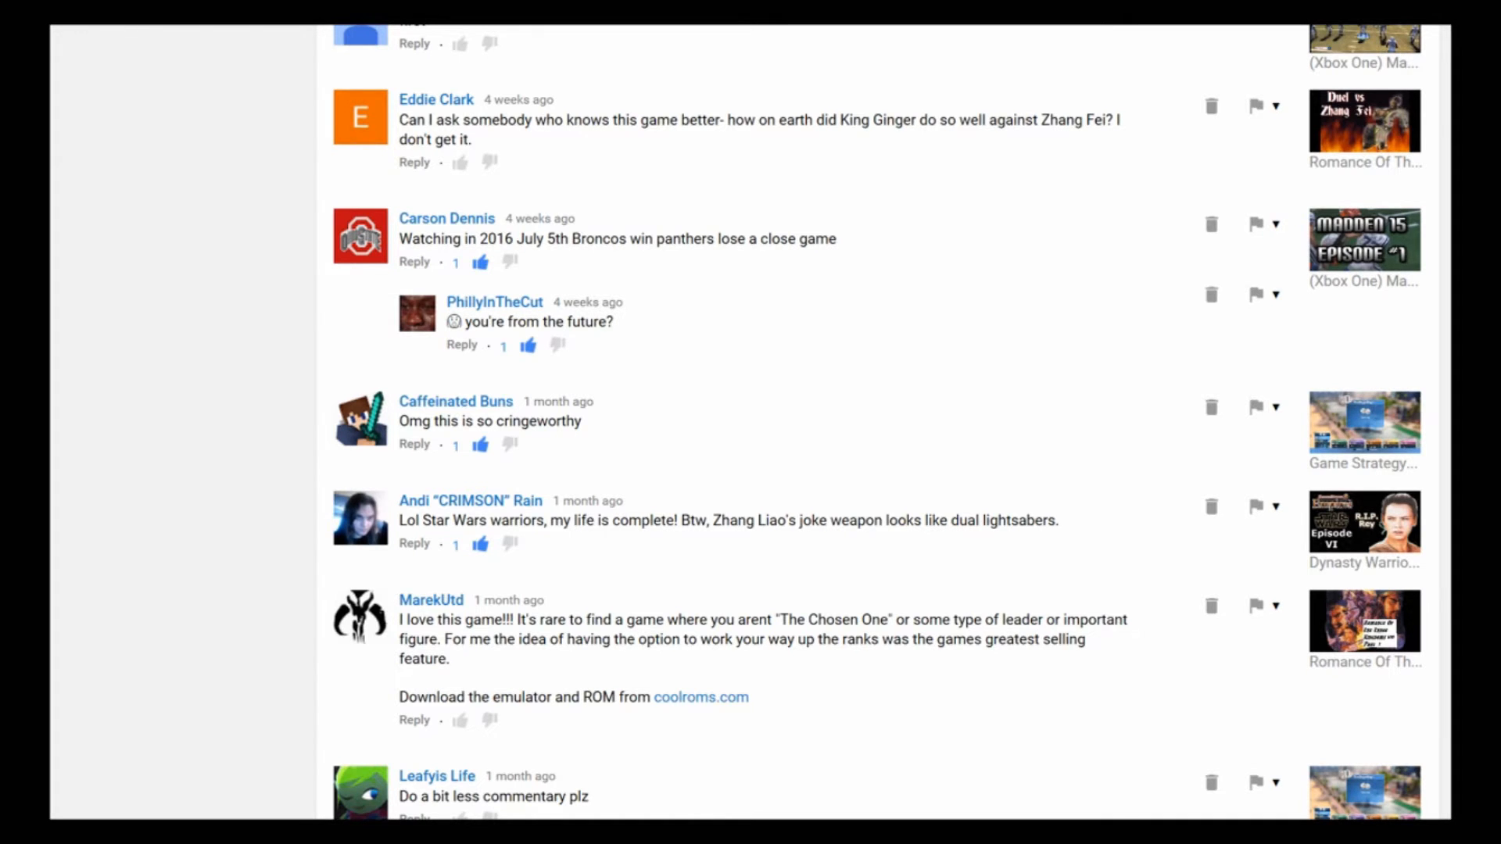
# Step: Scroll down the comments between the Star Wars lightsabers comment and the Chosen One comment
pyautogui.scroll(-3)
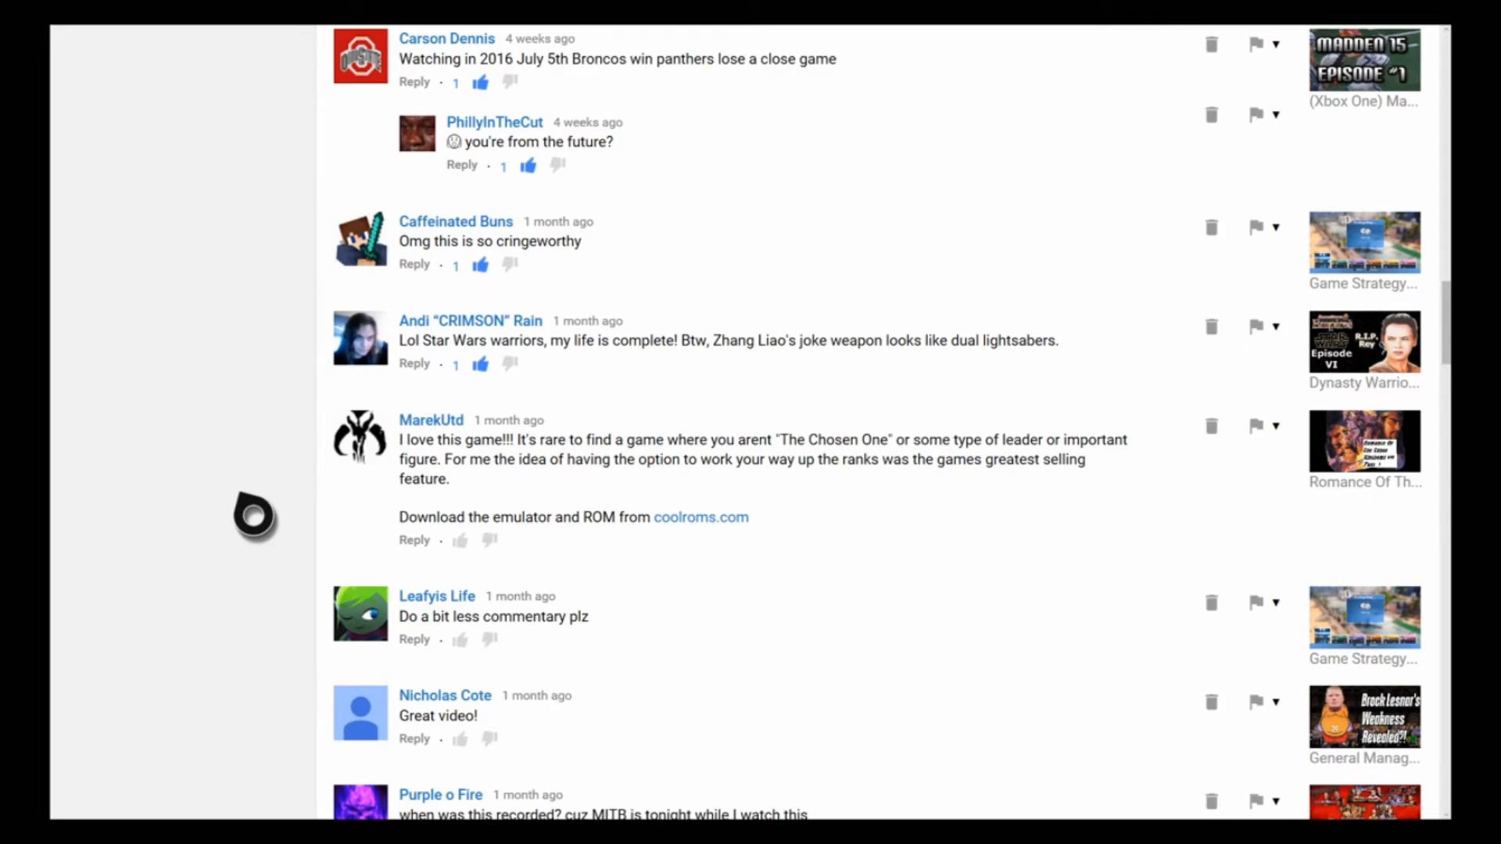
pyautogui.scroll(-3)
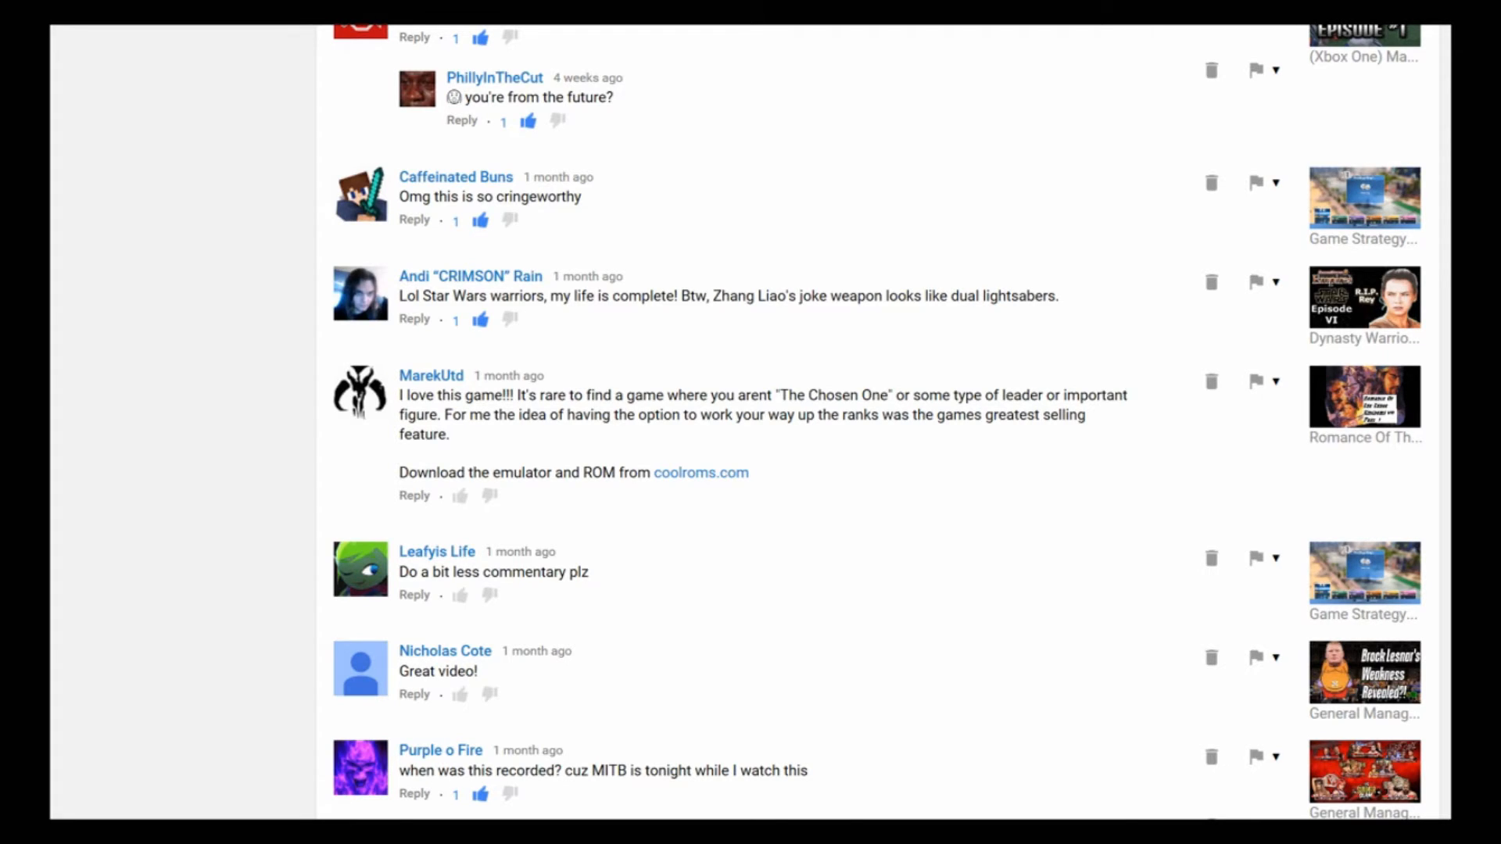
pyautogui.moveTo(213, 419)
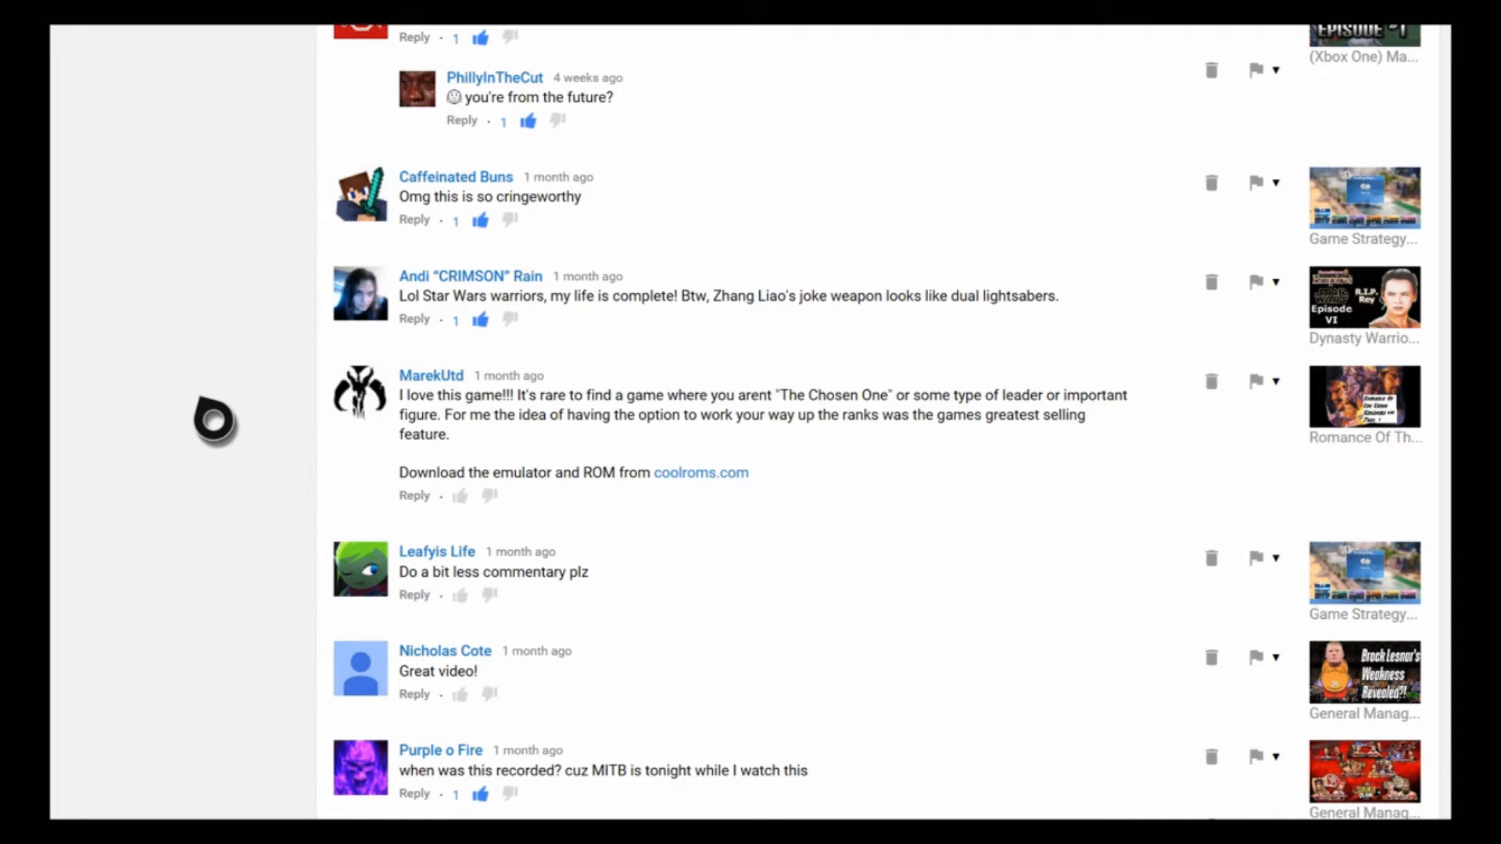
pyautogui.moveTo(214, 422)
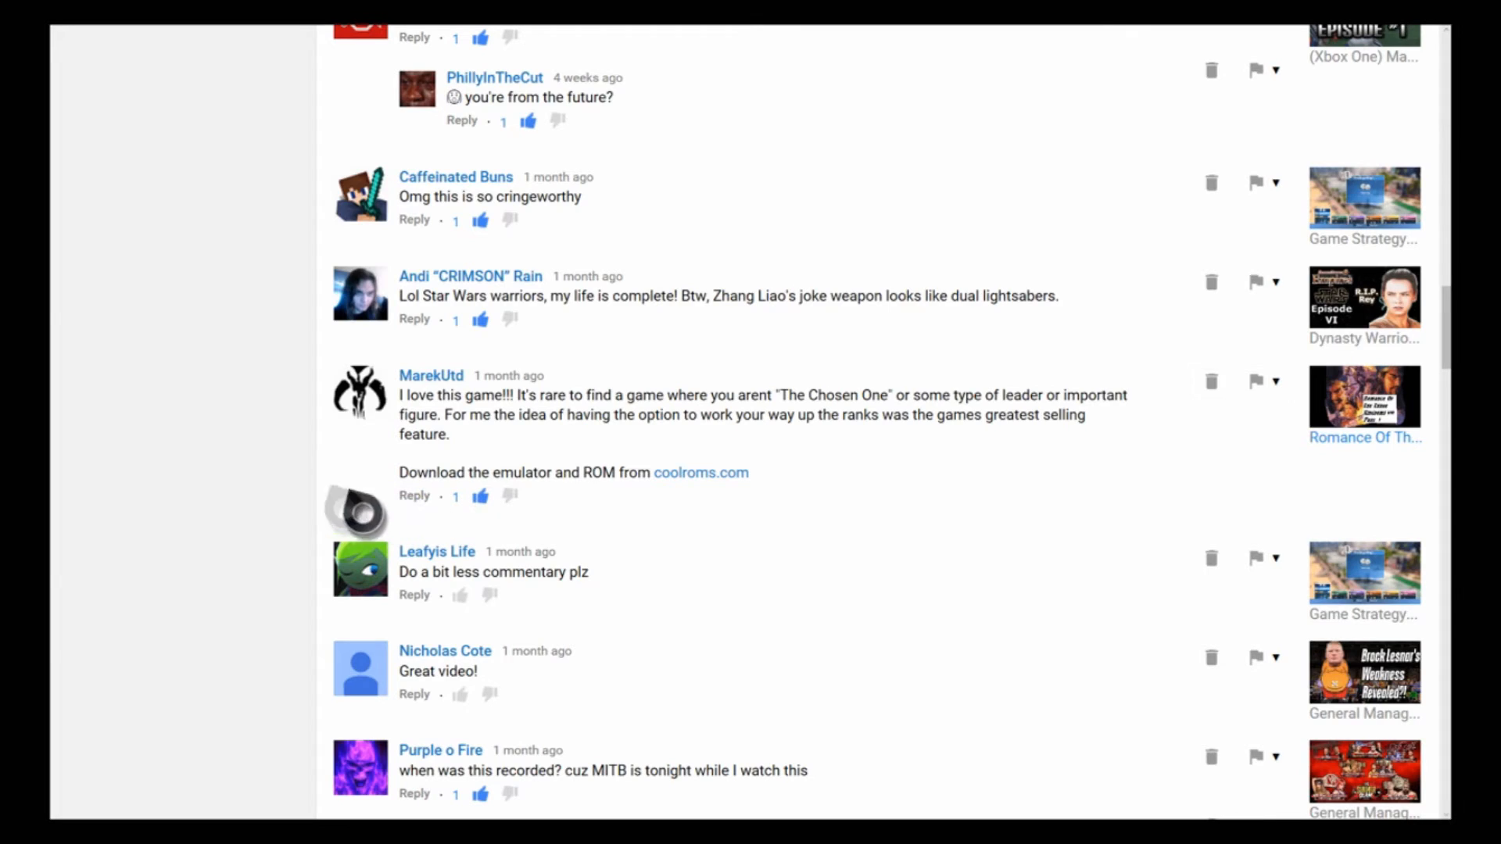
pyautogui.moveTo(297, 483)
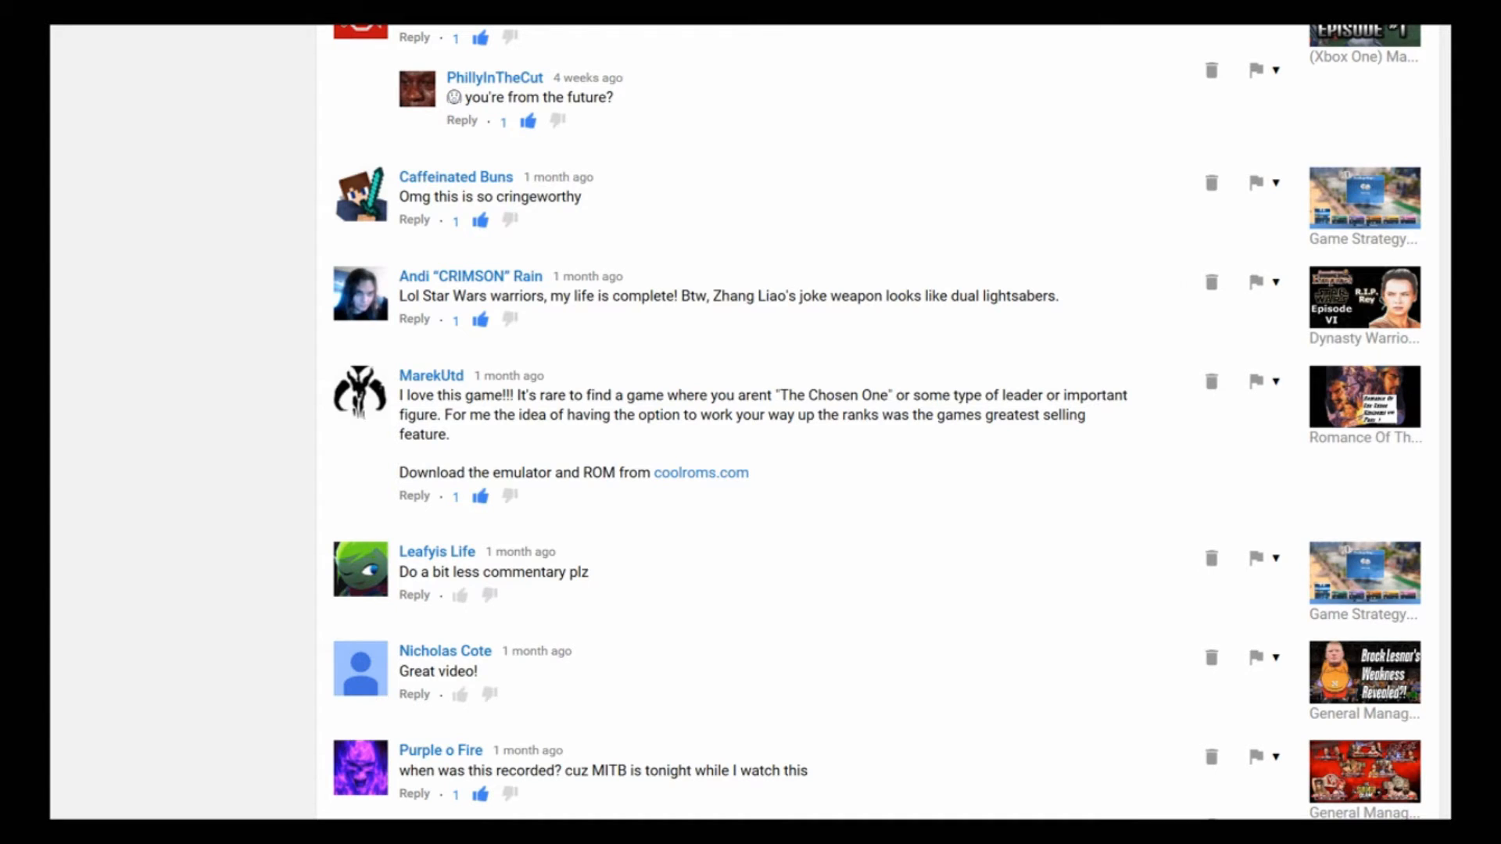
# Step: Like the knee-to-the-face suggestion and the congrats on 2k subs comment
pyautogui.scroll(-3)
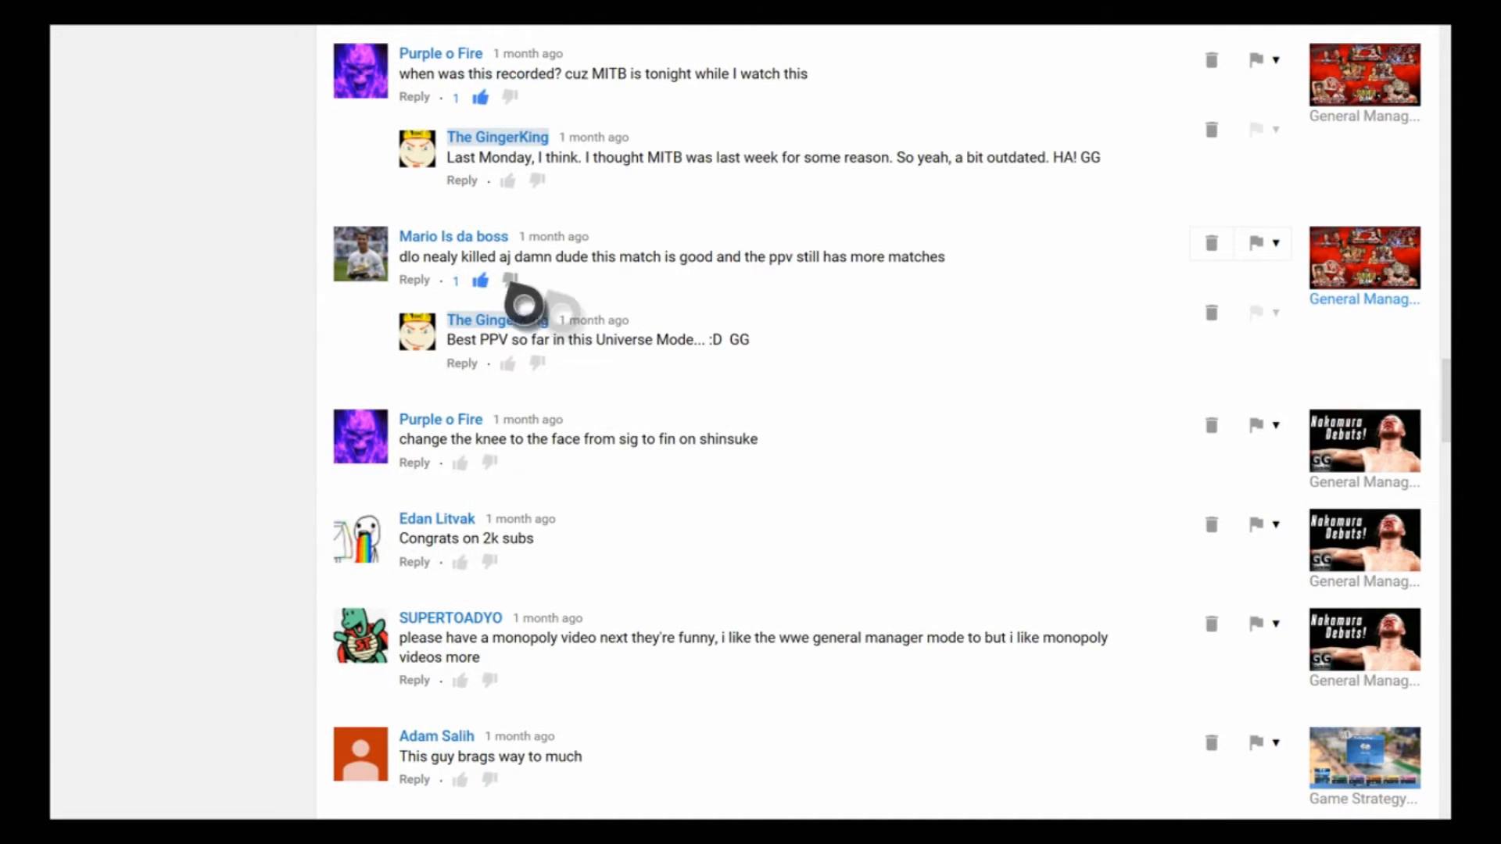
pyautogui.moveTo(471, 483)
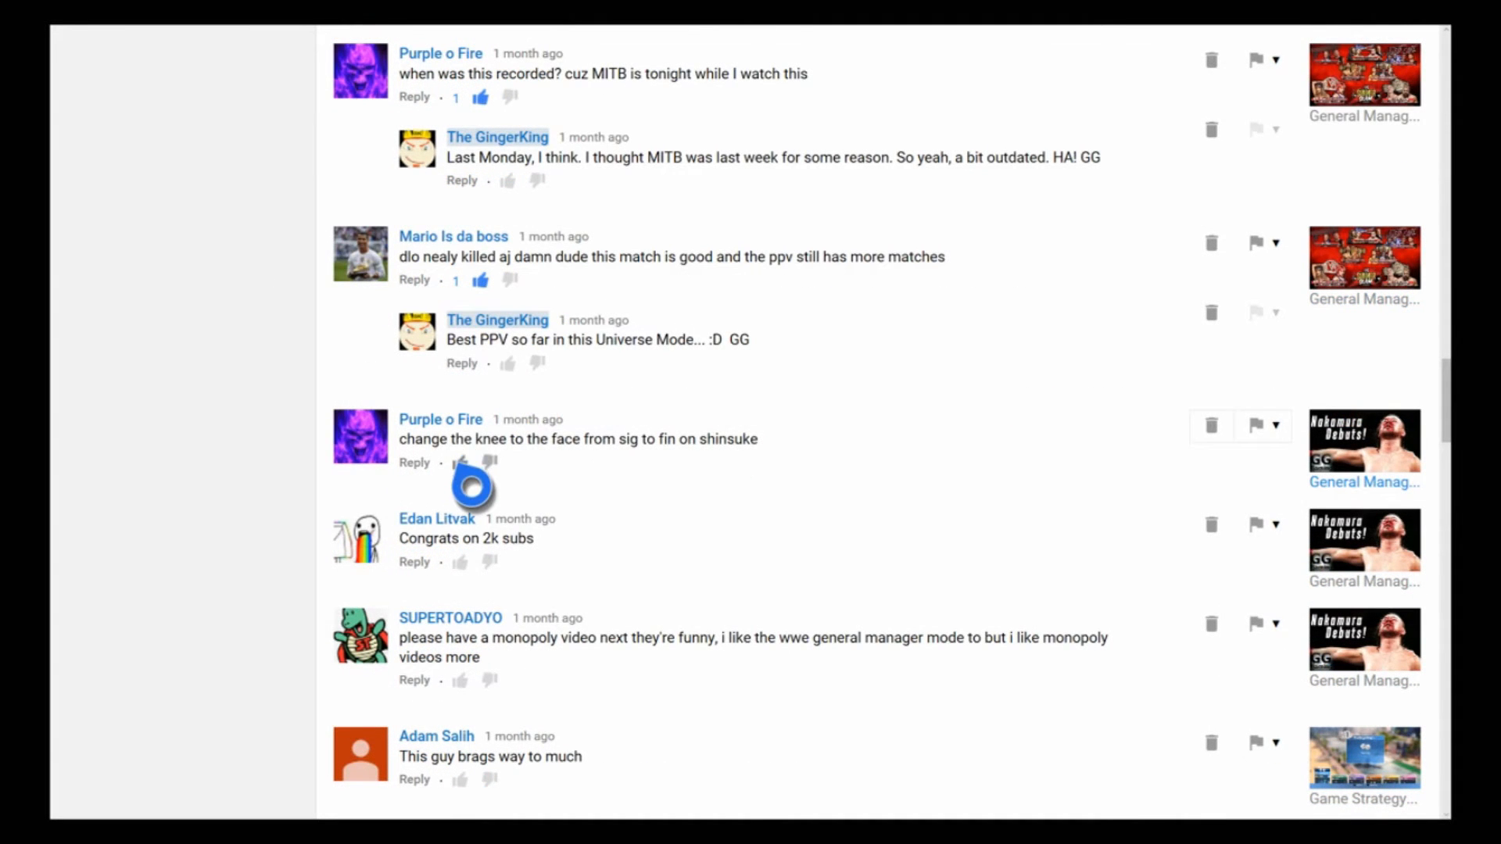
pyautogui.click(460, 462)
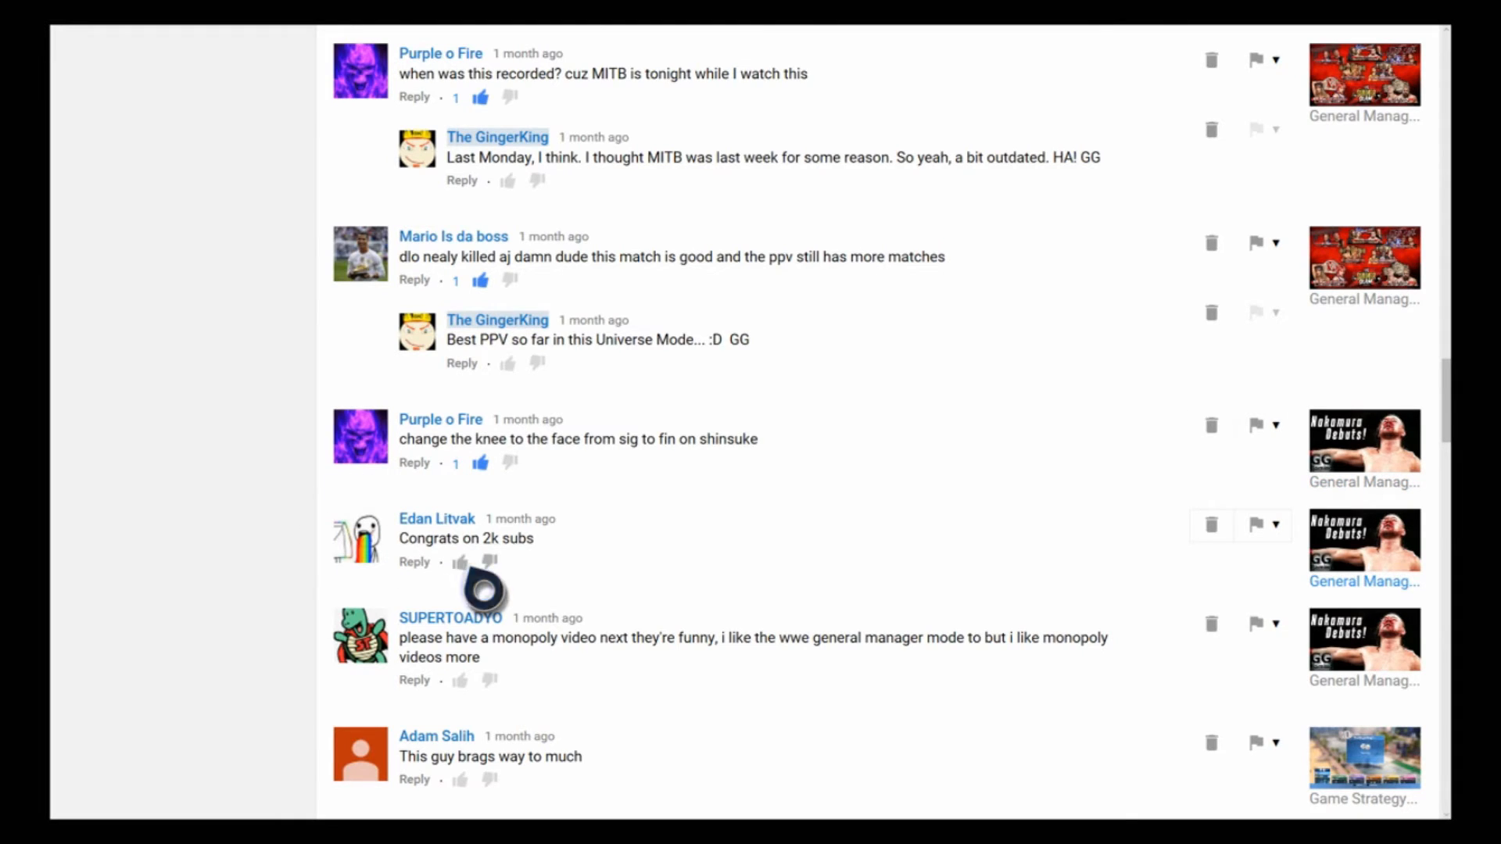
pyautogui.click(460, 562)
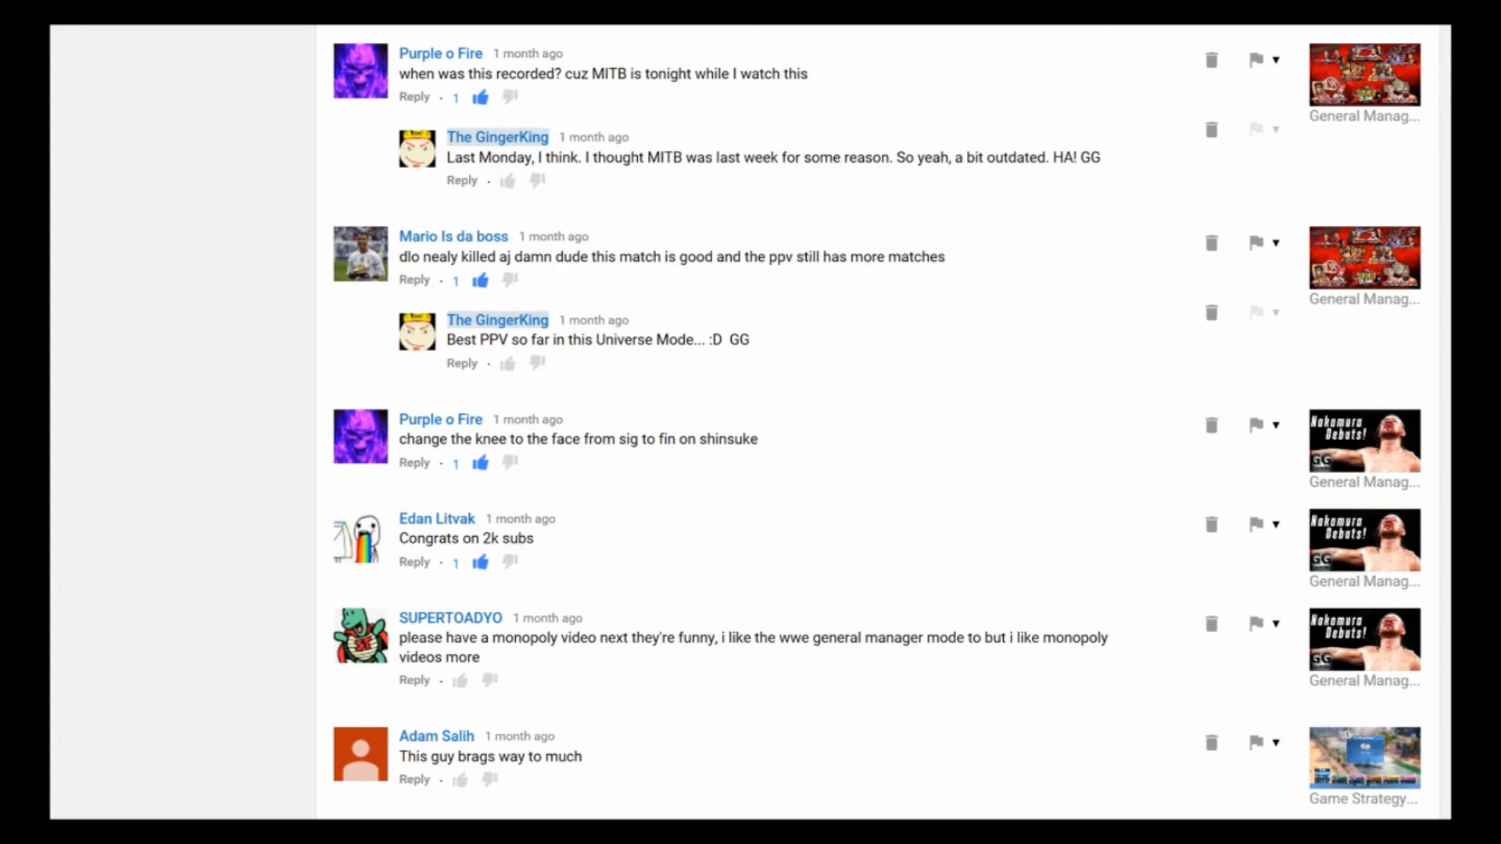
# Step: Scroll on and like further comments, including the main event finisher note
pyautogui.scroll(-3)
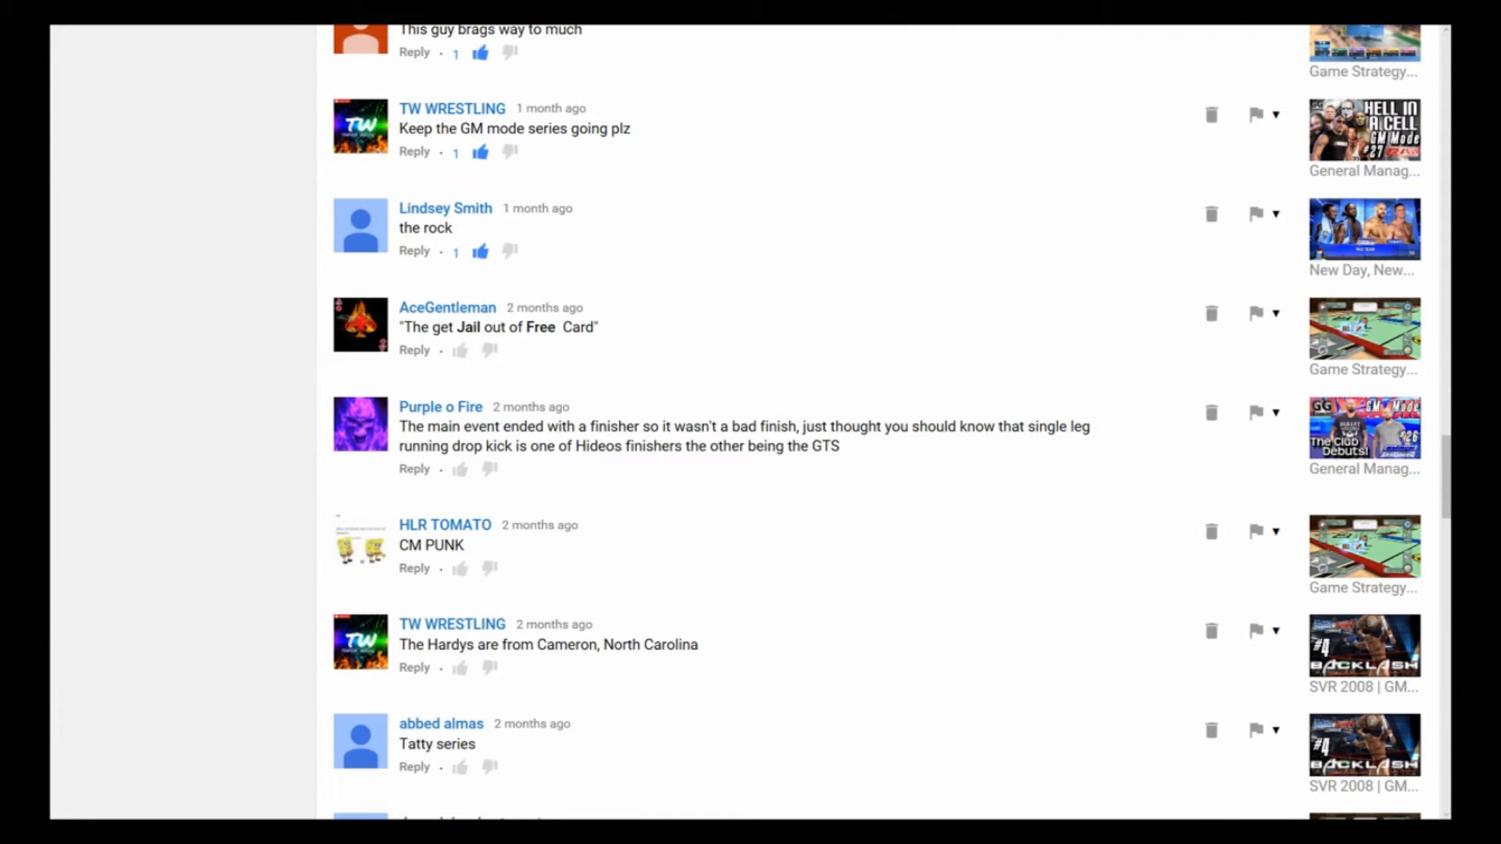
pyautogui.click(440, 373)
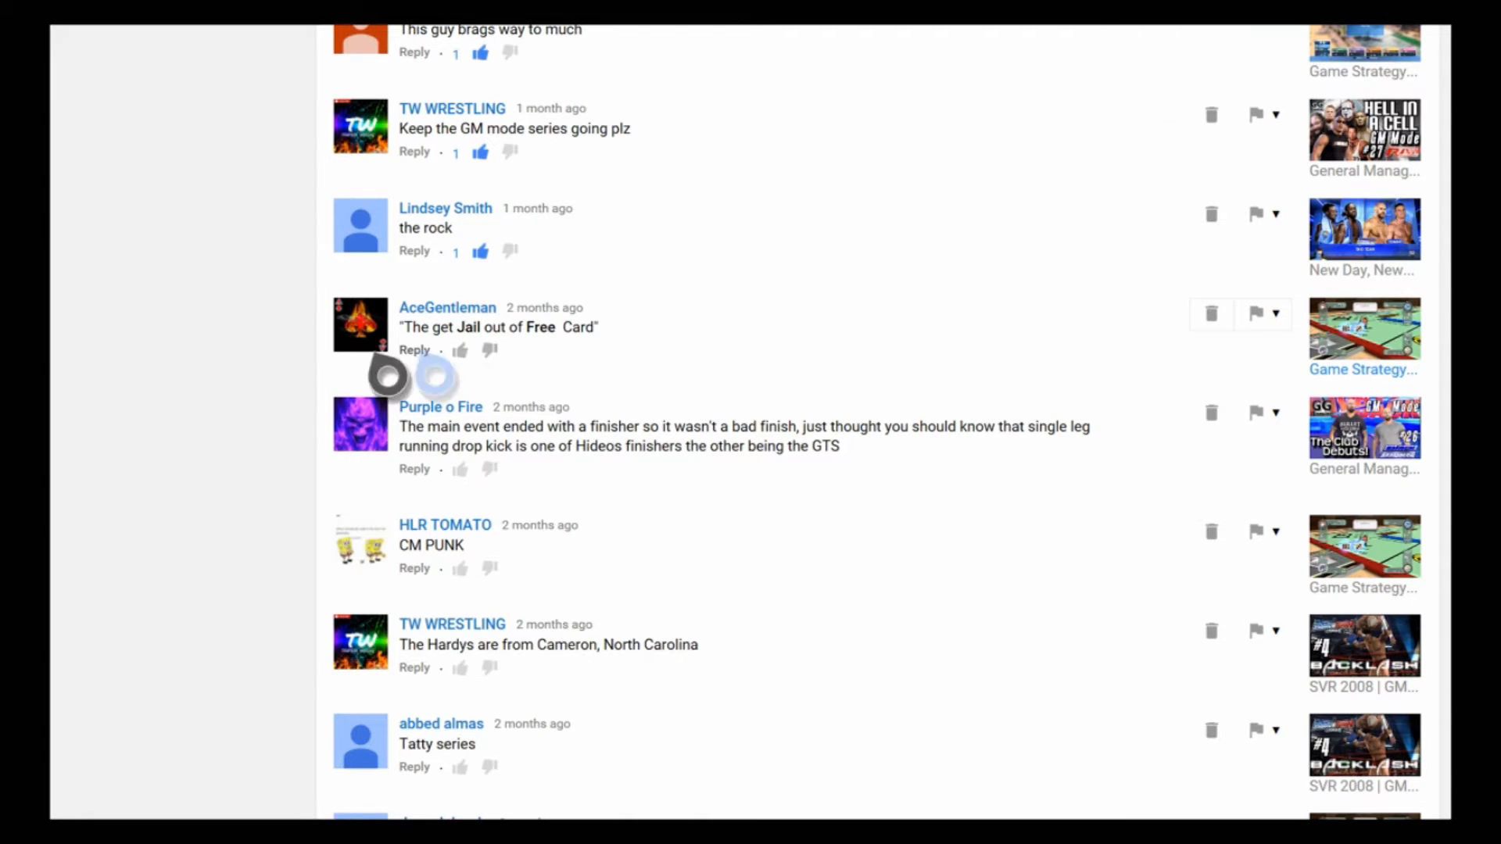
pyautogui.moveTo(242, 376)
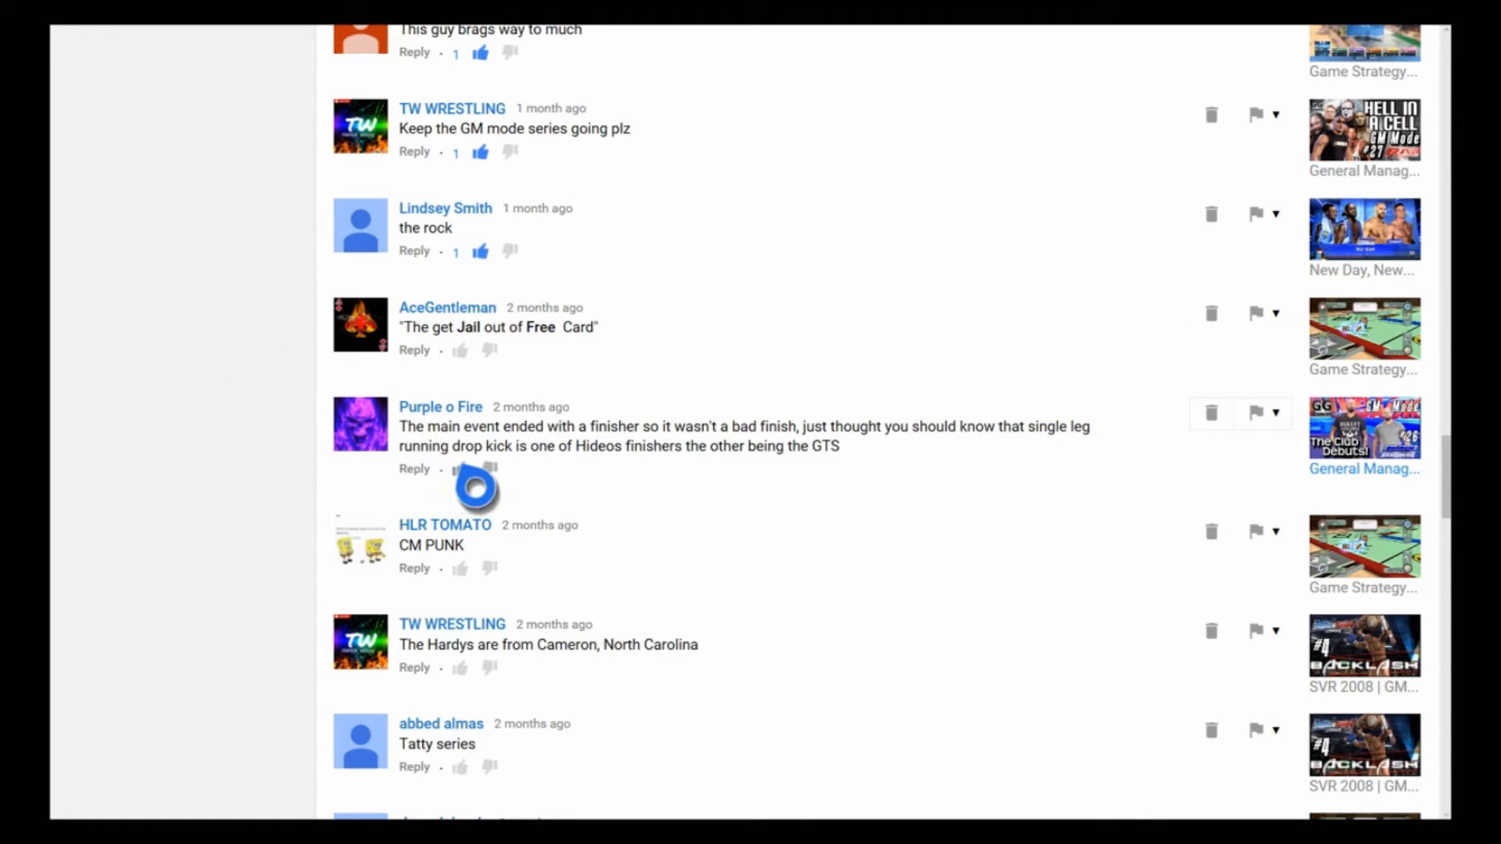
pyautogui.click(459, 469)
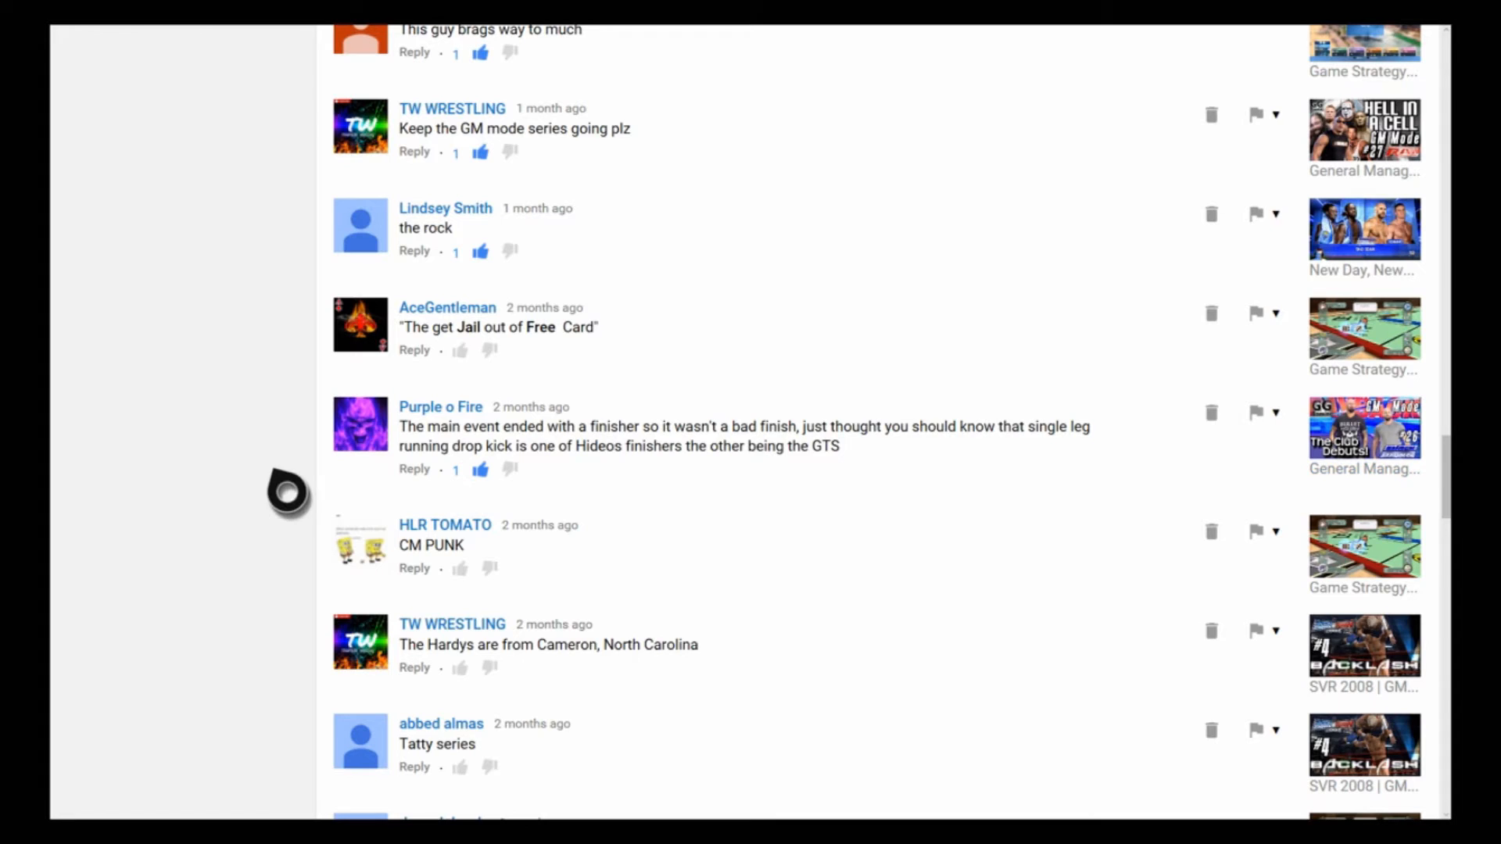
pyautogui.scroll(-3)
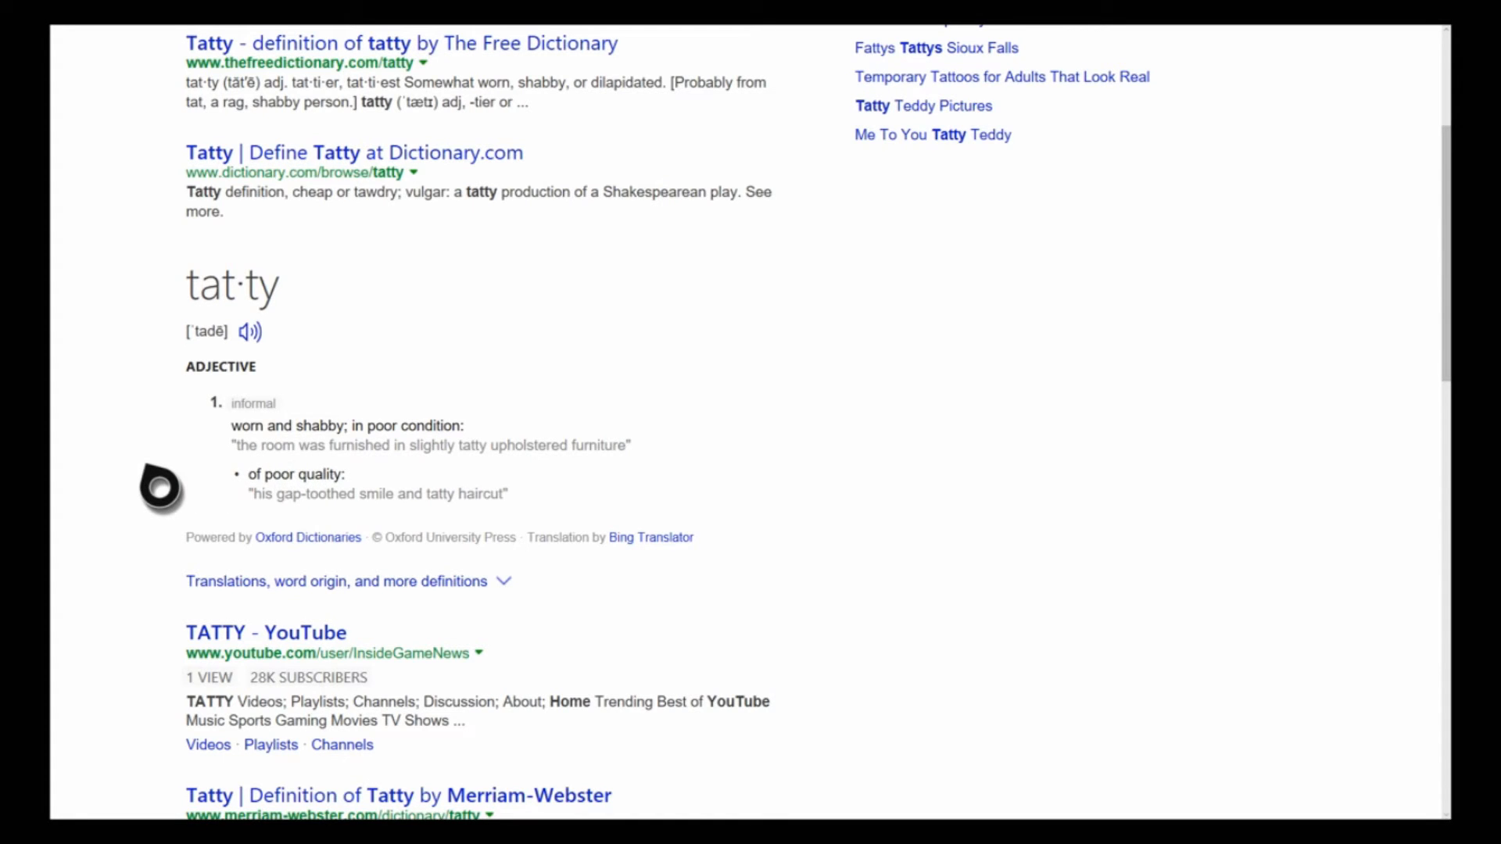
pyautogui.moveTo(276, 362)
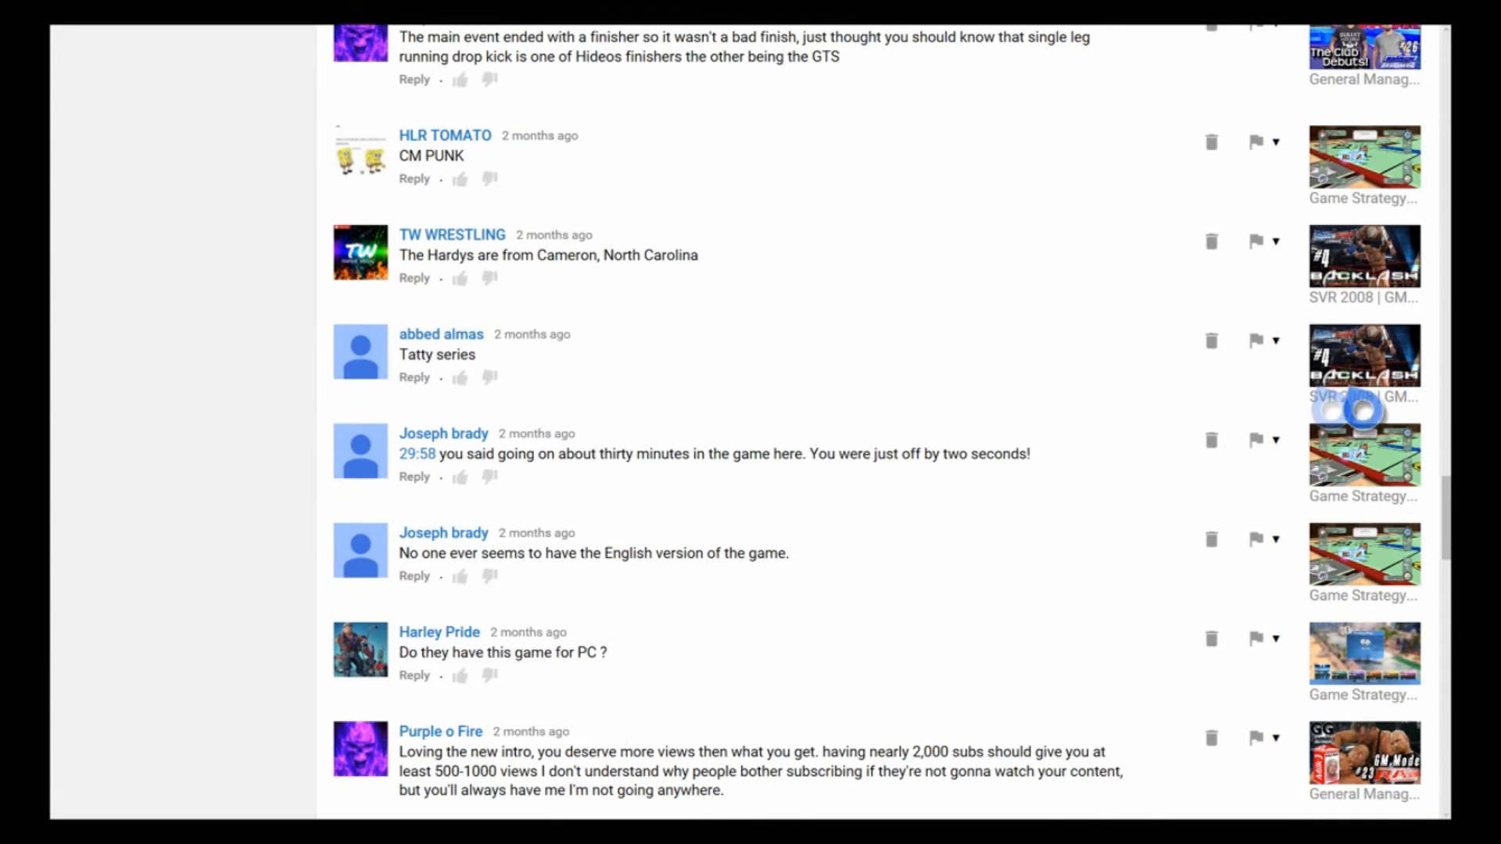
pyautogui.moveTo(269, 412)
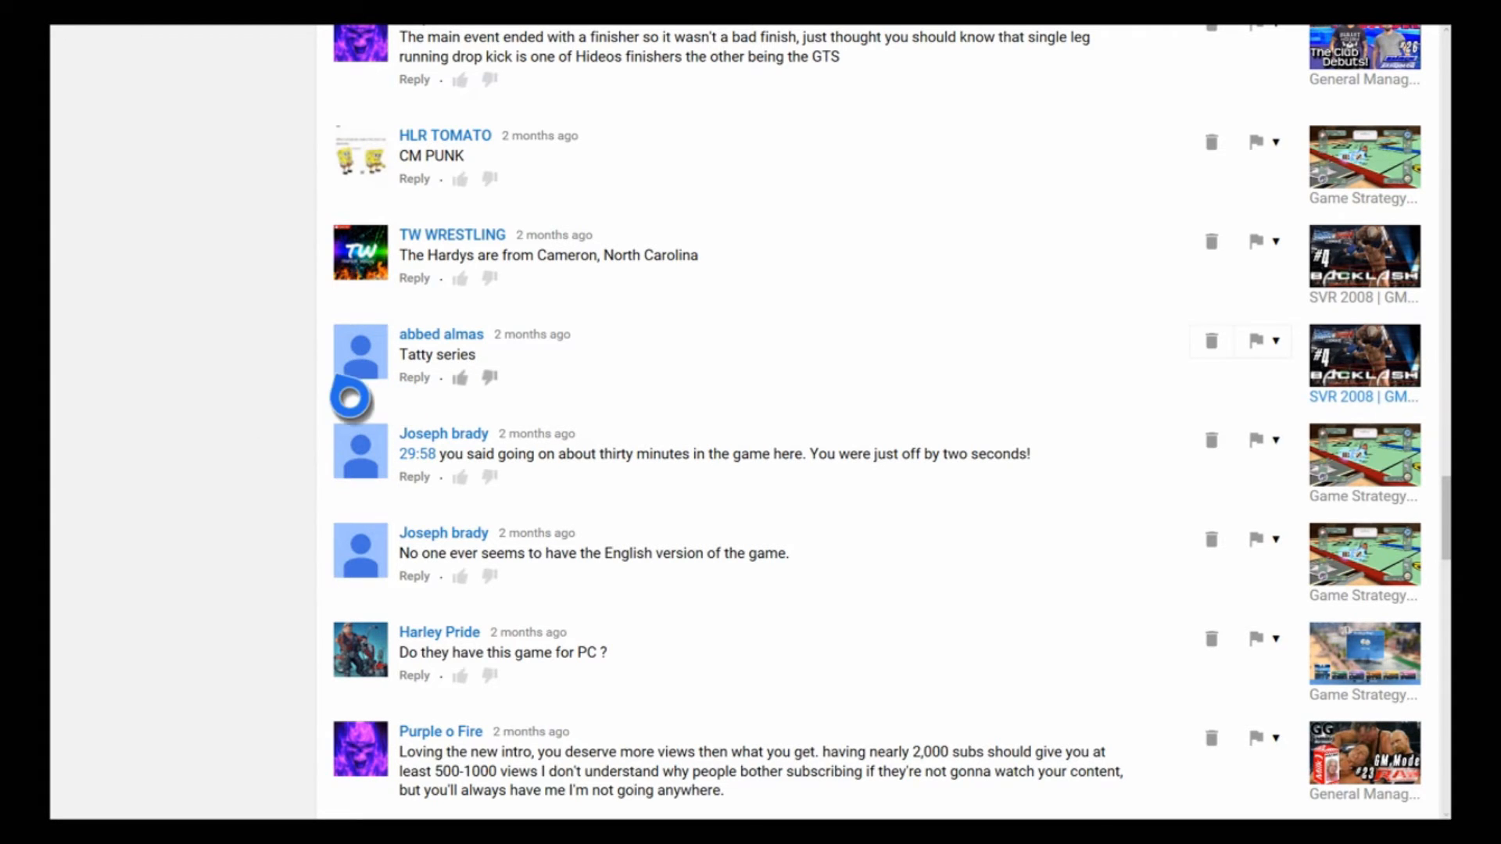
pyautogui.moveTo(268, 396)
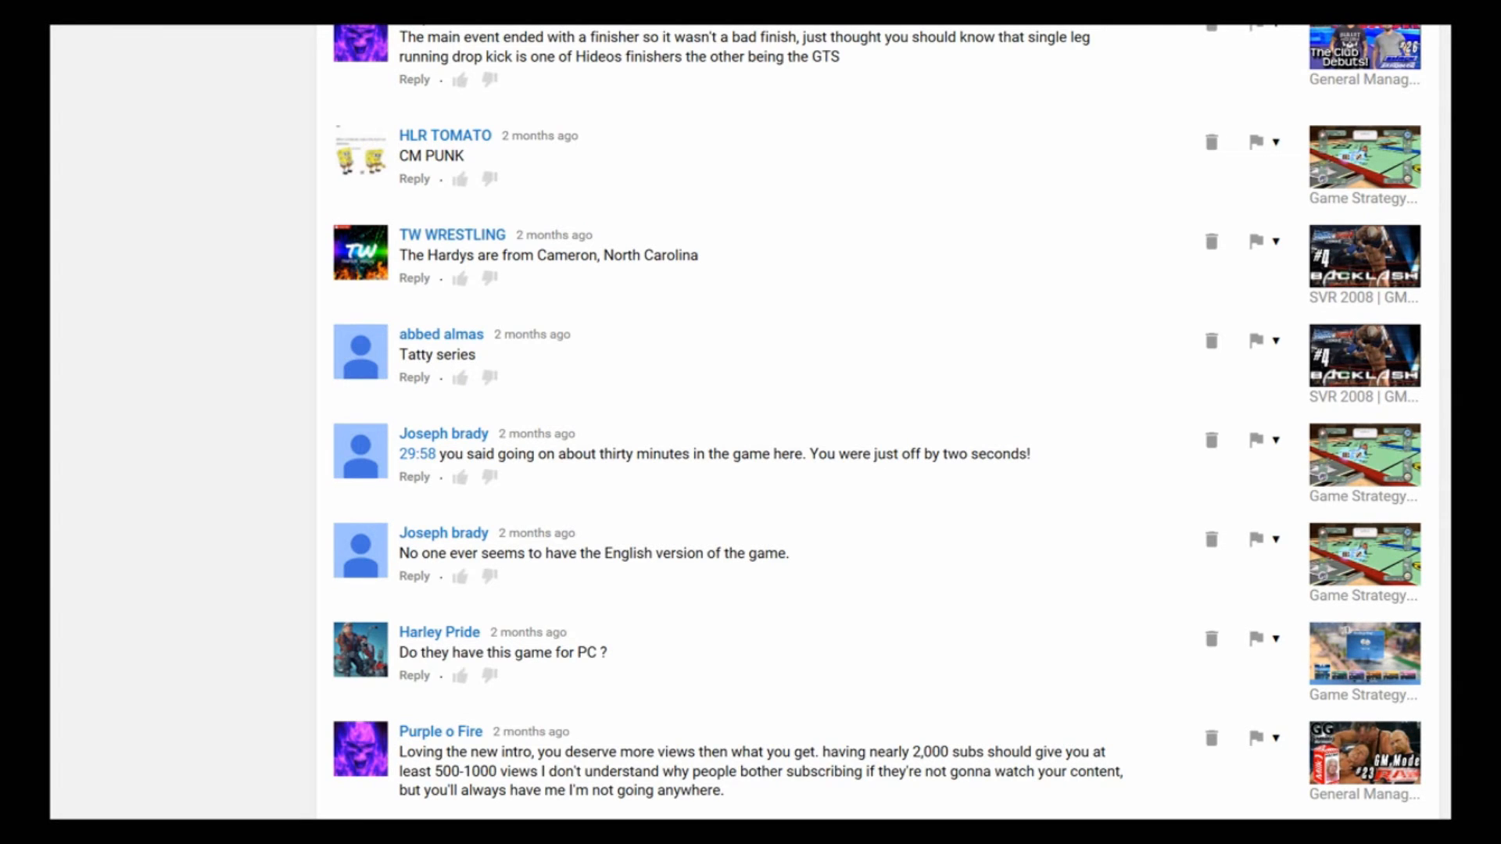
# Step: Like the comment about being off by two seconds and the one below it
pyautogui.scroll(-3)
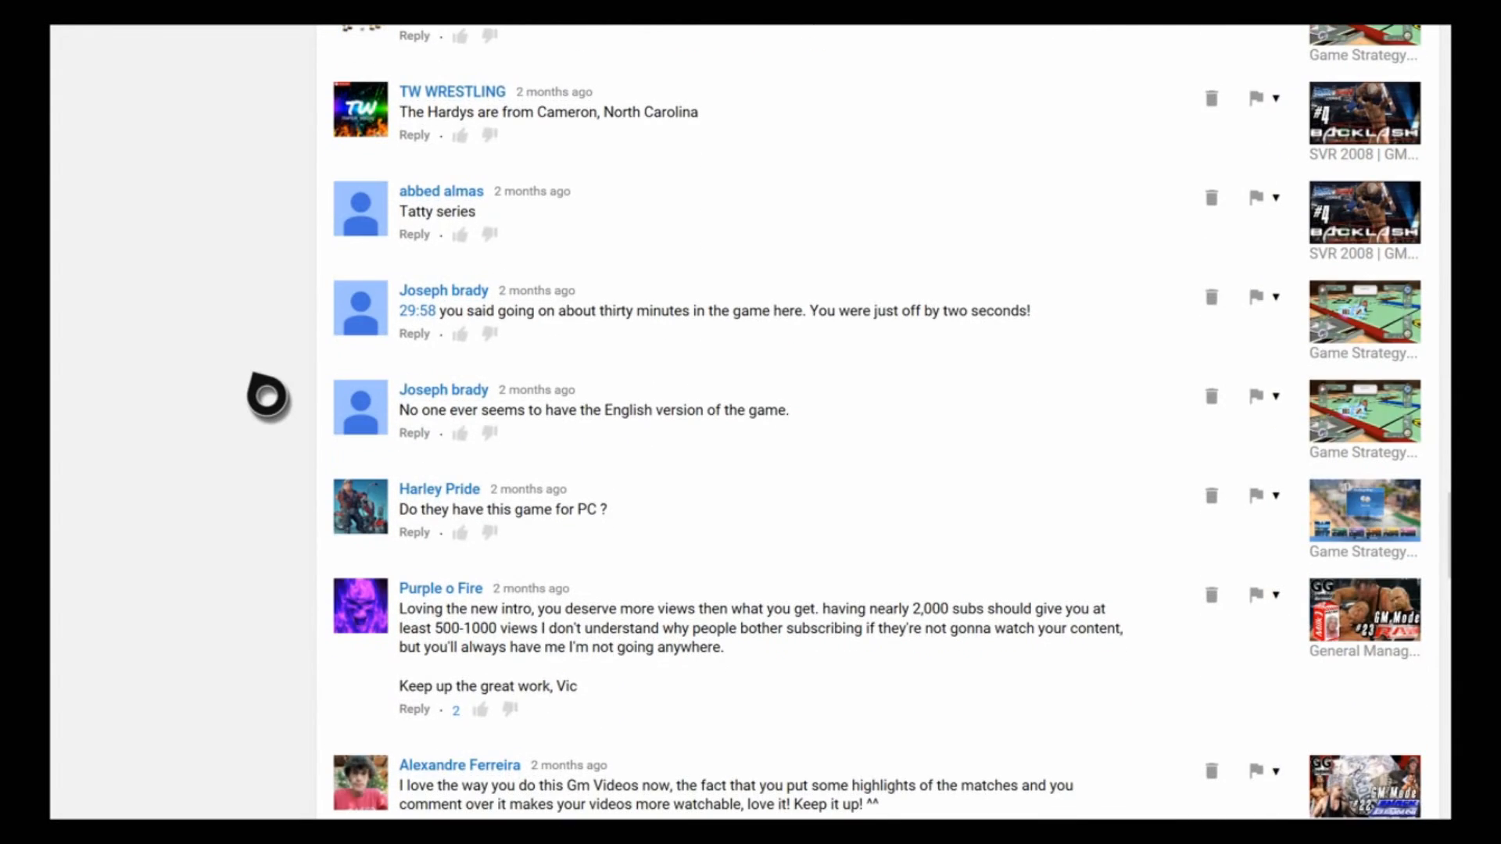
pyautogui.moveTo(478, 356)
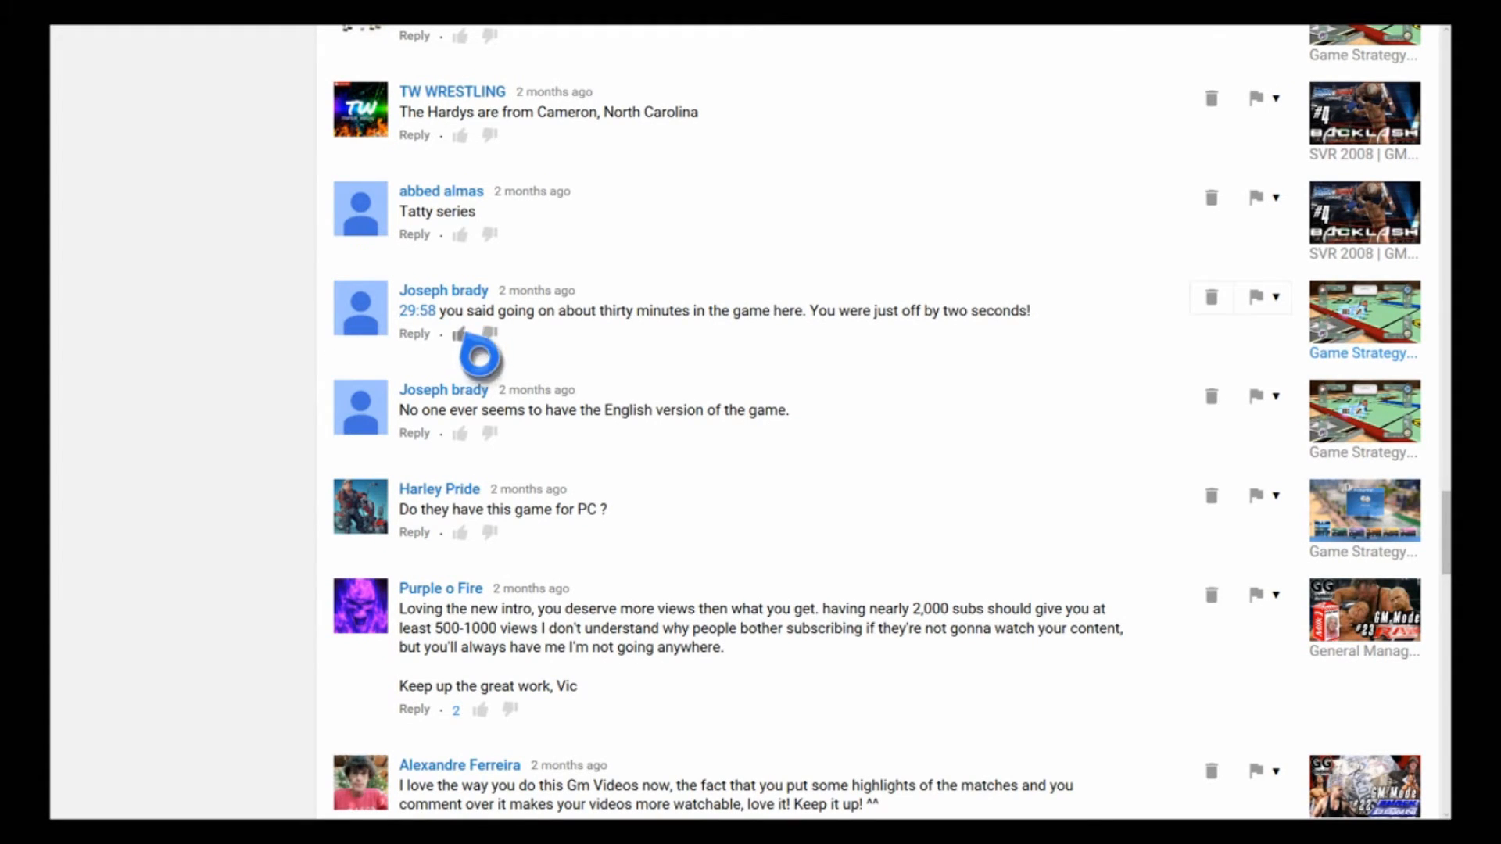
pyautogui.click(460, 333)
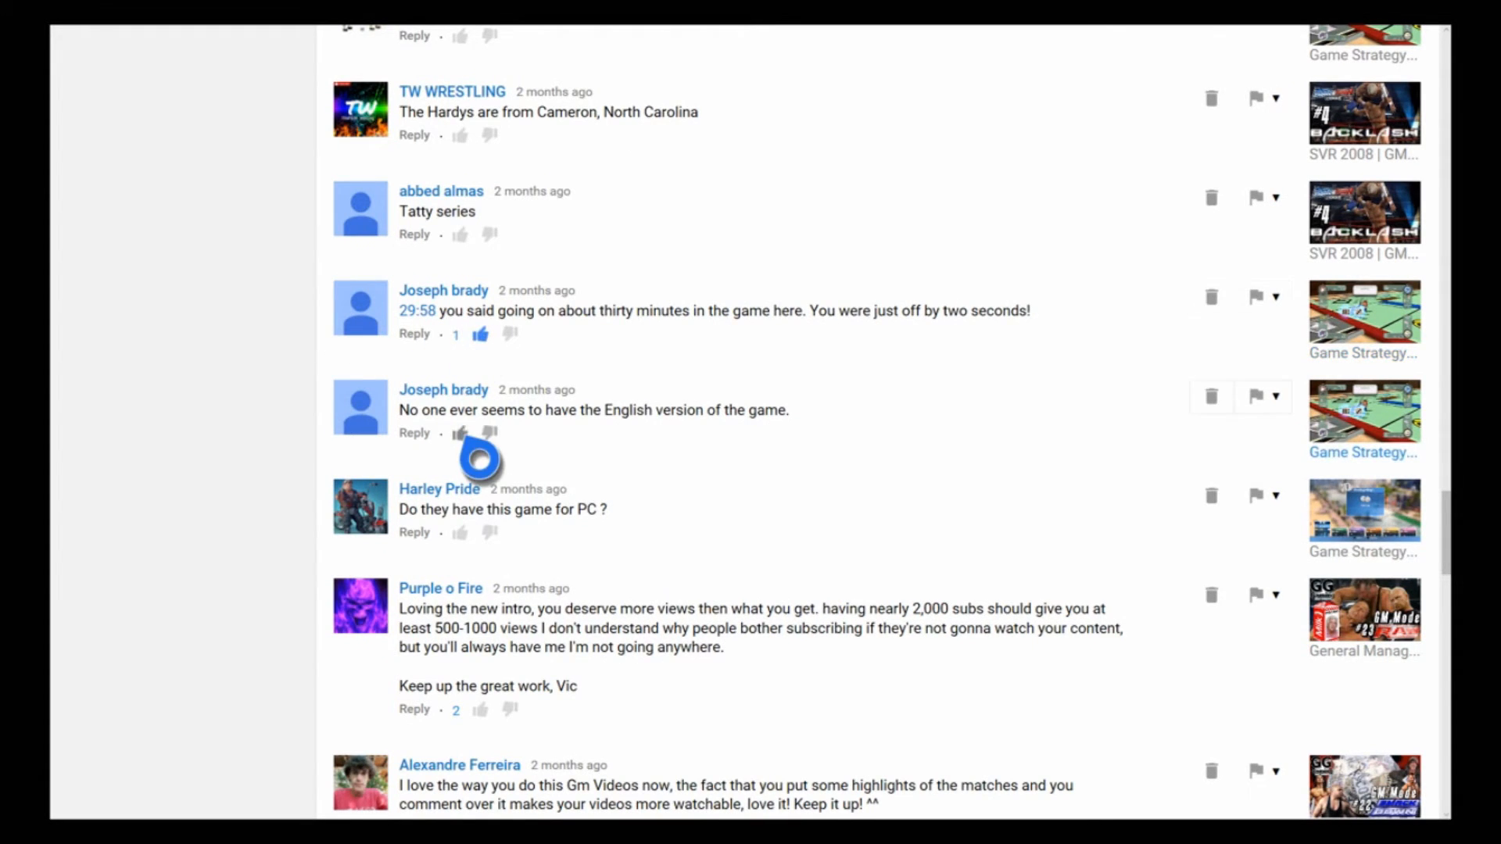
pyautogui.click(460, 432)
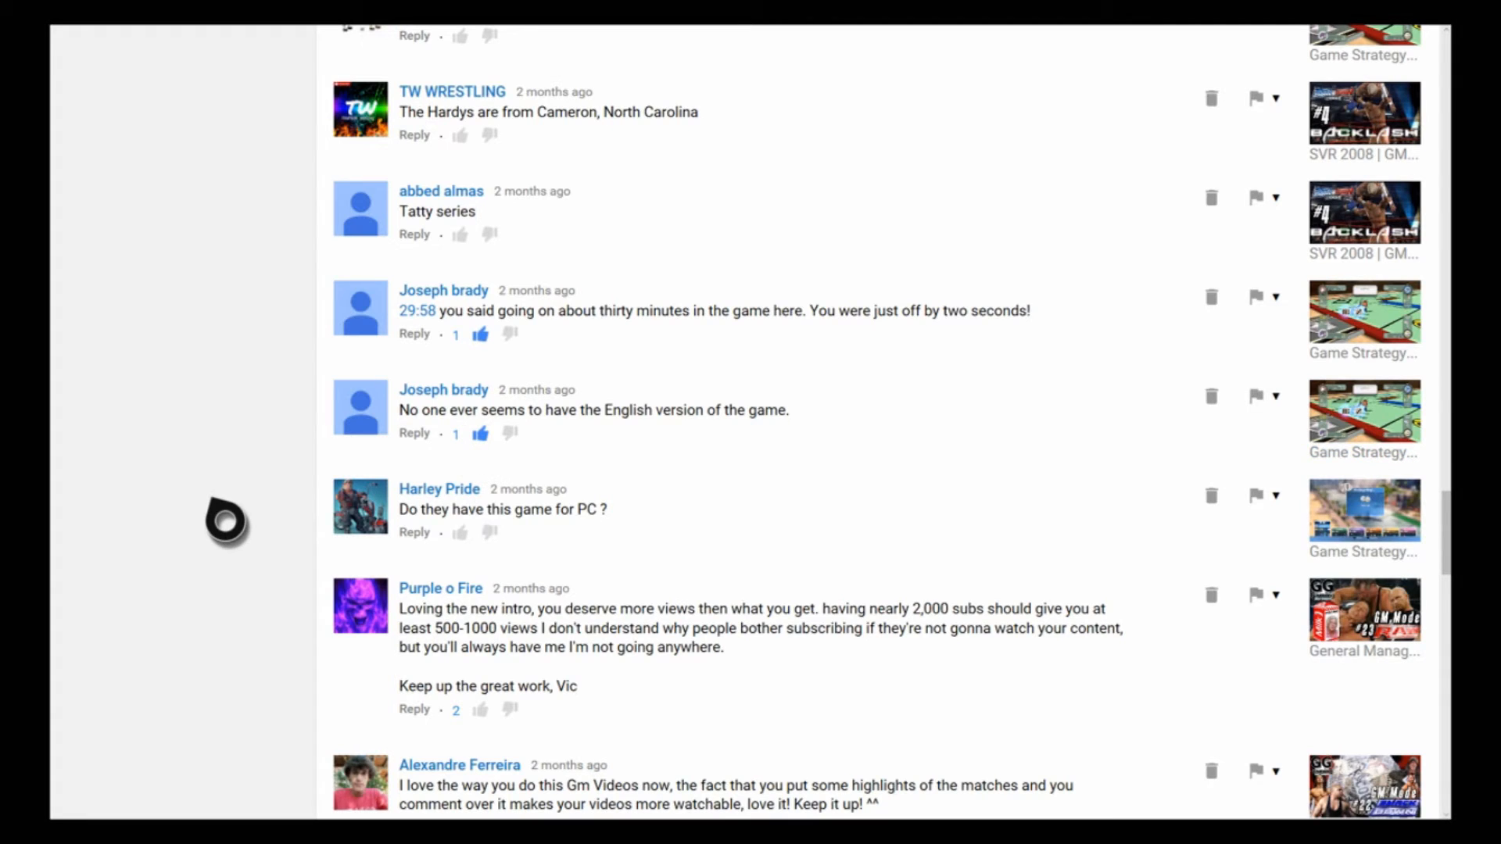
pyautogui.scroll(-3)
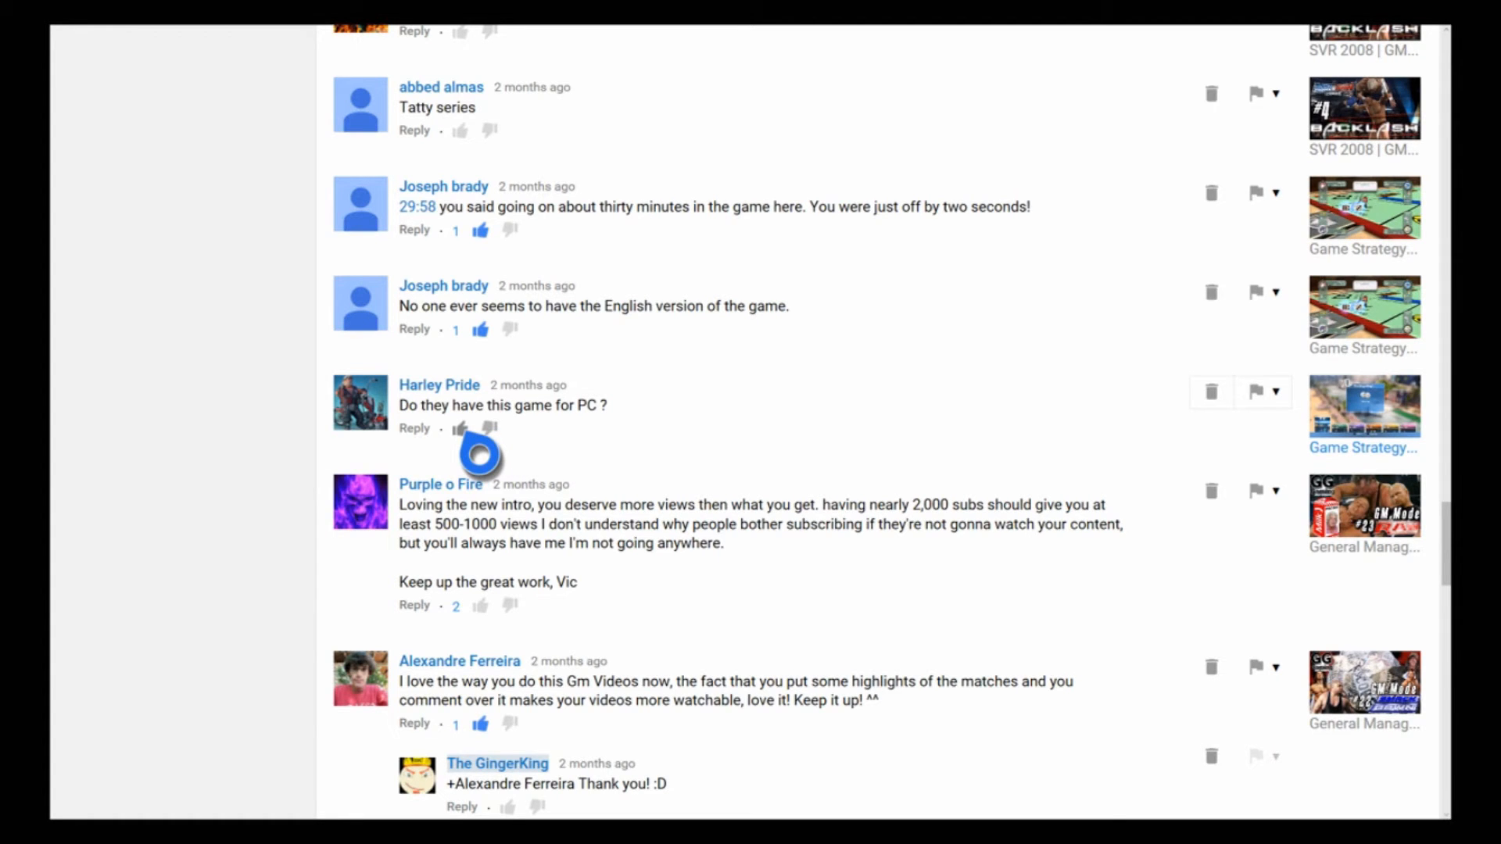
# Step: Like the comment asking about the game on PC and the new-intro praise comment
pyautogui.click(462, 428)
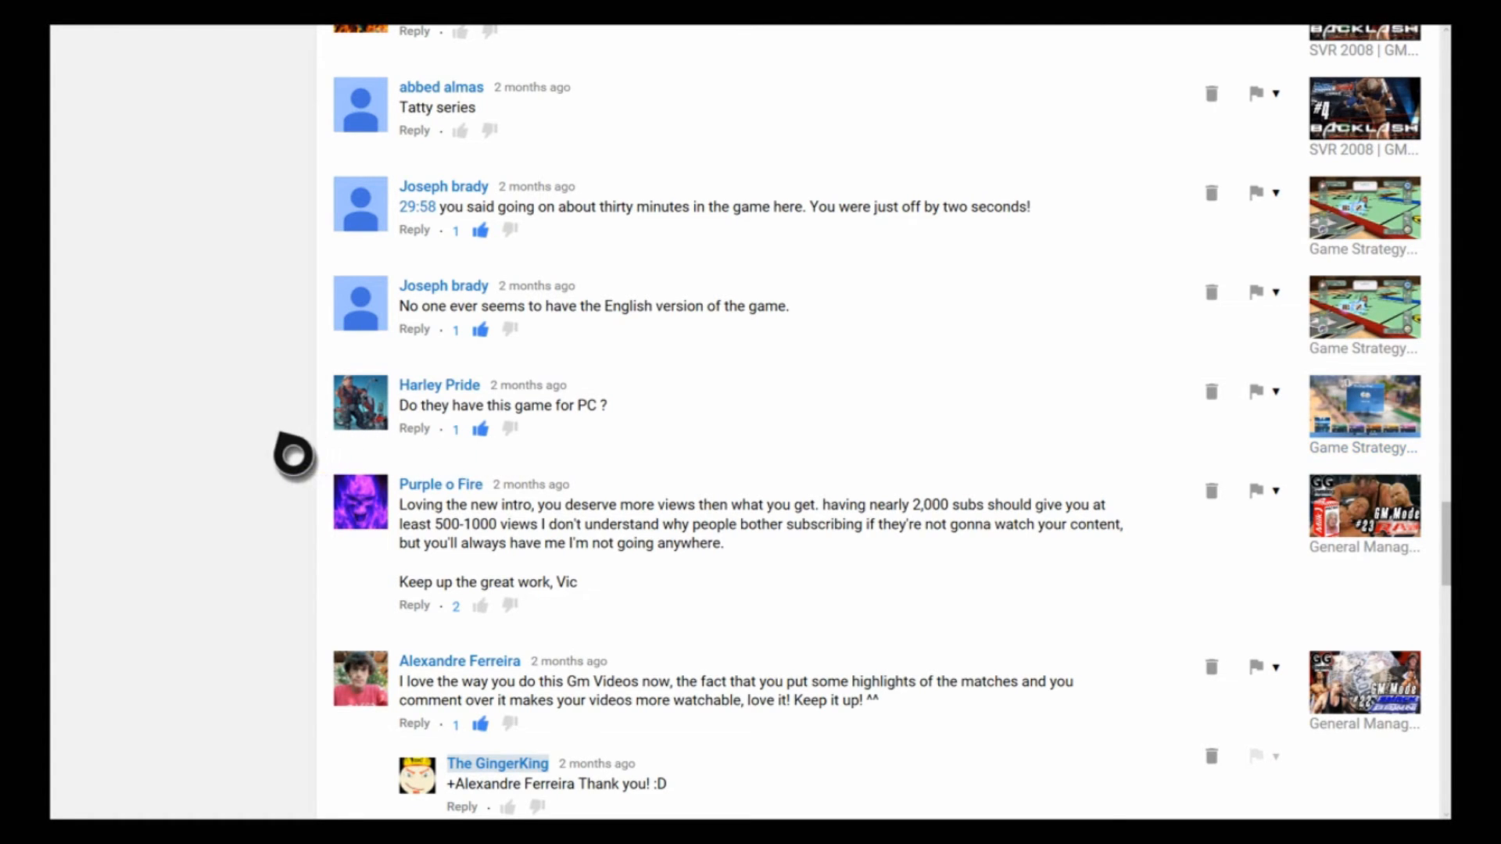
pyautogui.scroll(-3)
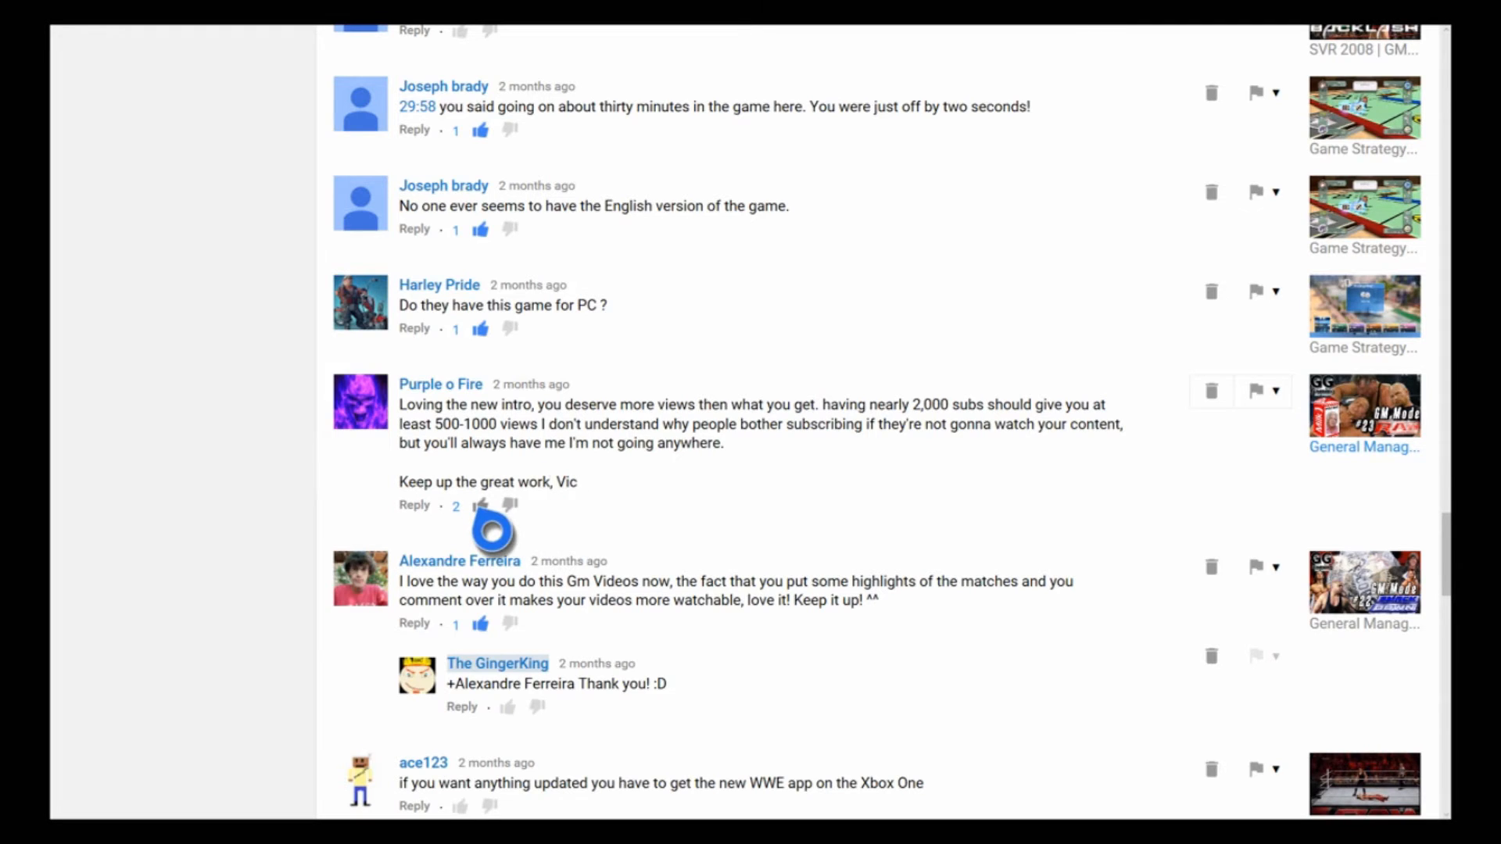
pyautogui.click(481, 504)
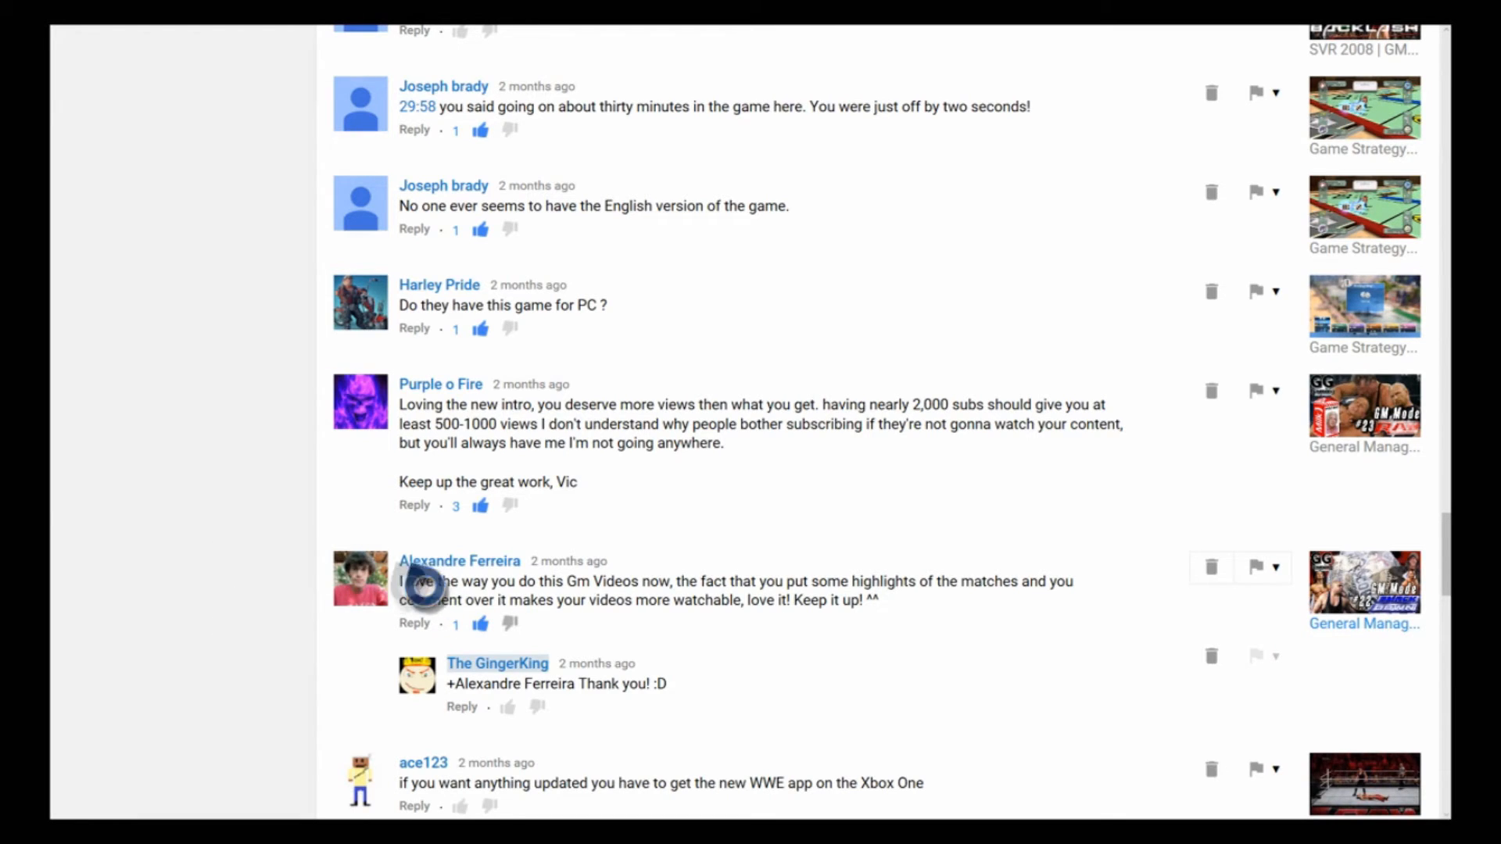
pyautogui.moveTo(265, 433)
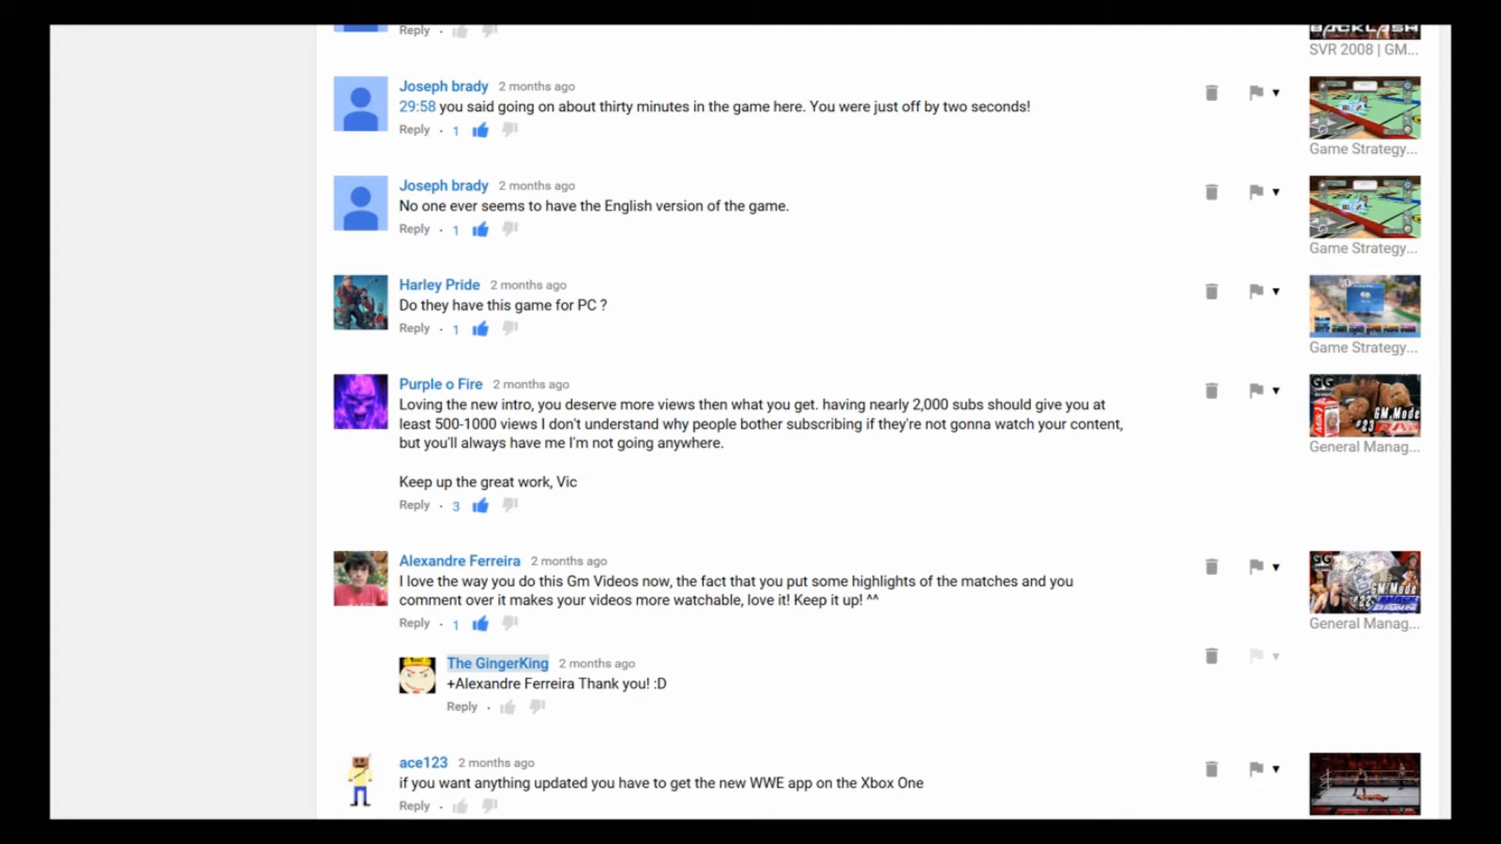
pyautogui.scroll(-3)
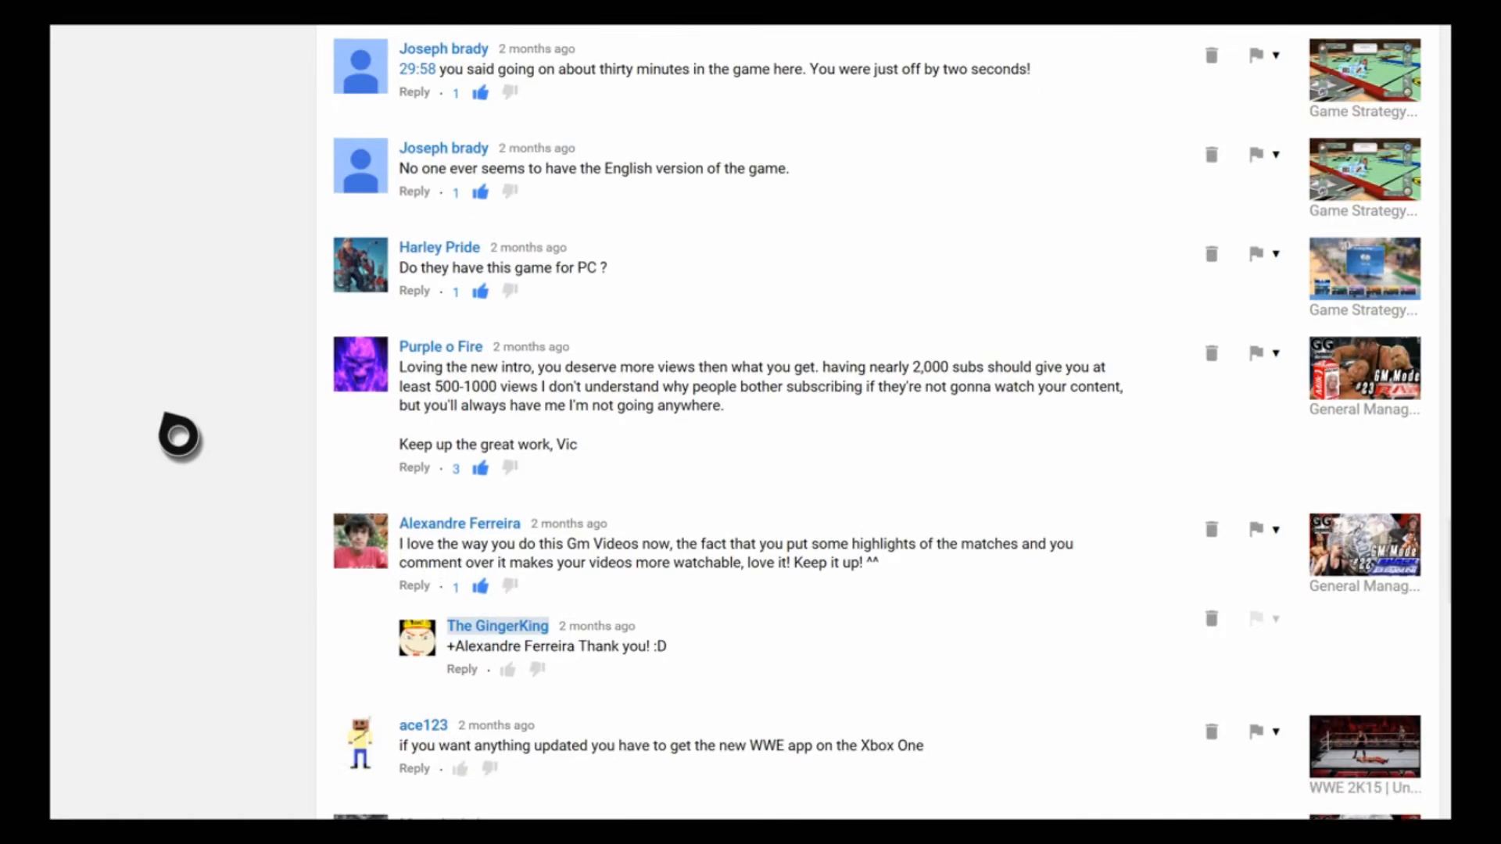
pyautogui.scroll(-3)
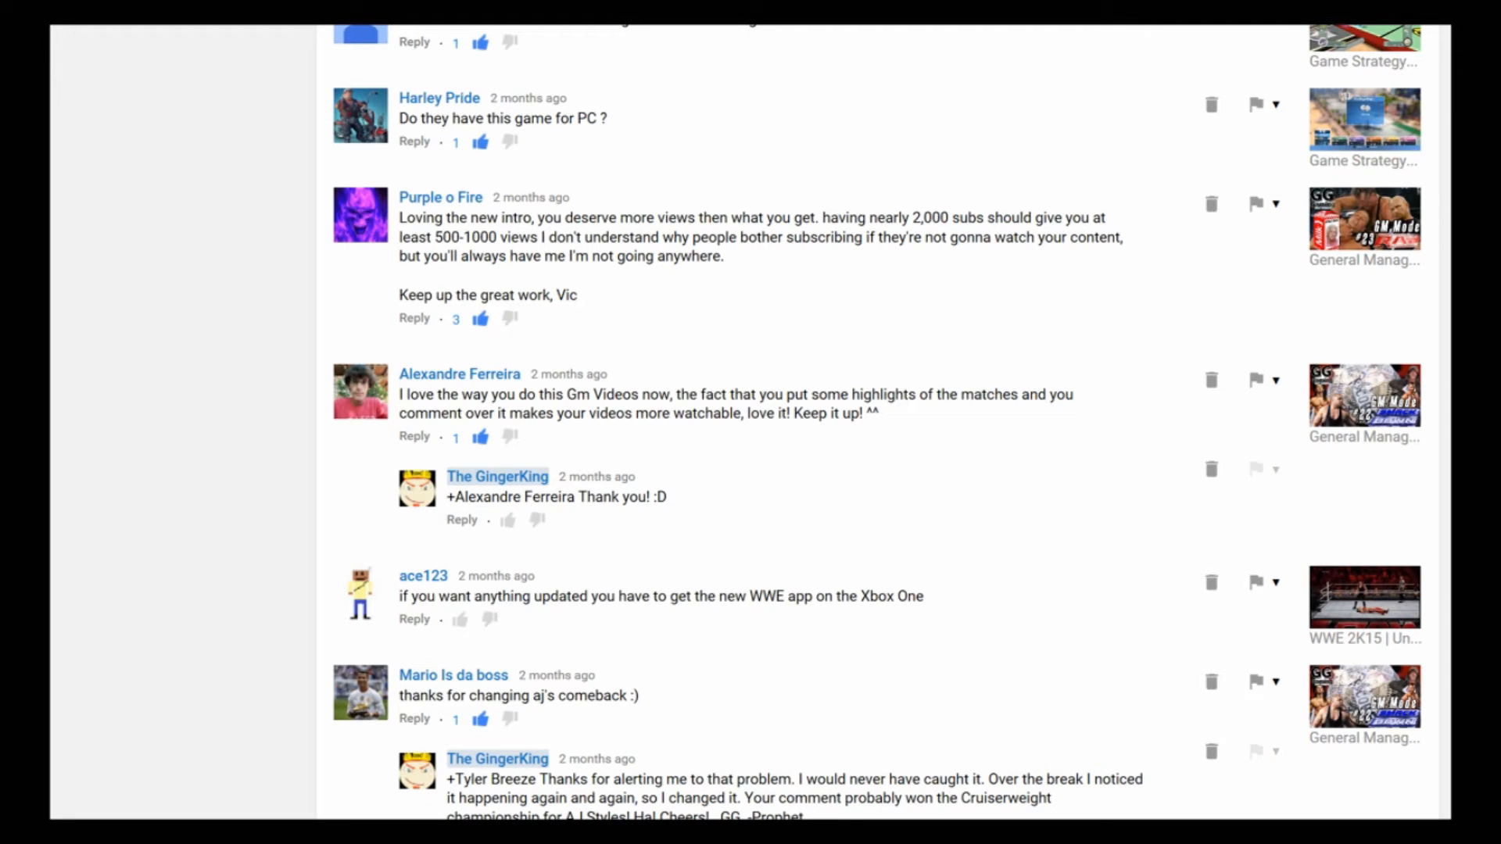
pyautogui.scroll(-3)
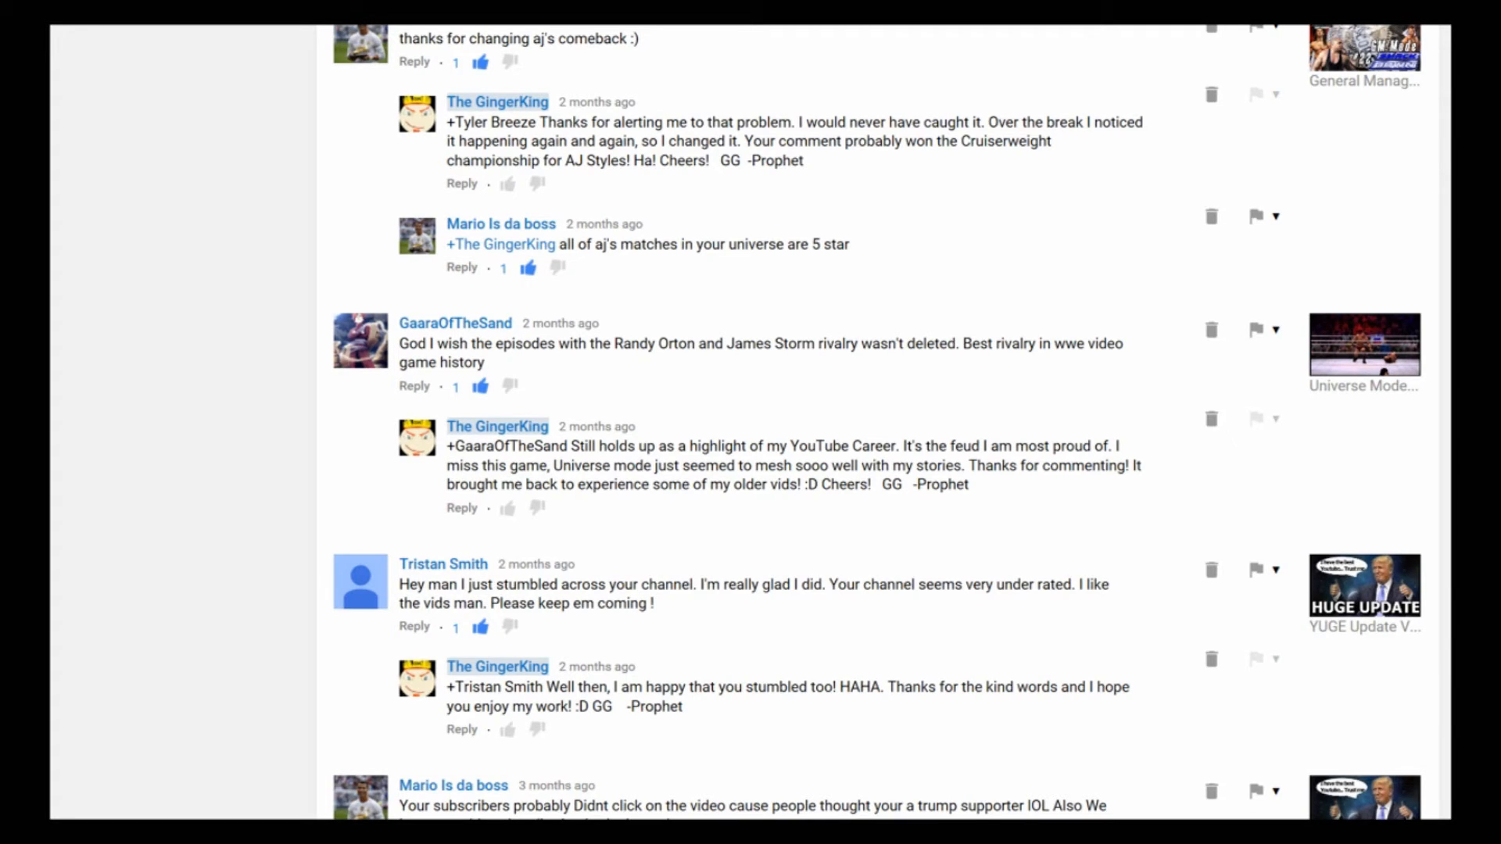
pyautogui.scroll(-3)
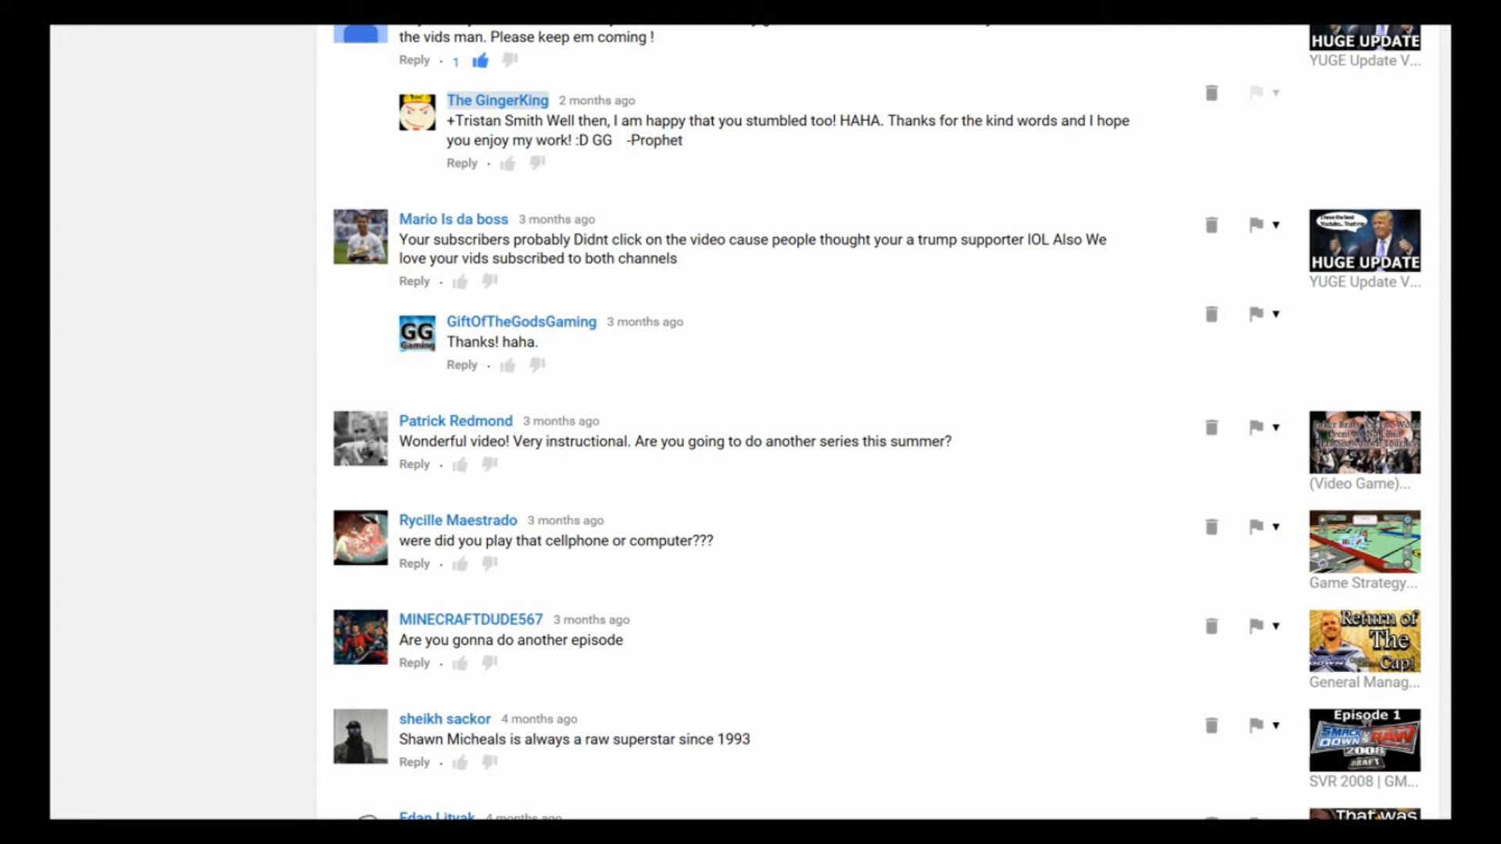
pyautogui.scroll(-3)
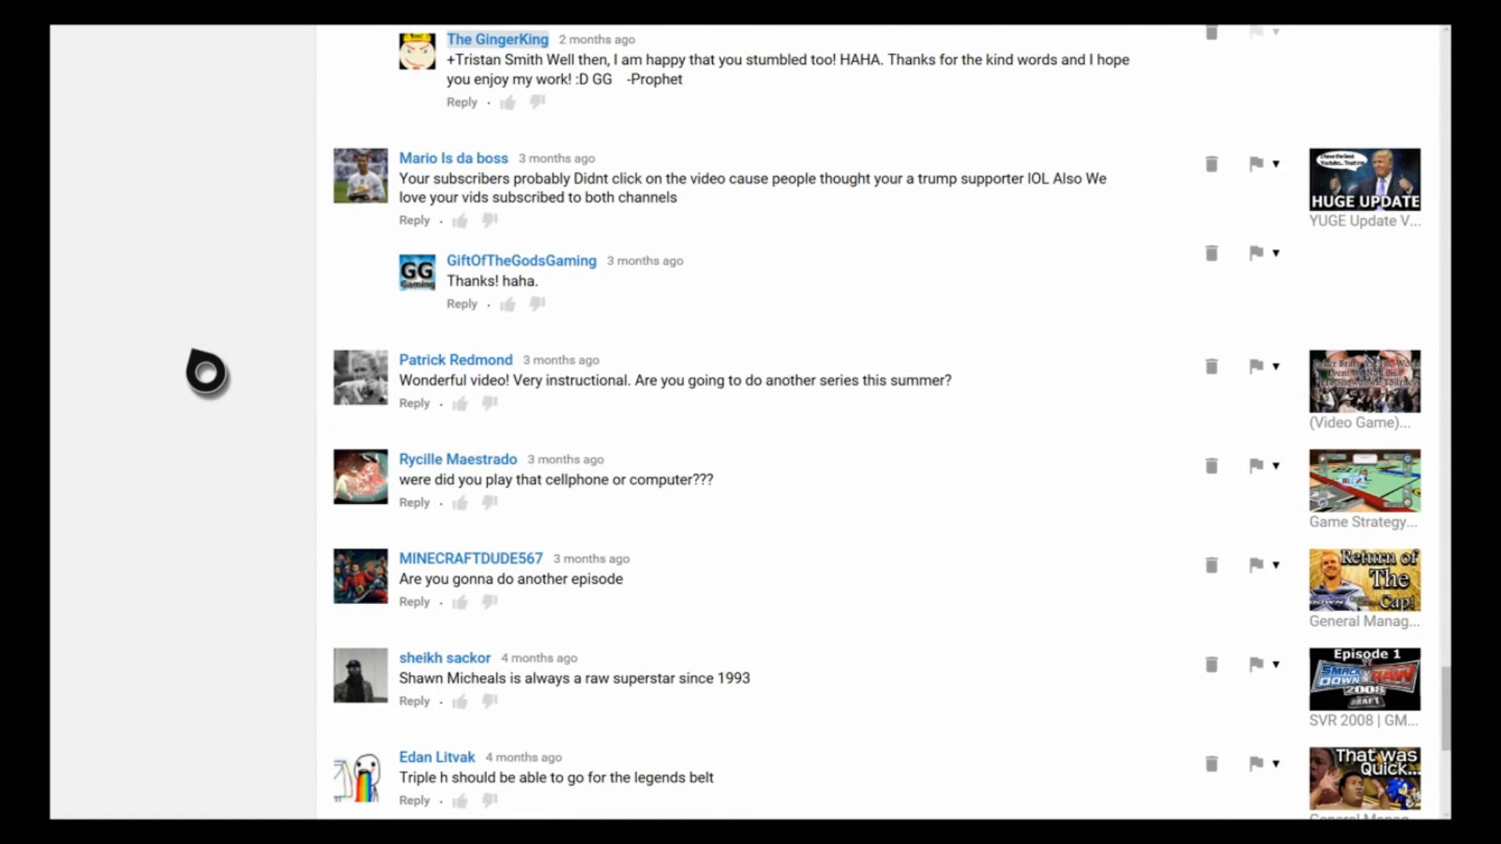
# Step: Scroll the comments list down to the five-month-old comments
pyautogui.scroll(-3)
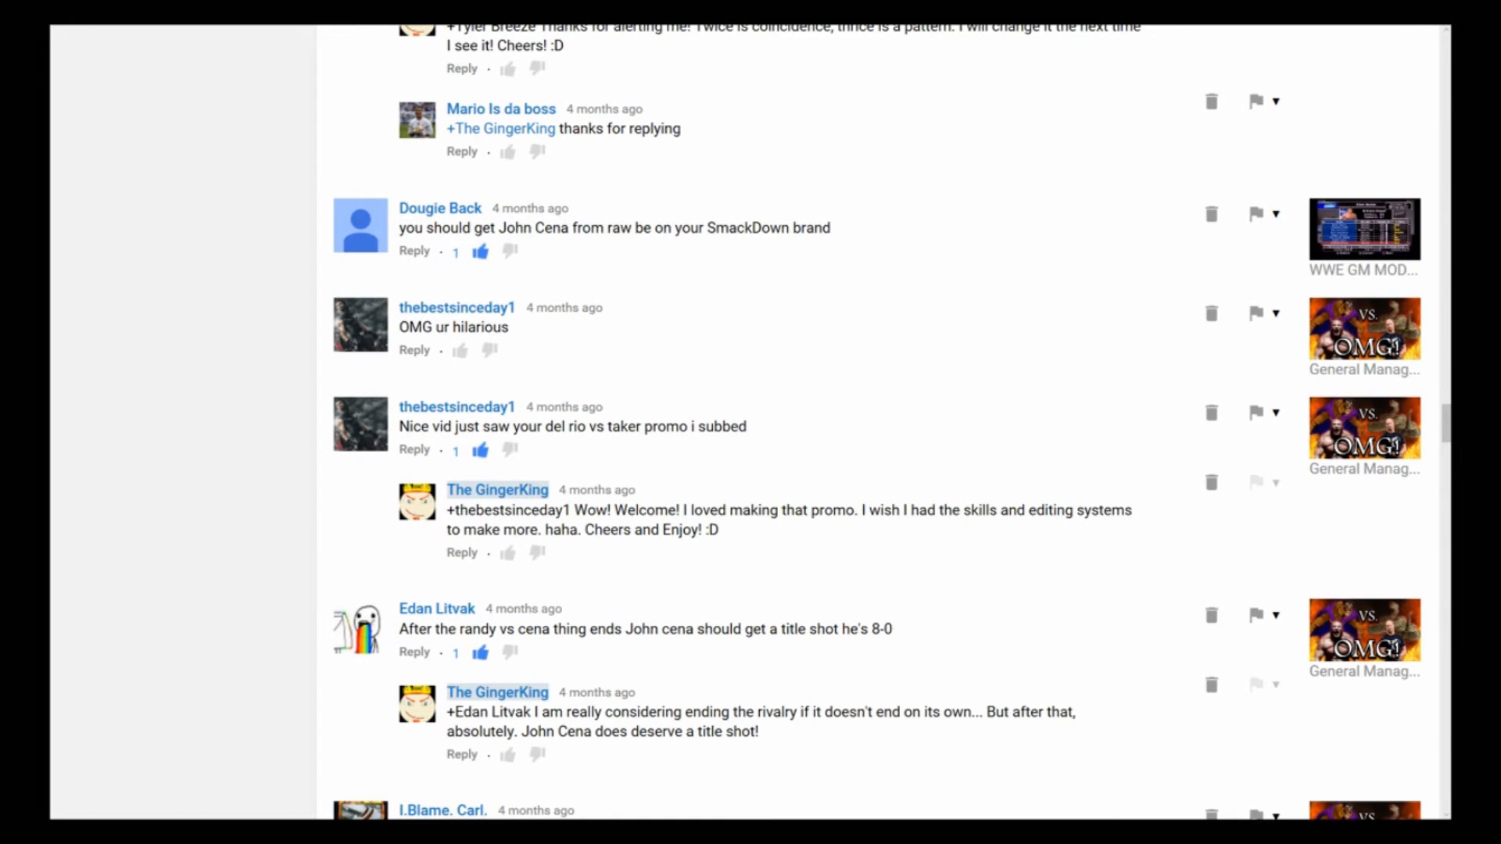
pyautogui.moveTo(265, 302)
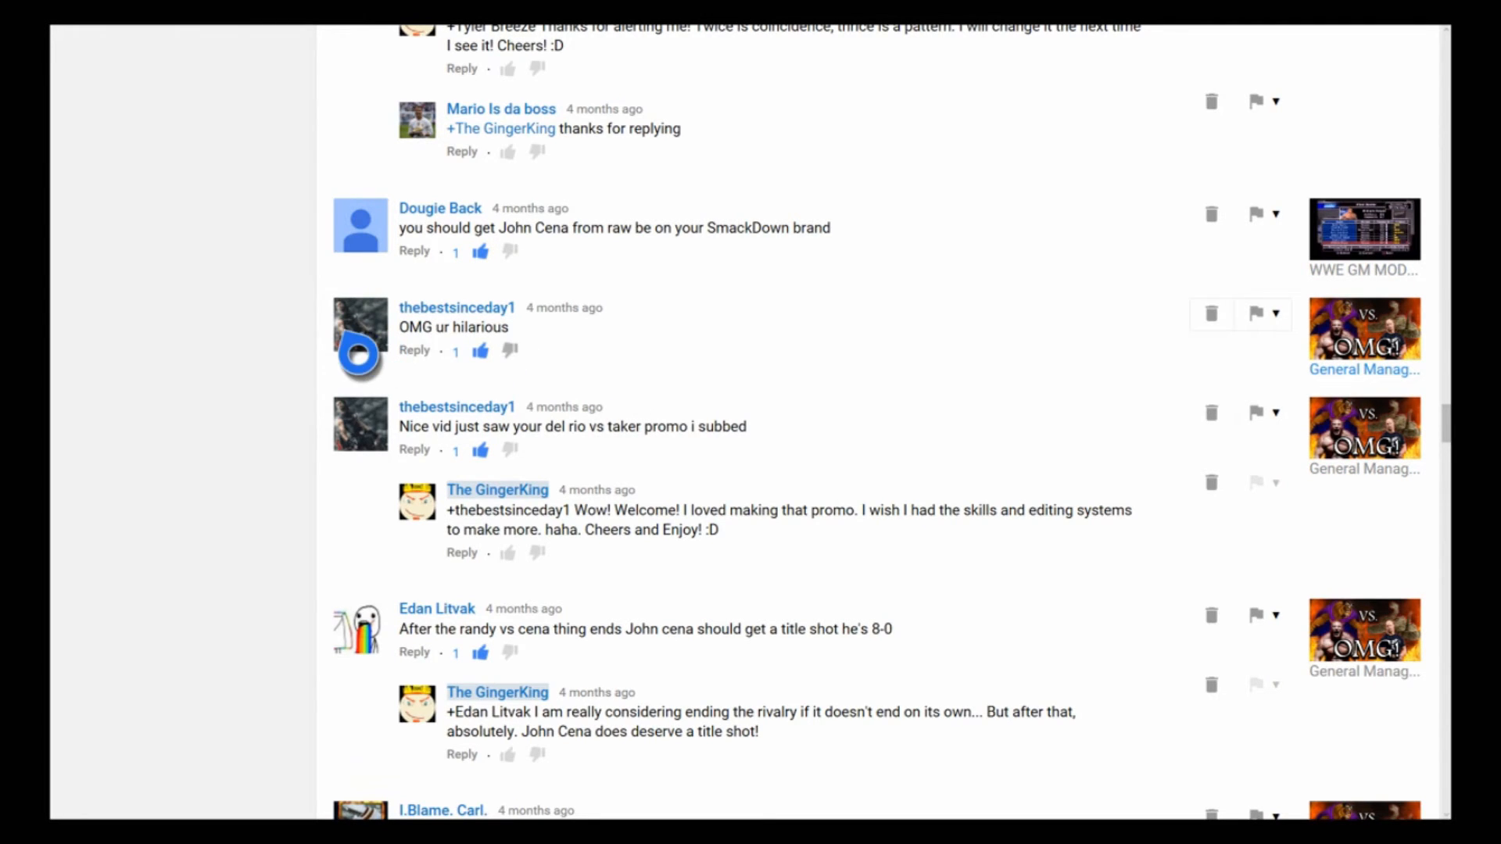
pyautogui.moveTo(287, 356)
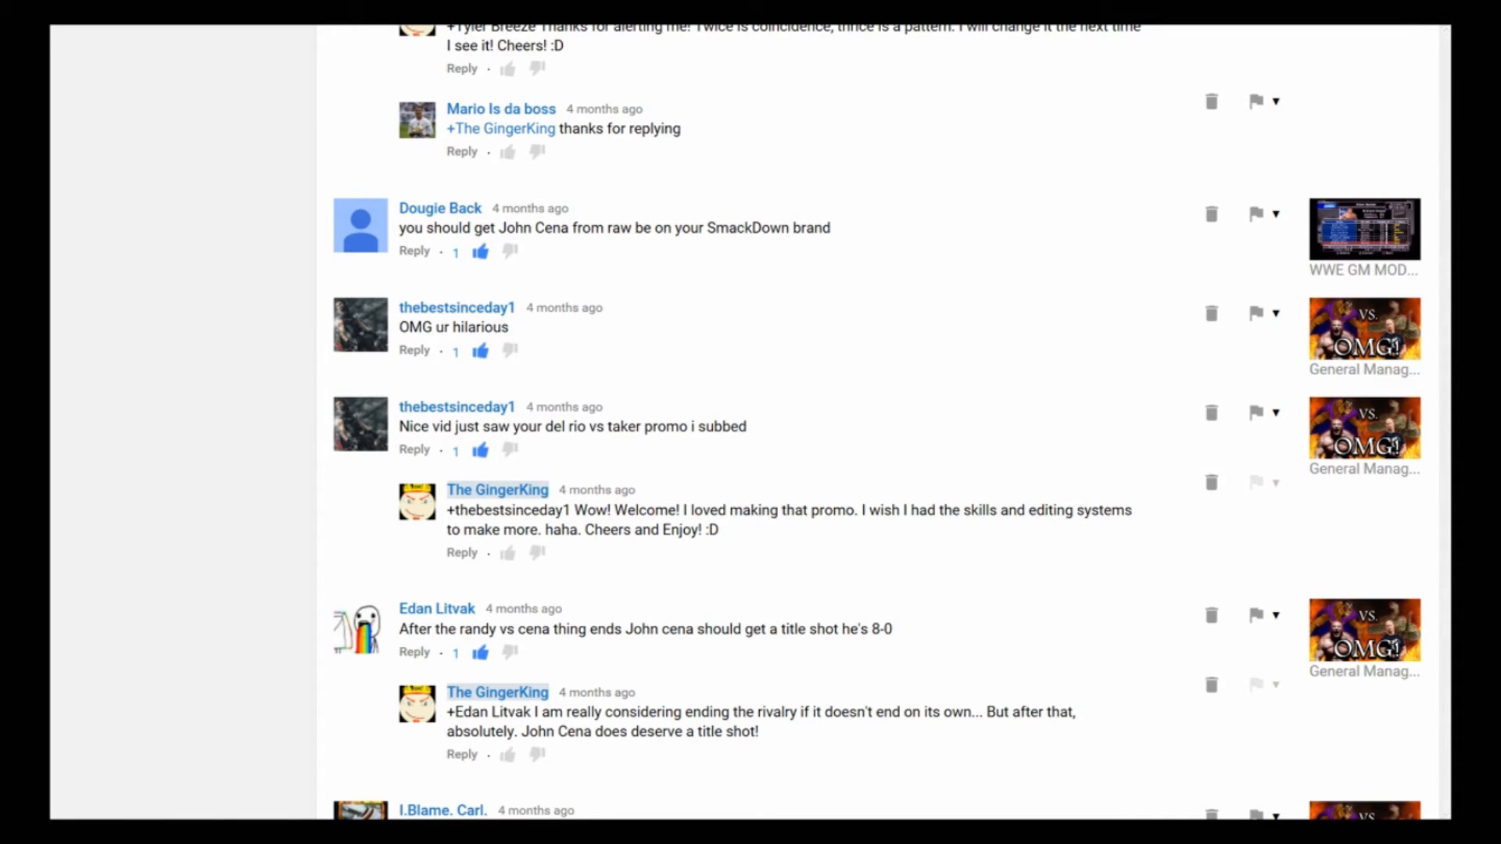
pyautogui.scroll(-3)
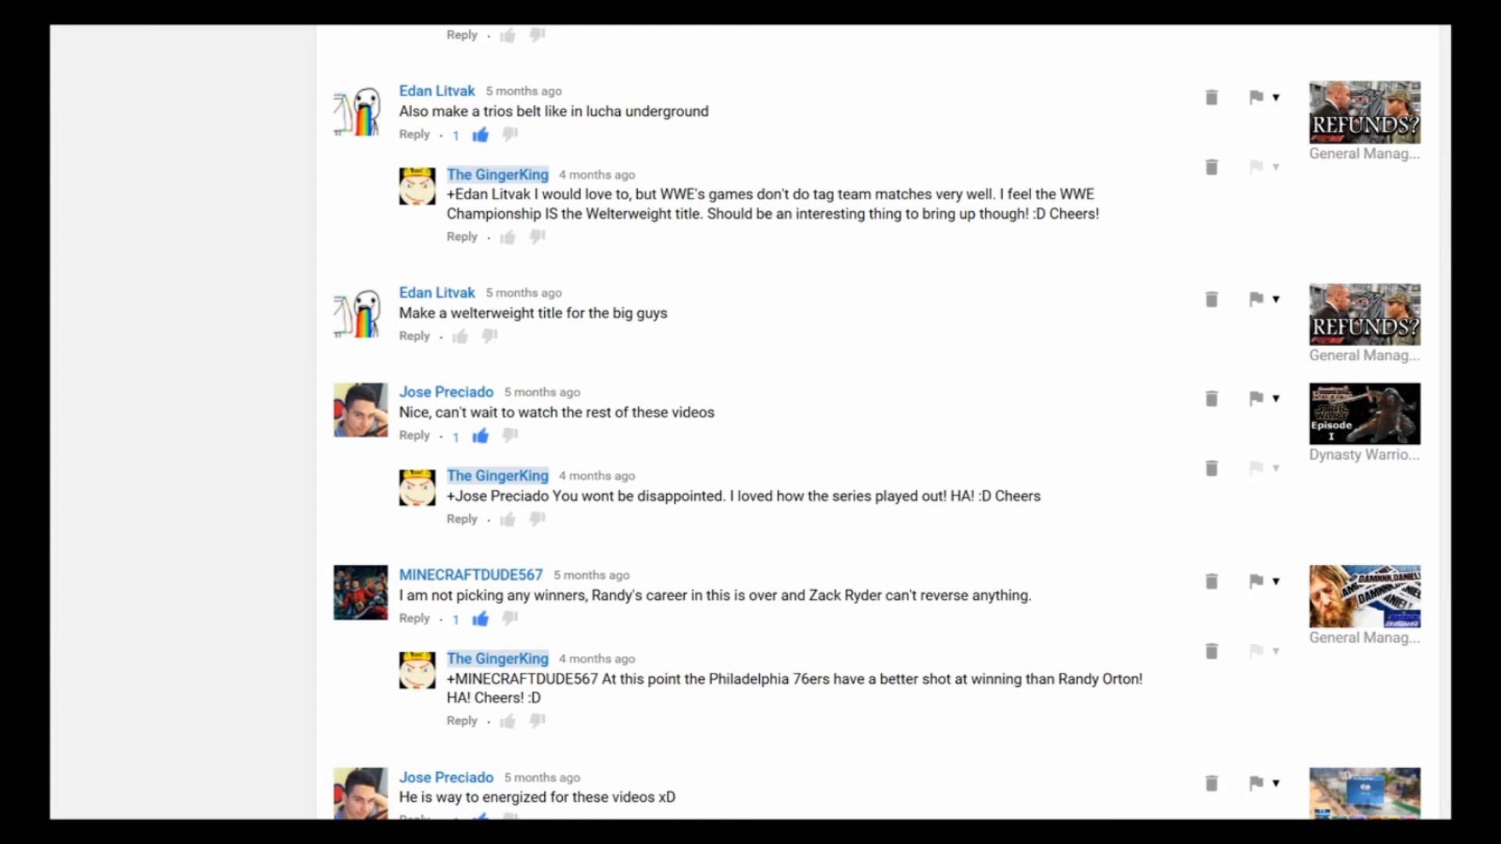
pyautogui.scroll(-3)
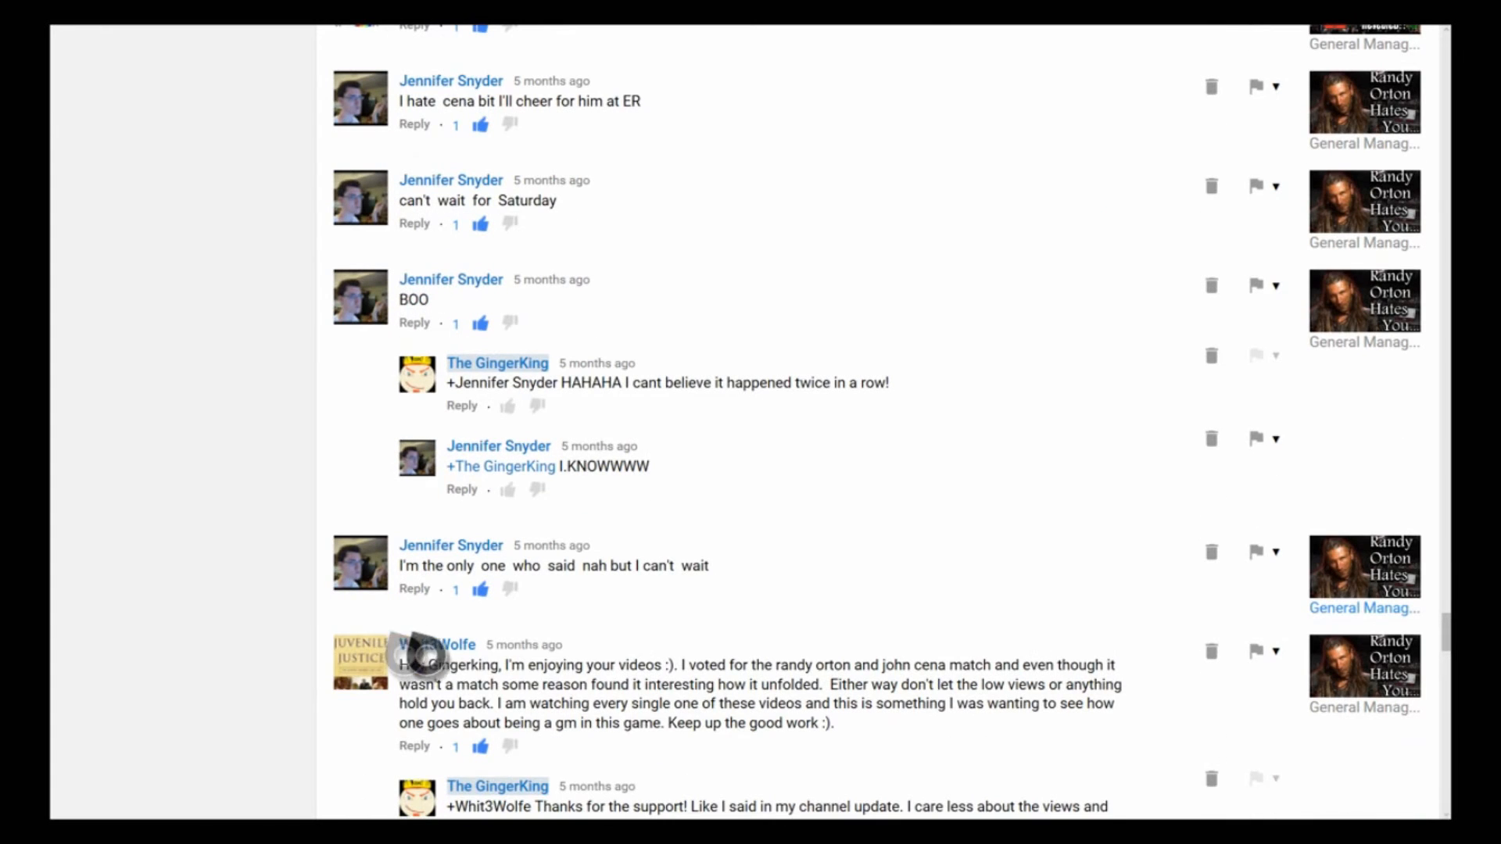
pyautogui.moveTo(1369, 611)
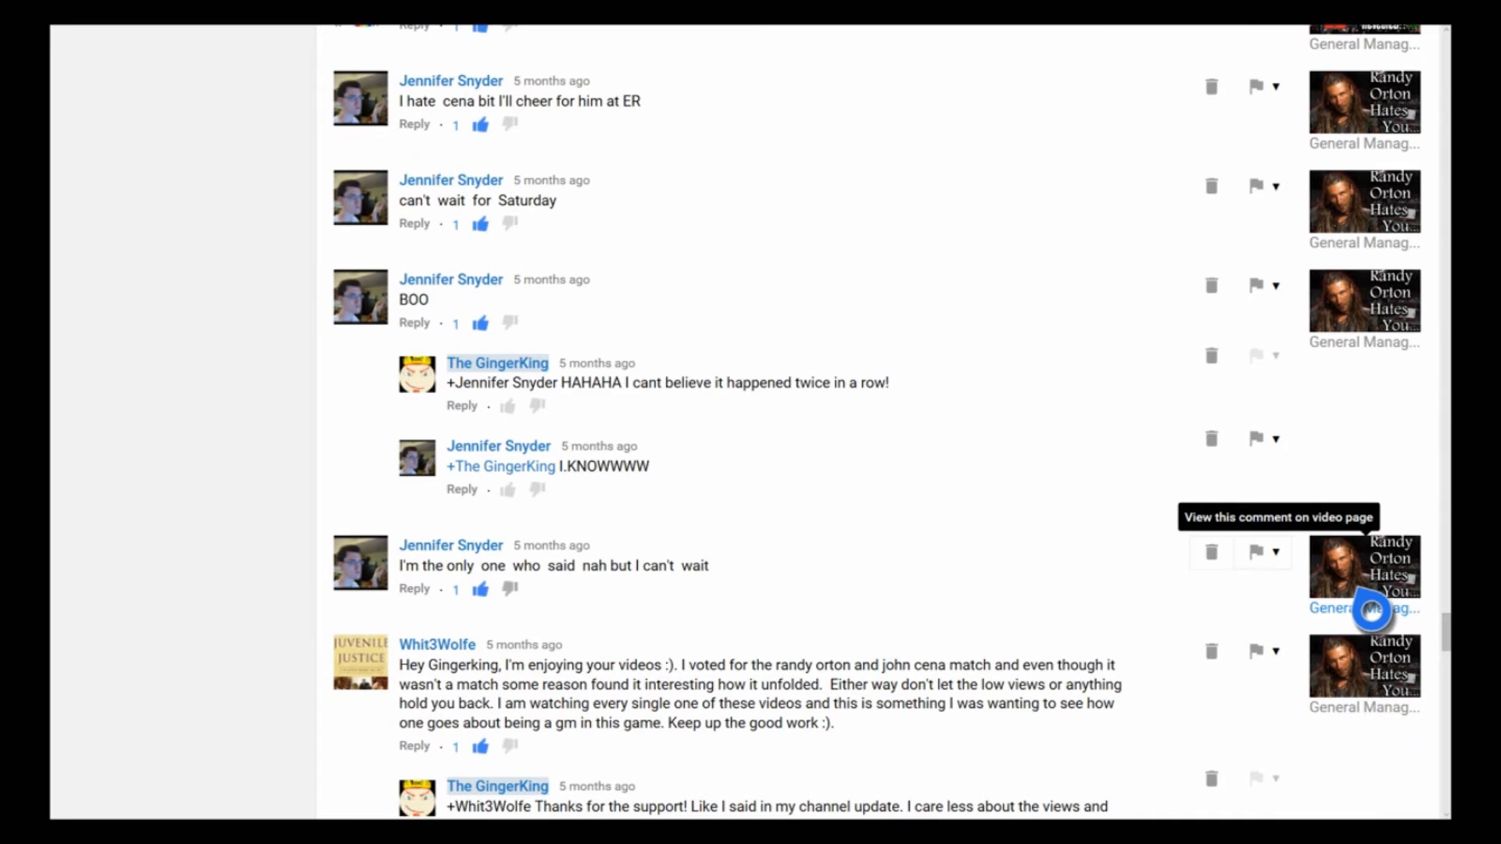
pyautogui.moveTo(1370, 611)
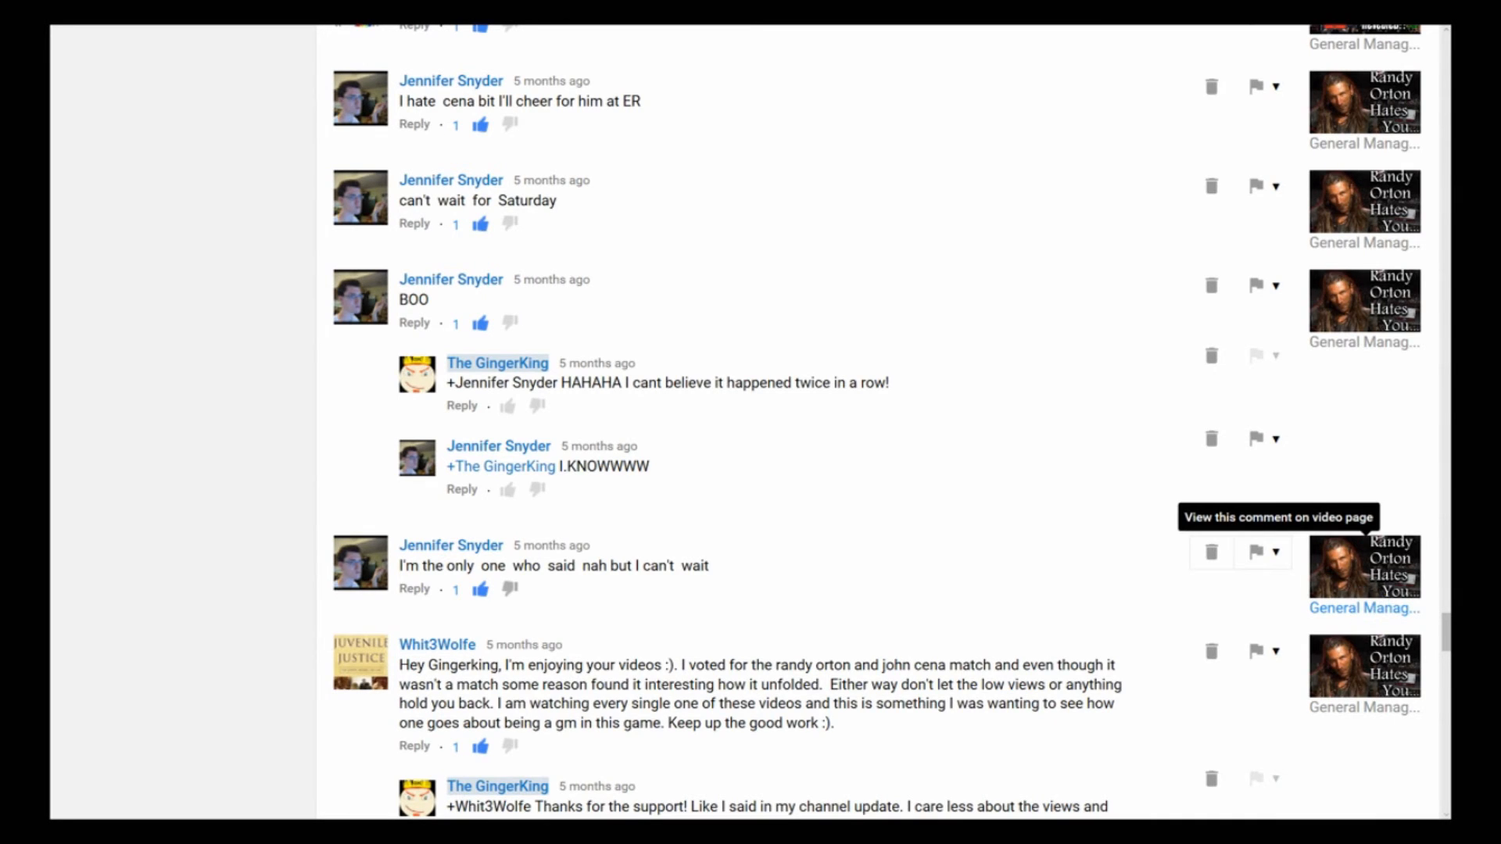
pyautogui.moveTo(1003, 560)
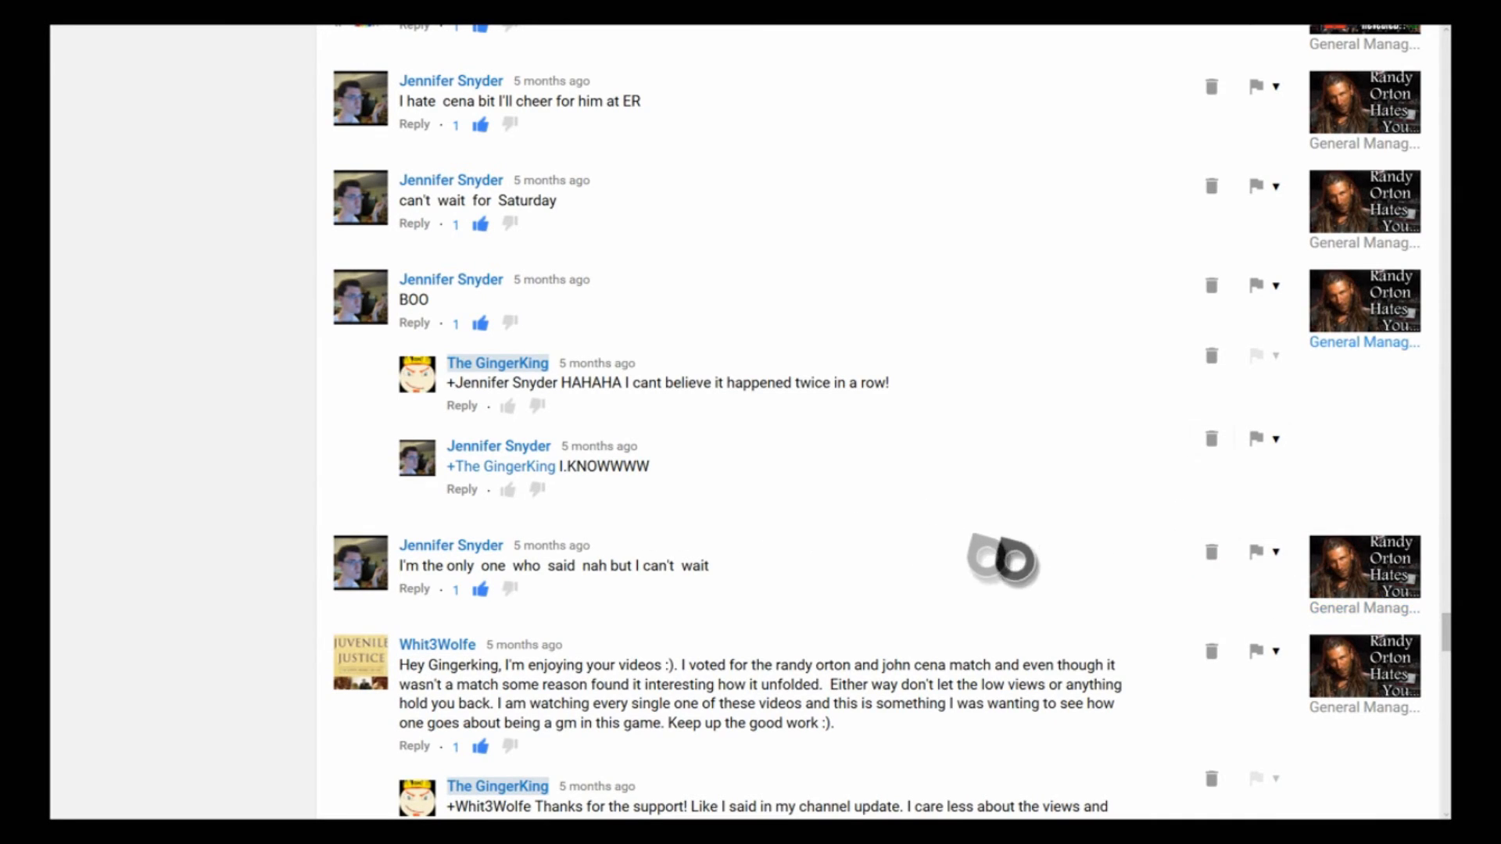
pyautogui.moveTo(1355, 604)
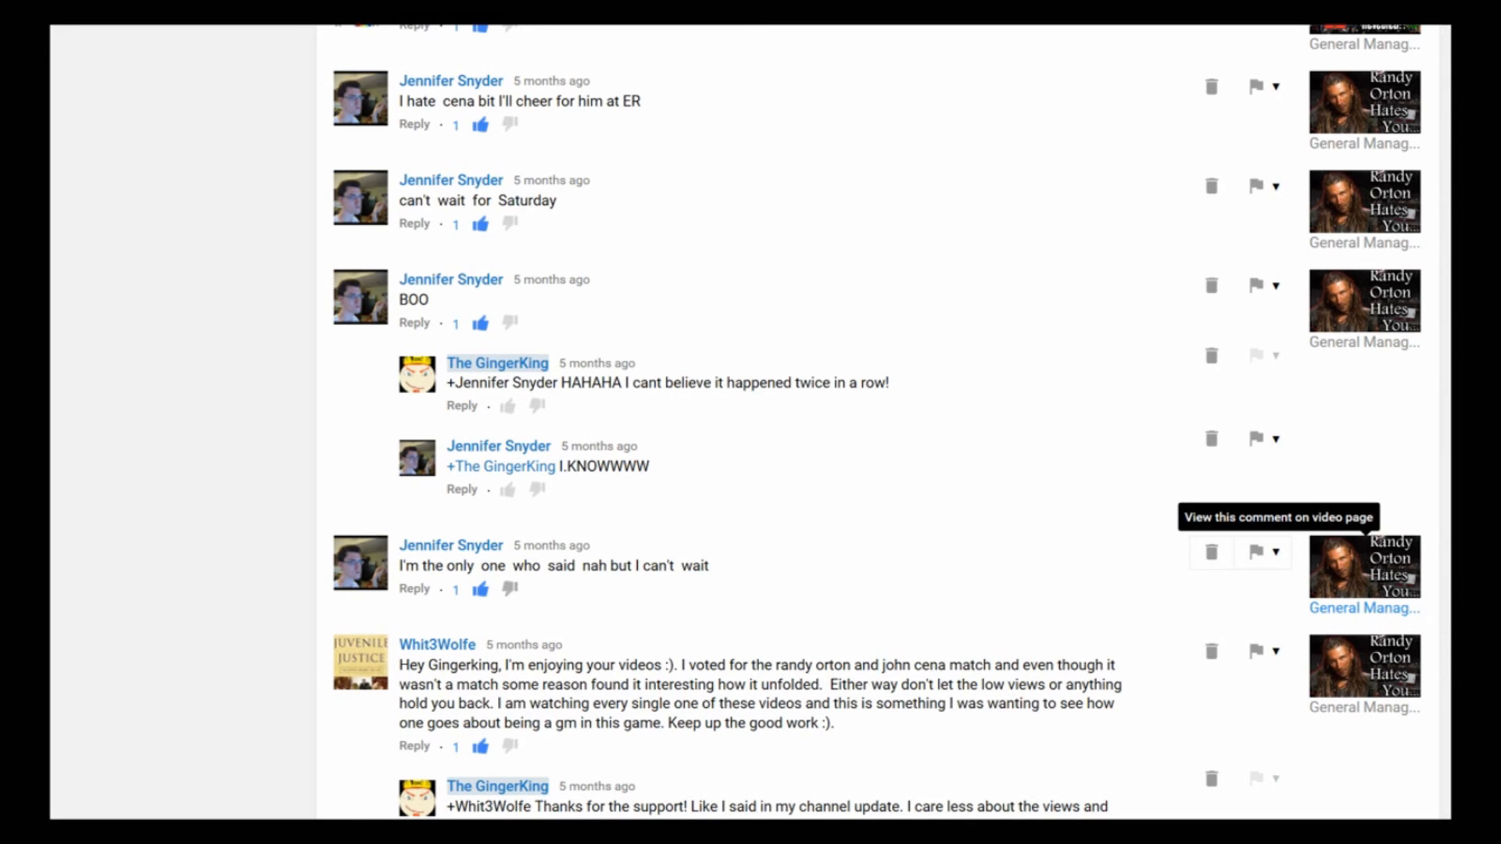
pyautogui.moveTo(127, 589)
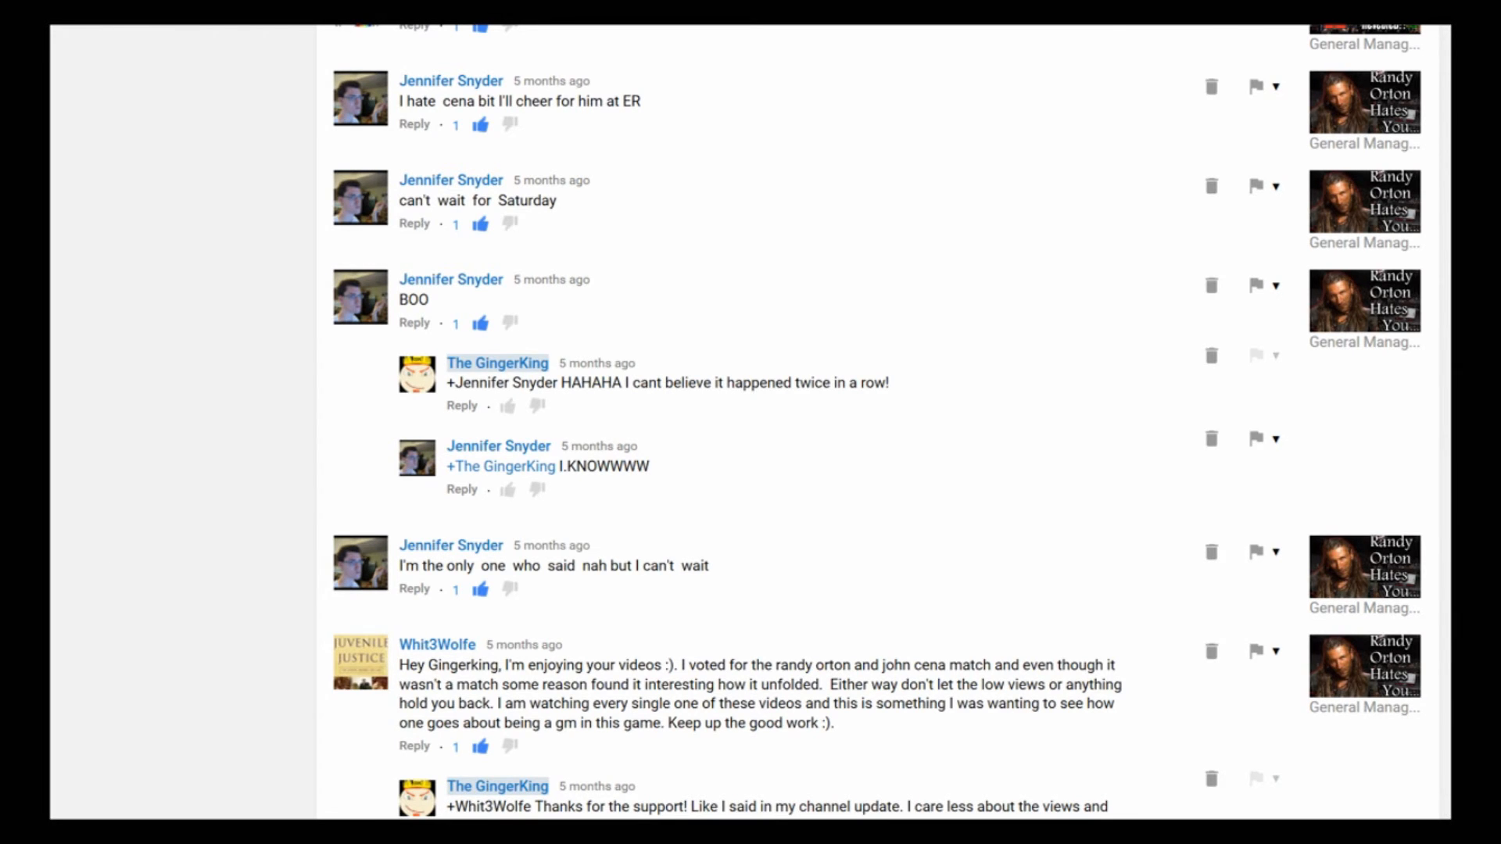
pyautogui.scroll(-3)
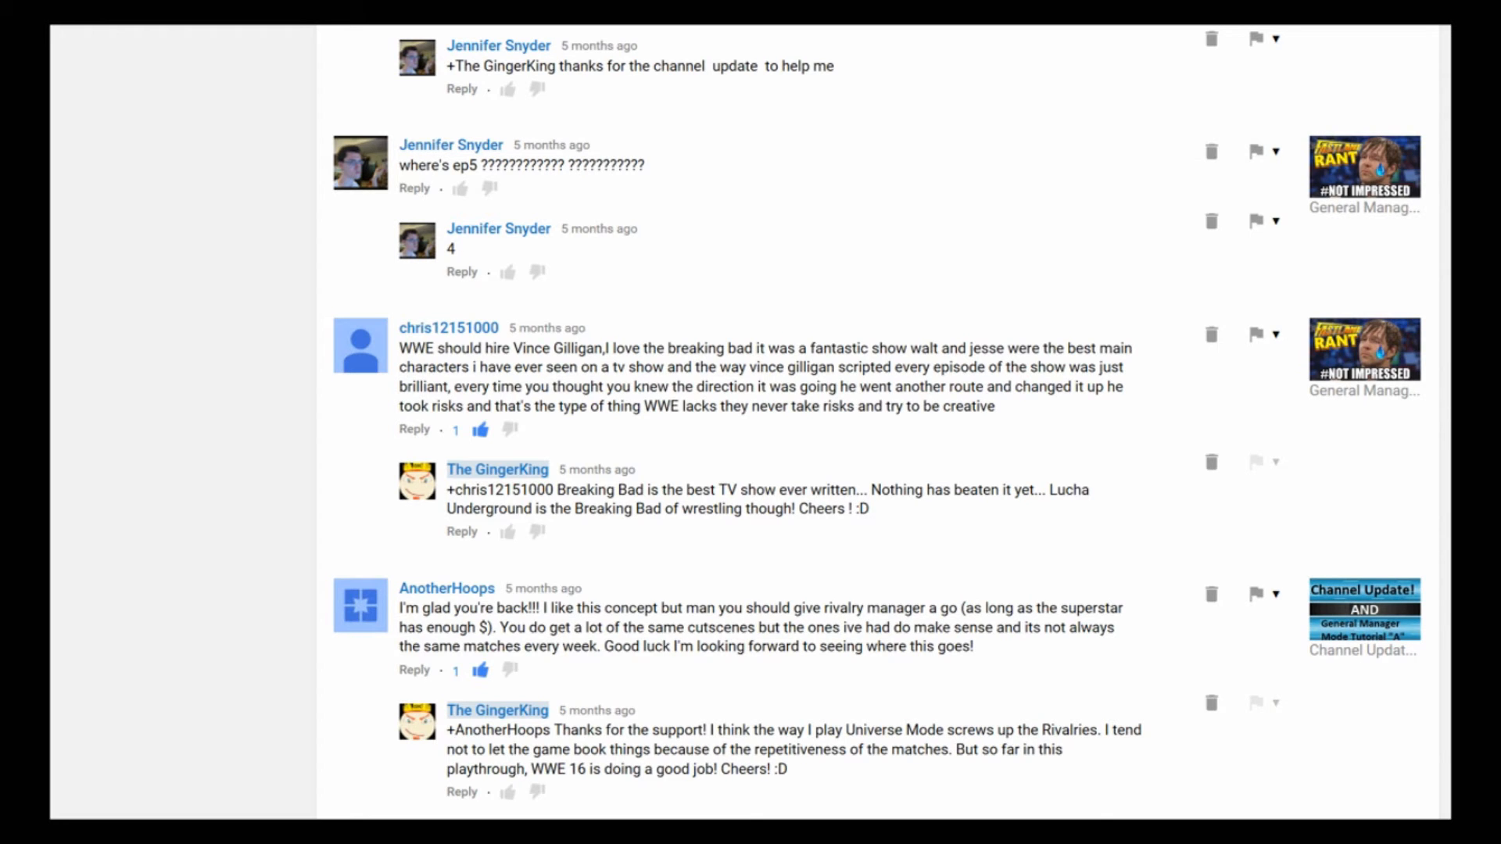
pyautogui.scroll(-3)
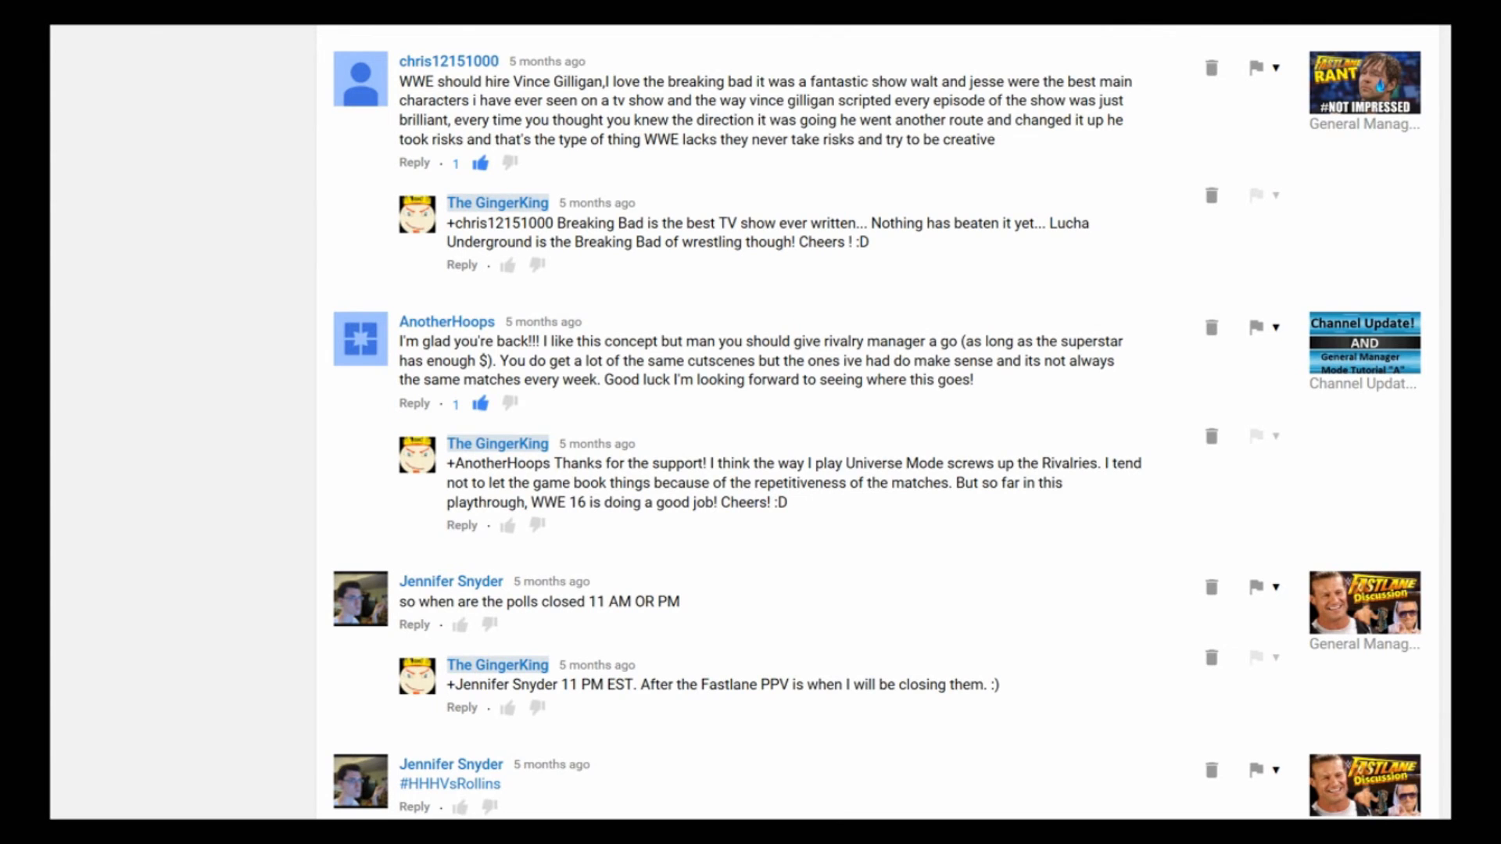
pyautogui.scroll(-3)
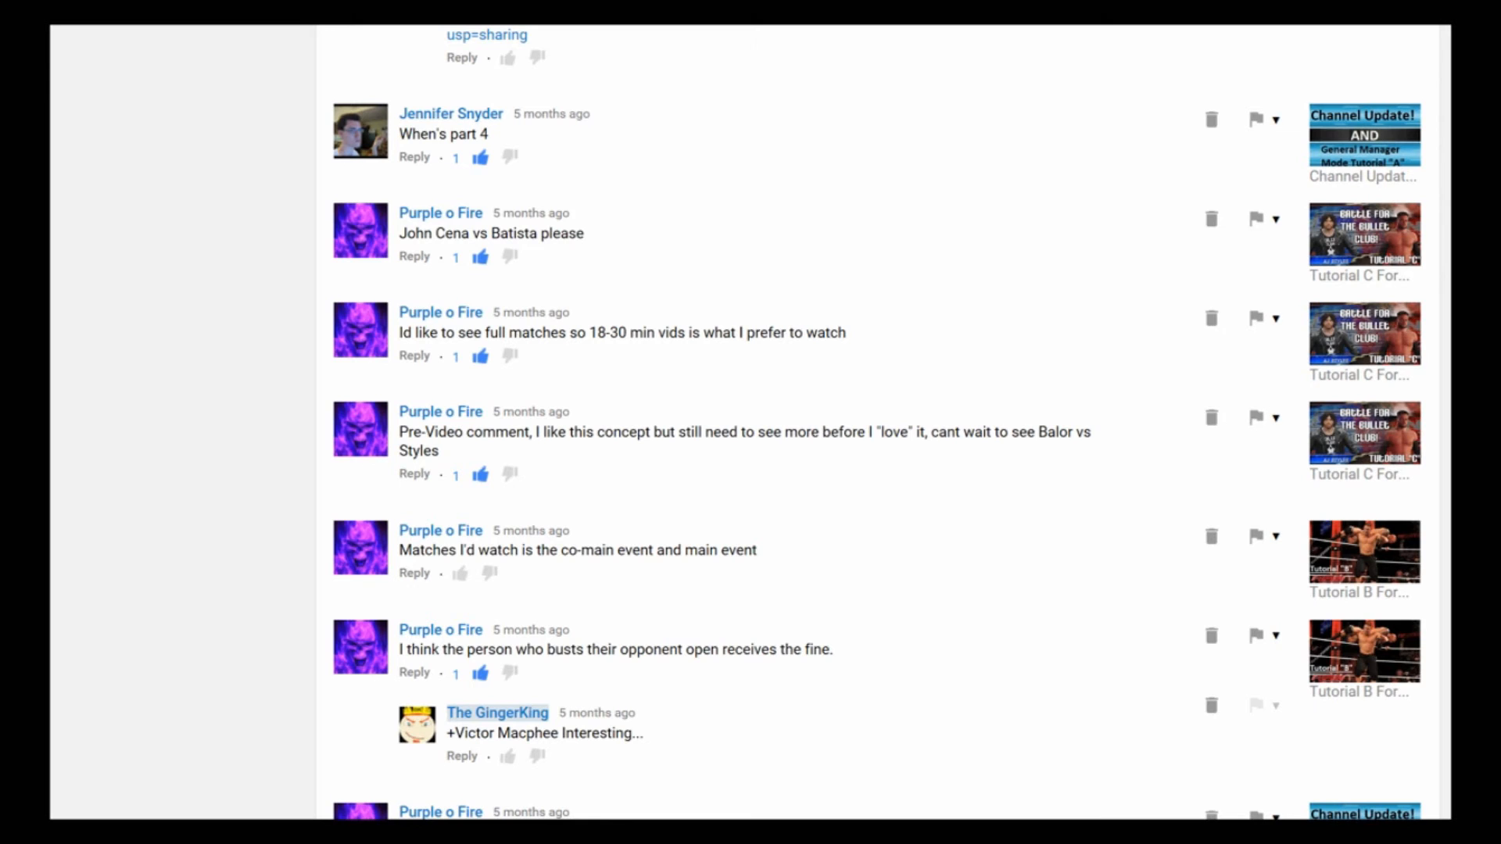
pyautogui.scroll(-3)
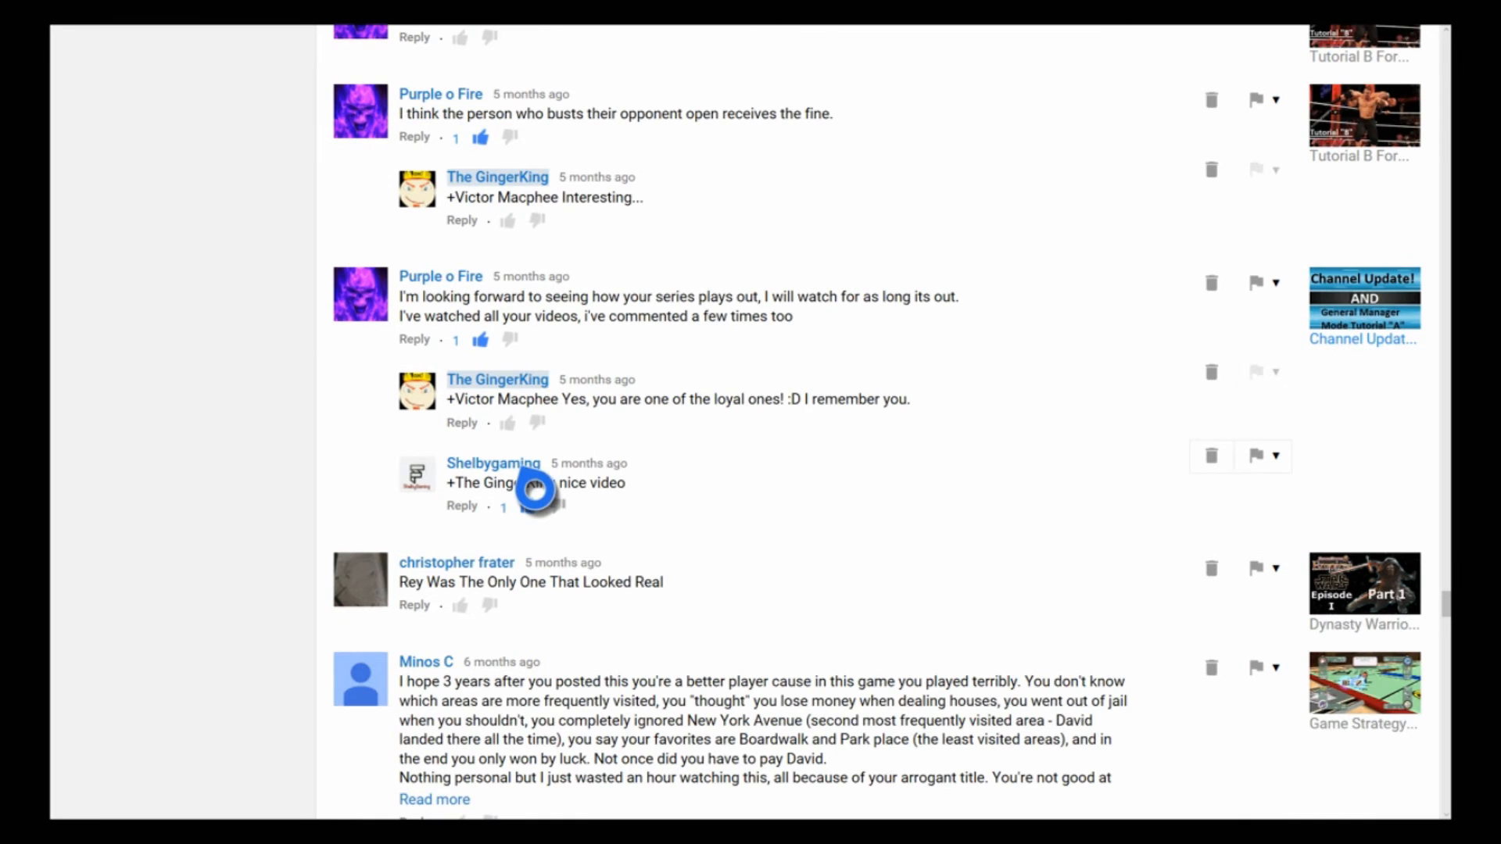
pyautogui.moveTo(494, 462)
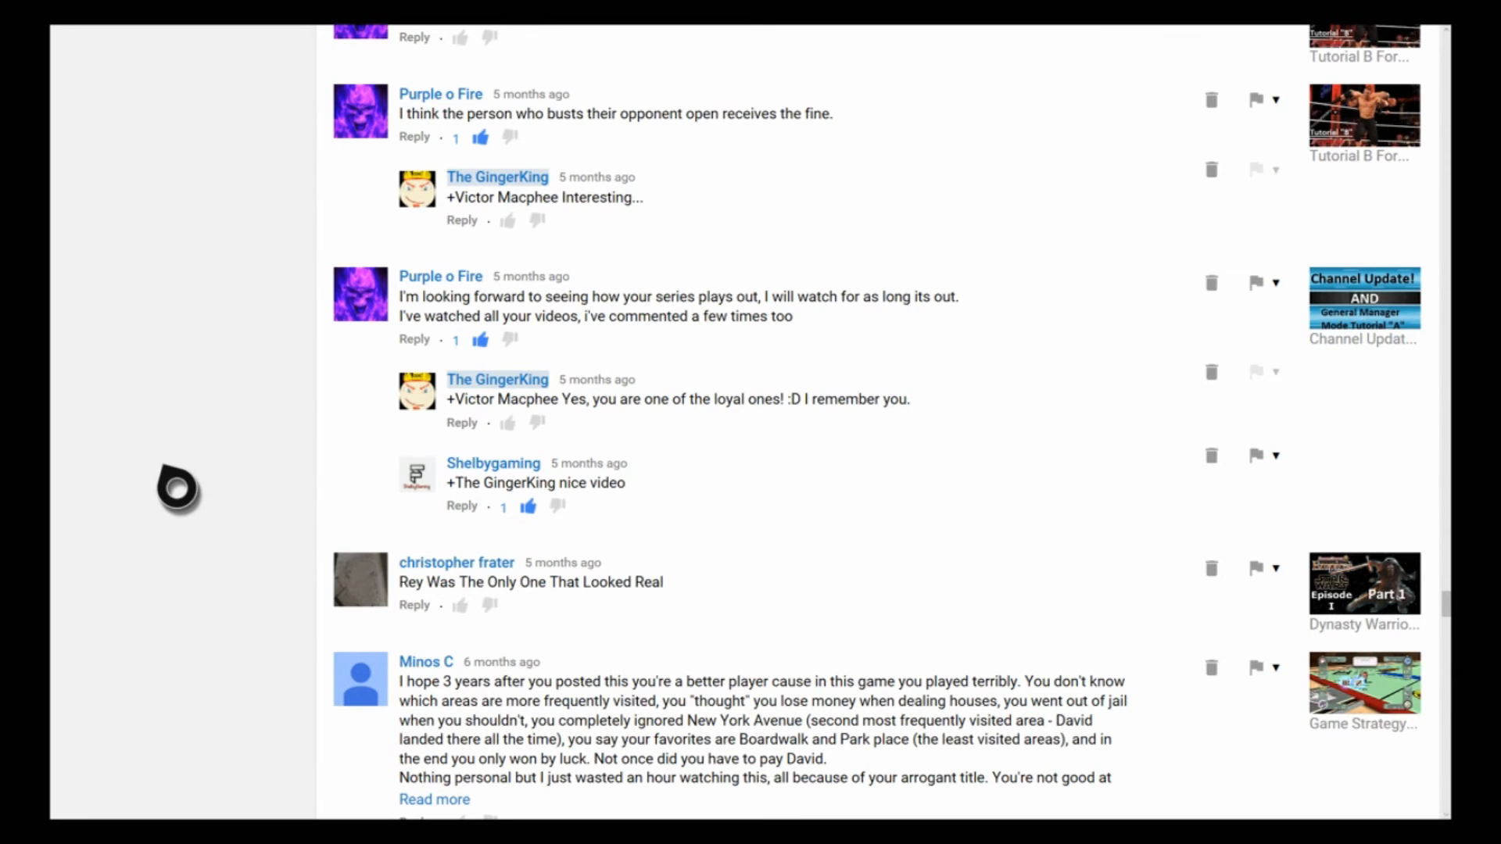
pyautogui.moveTo(177, 487)
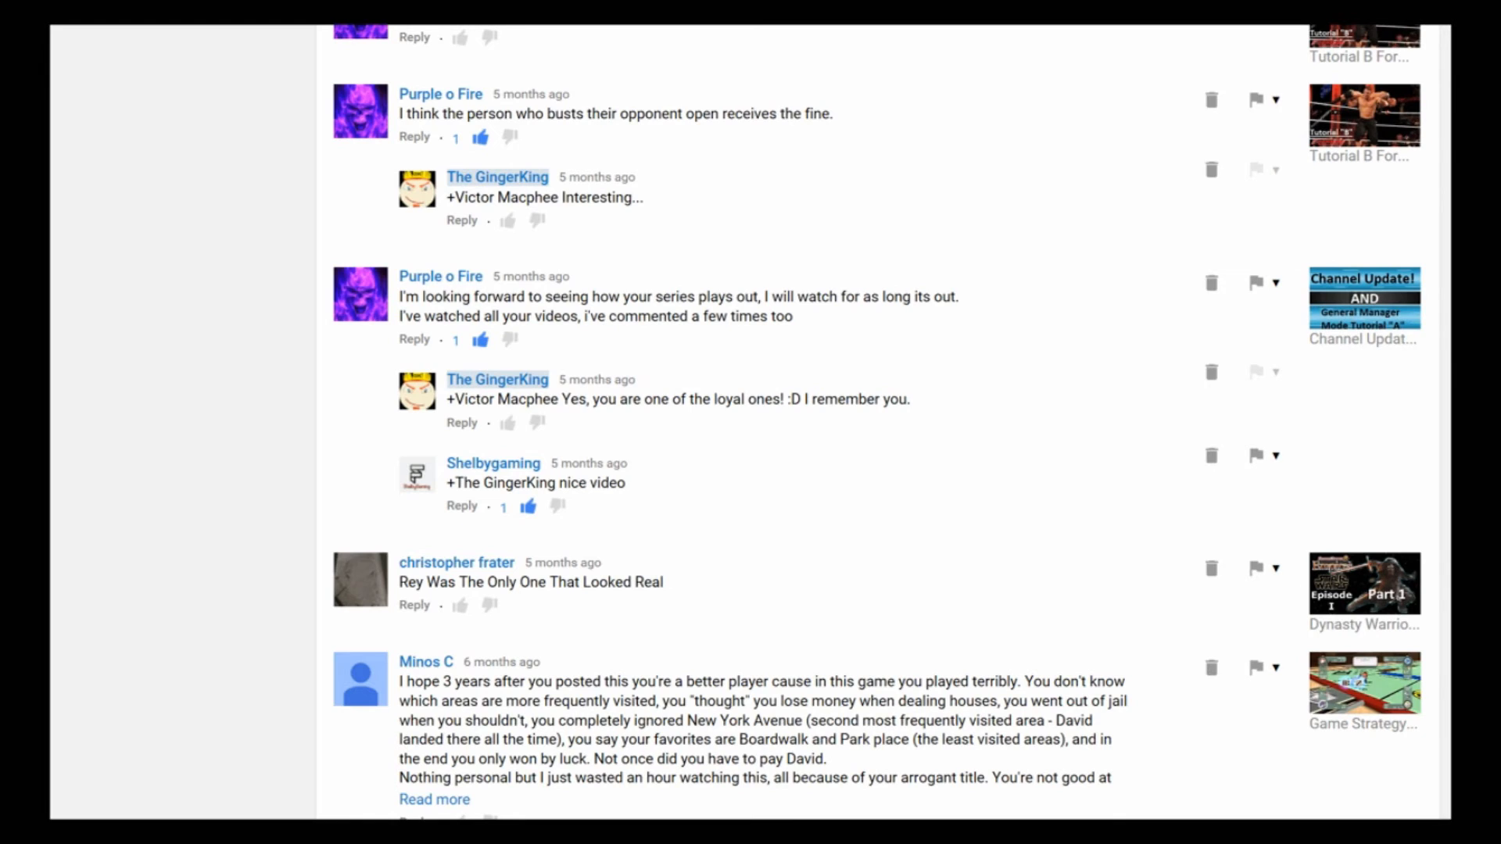
pyautogui.moveTo(177, 496)
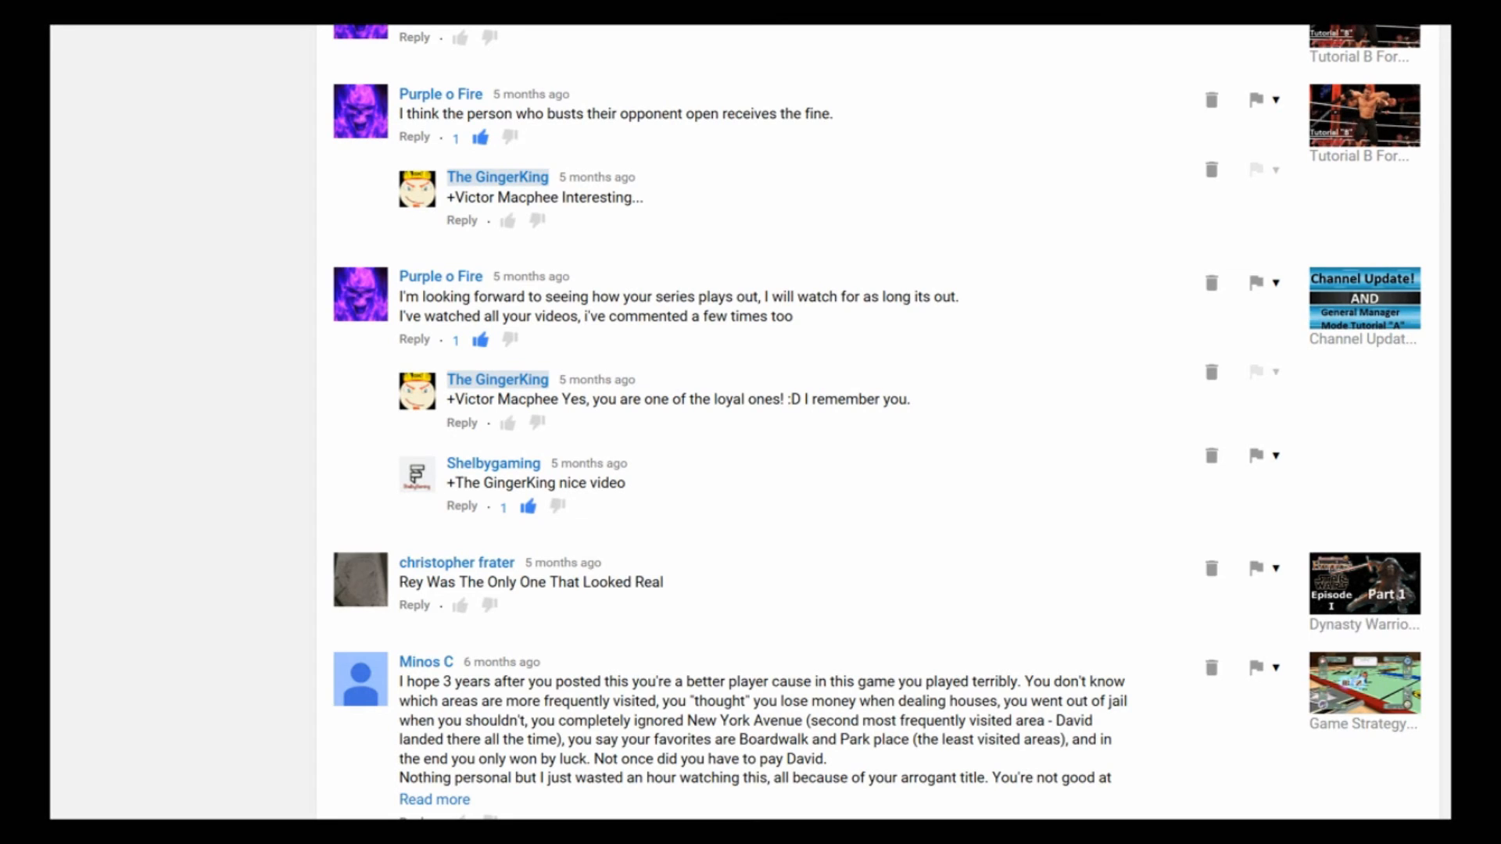
# Step: Scroll down to the six-month-old criticism on the Game Strategy video
pyautogui.scroll(-3)
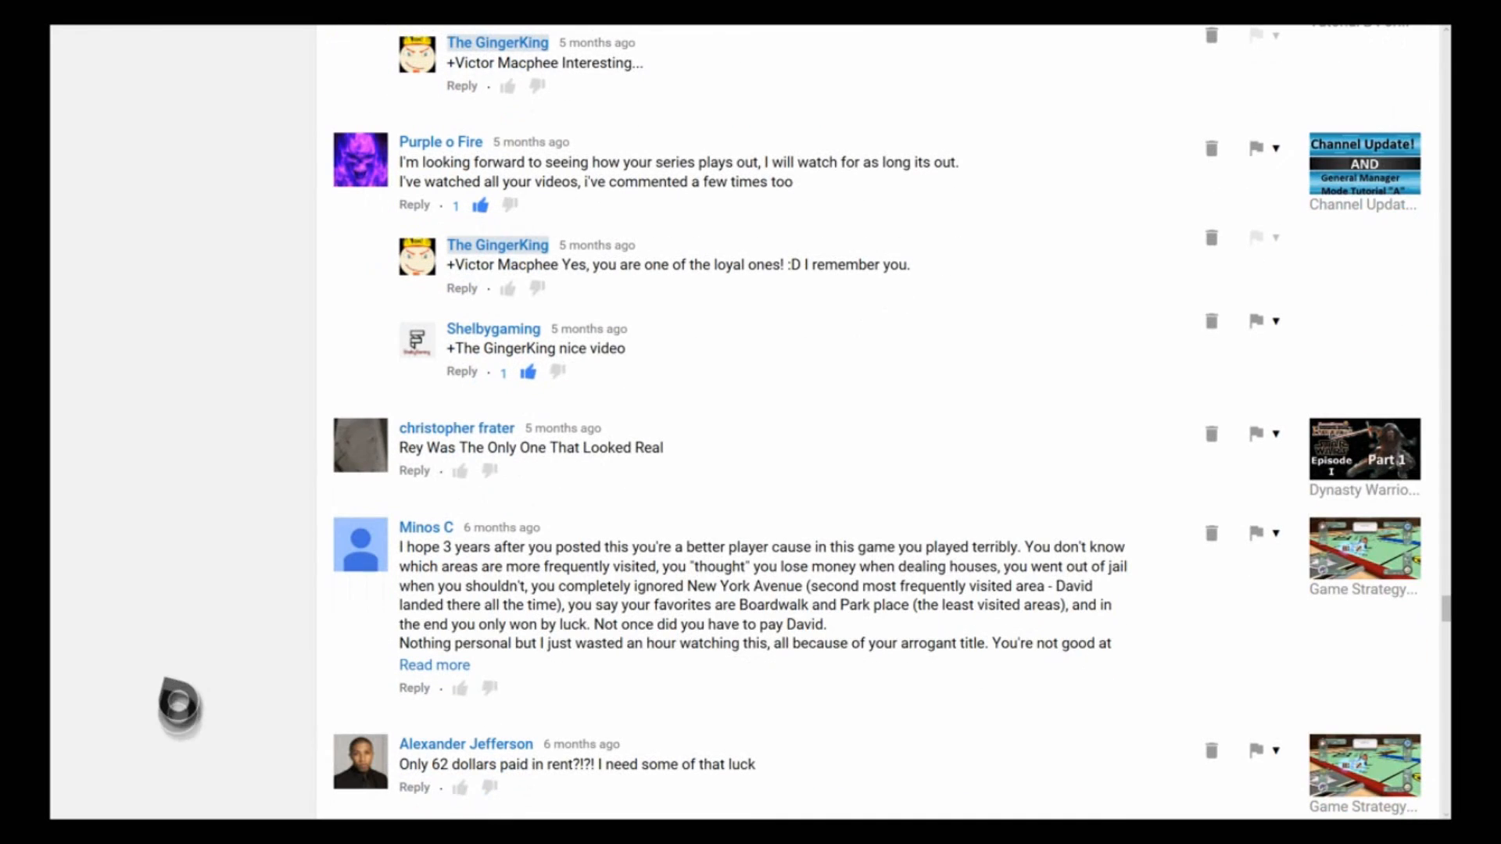
pyautogui.moveTo(200, 619)
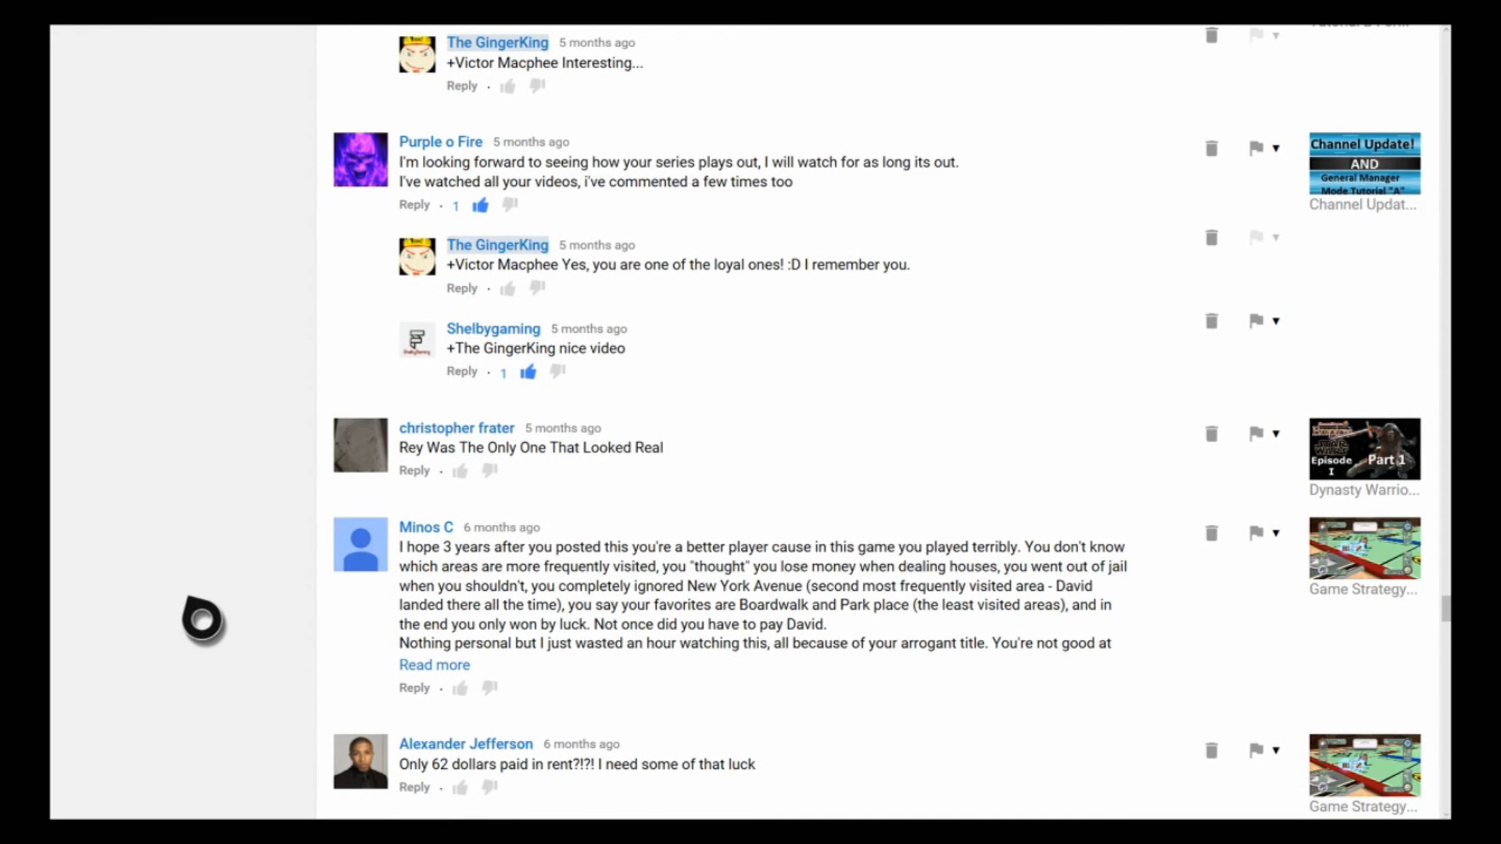
pyautogui.scroll(-3)
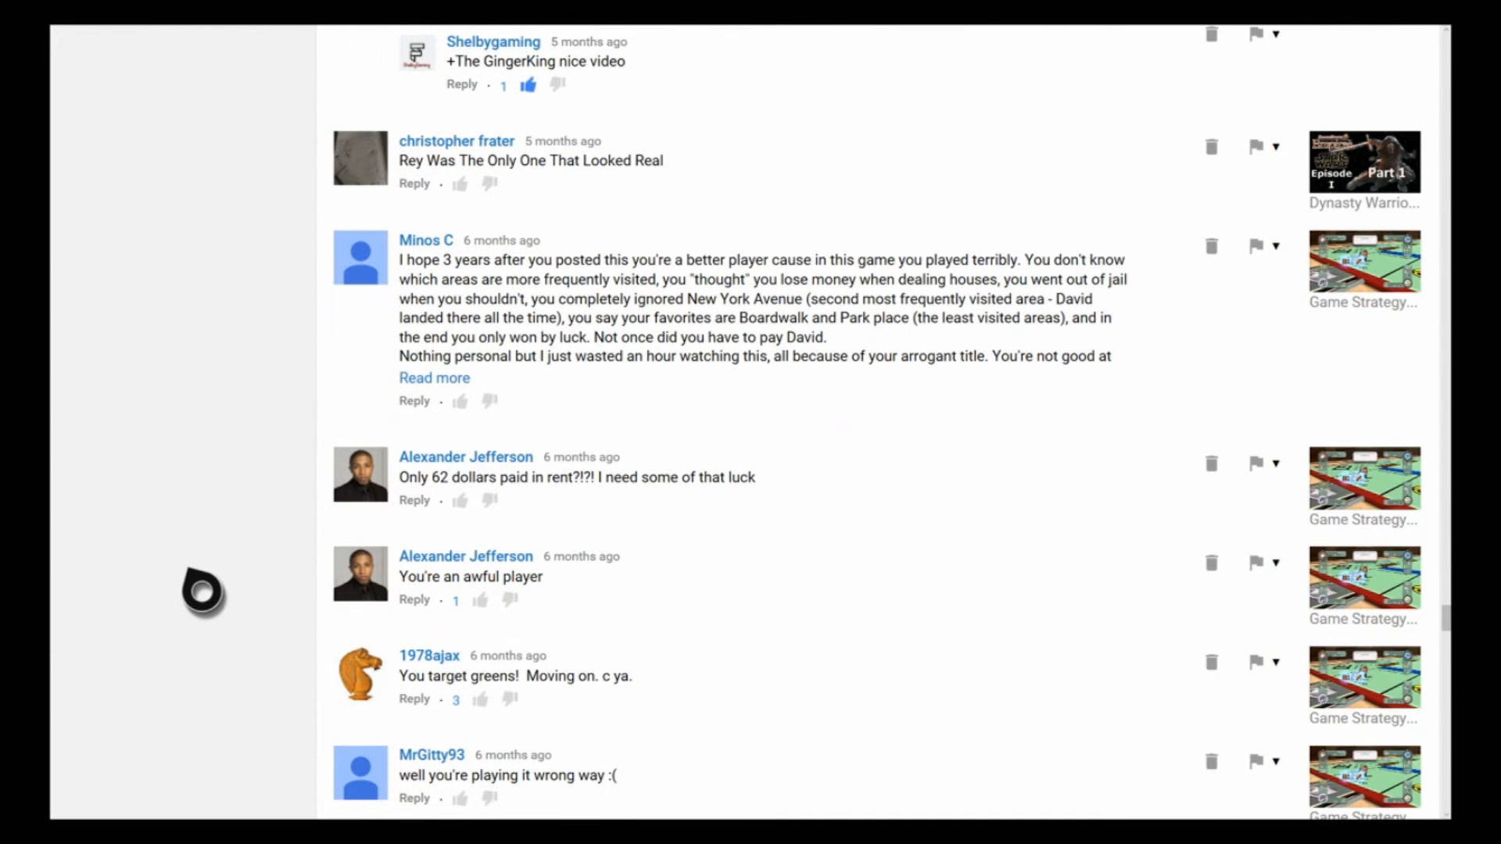
pyautogui.moveTo(274, 256)
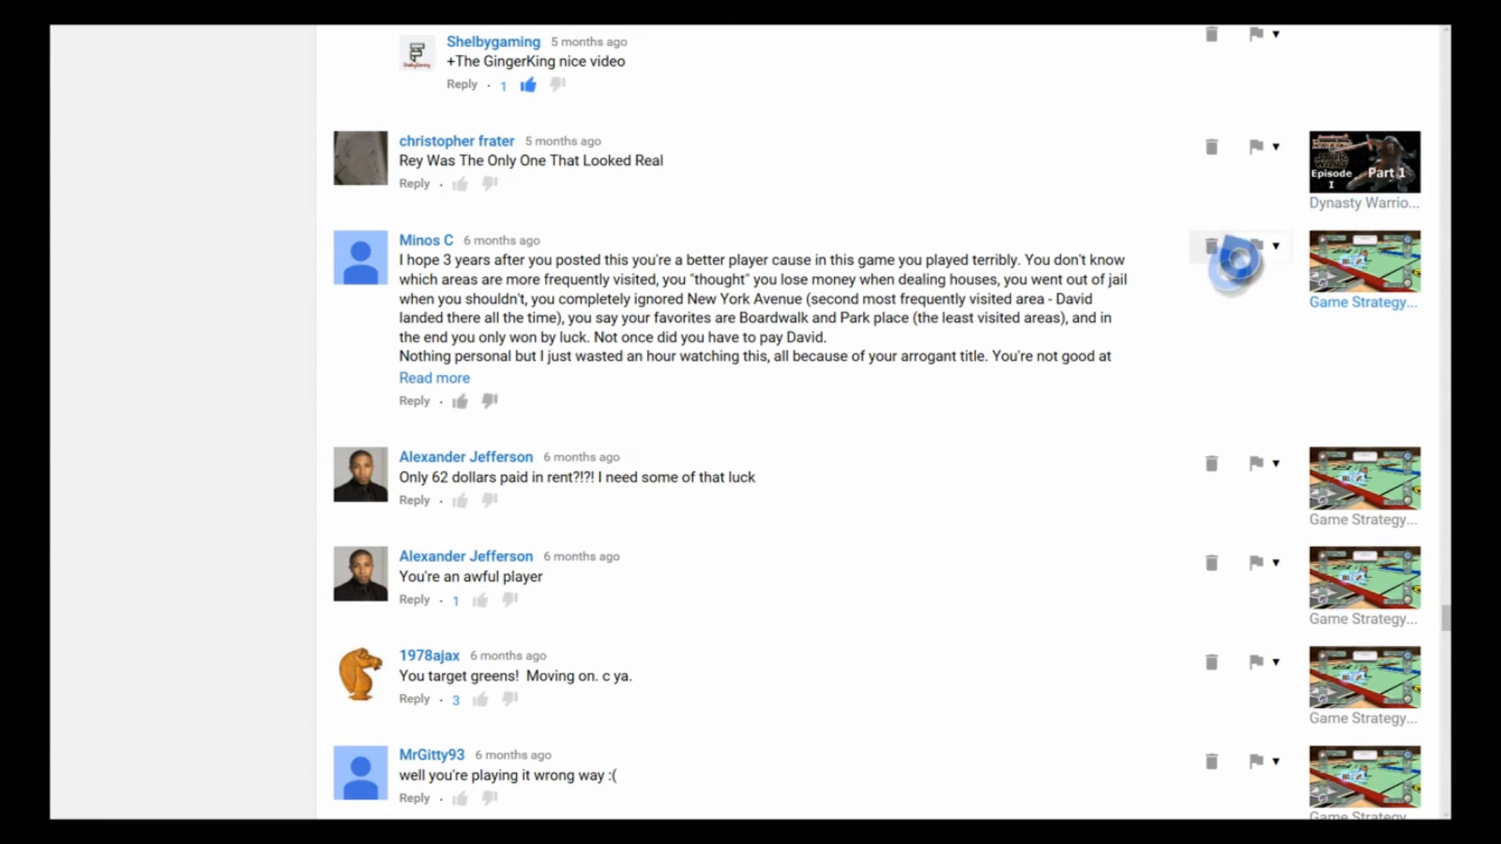
pyautogui.moveTo(1330, 210)
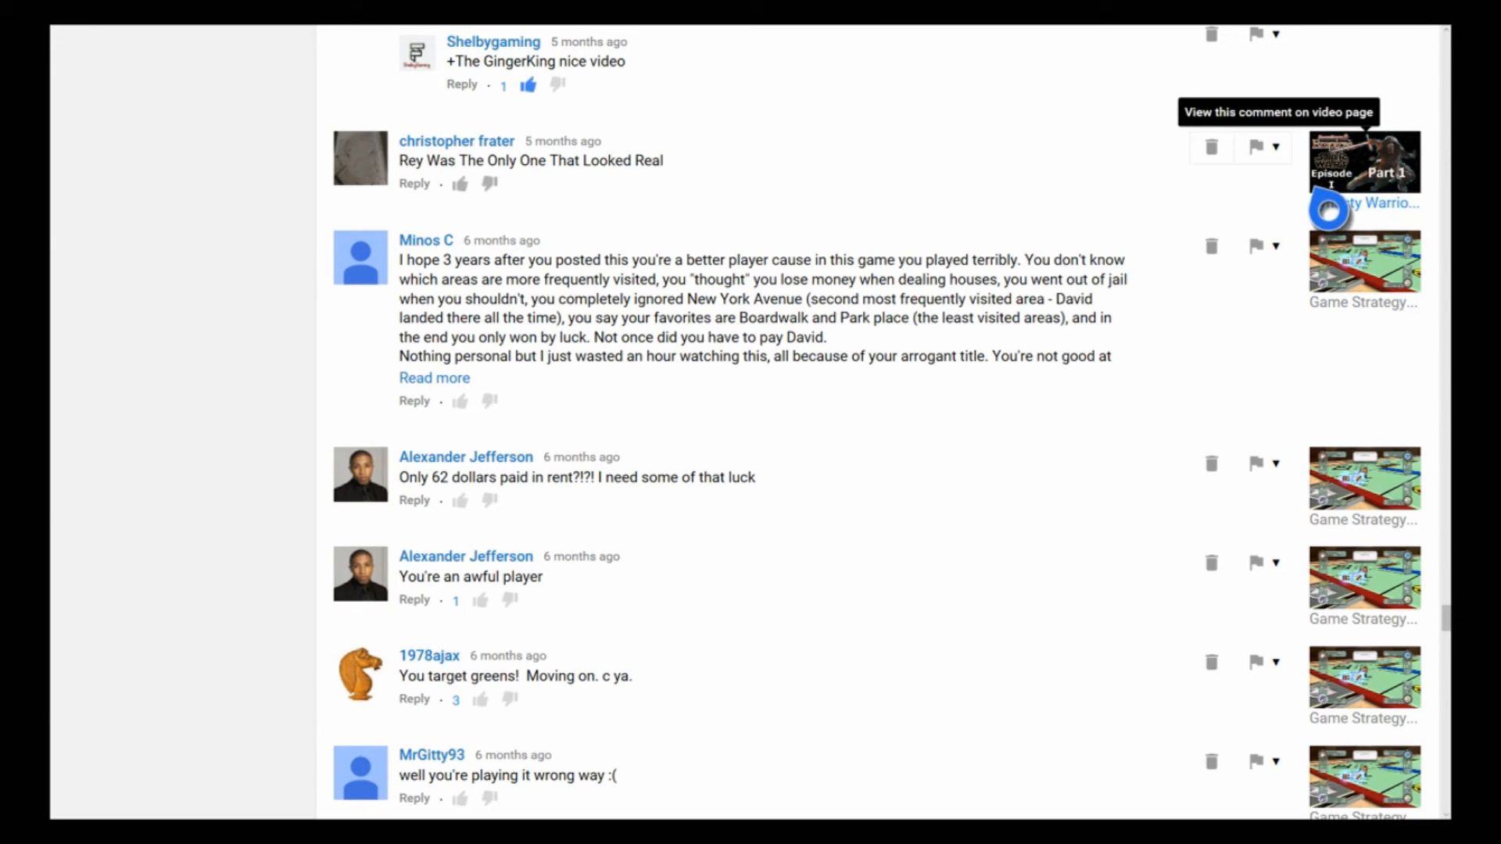
pyautogui.moveTo(227, 272)
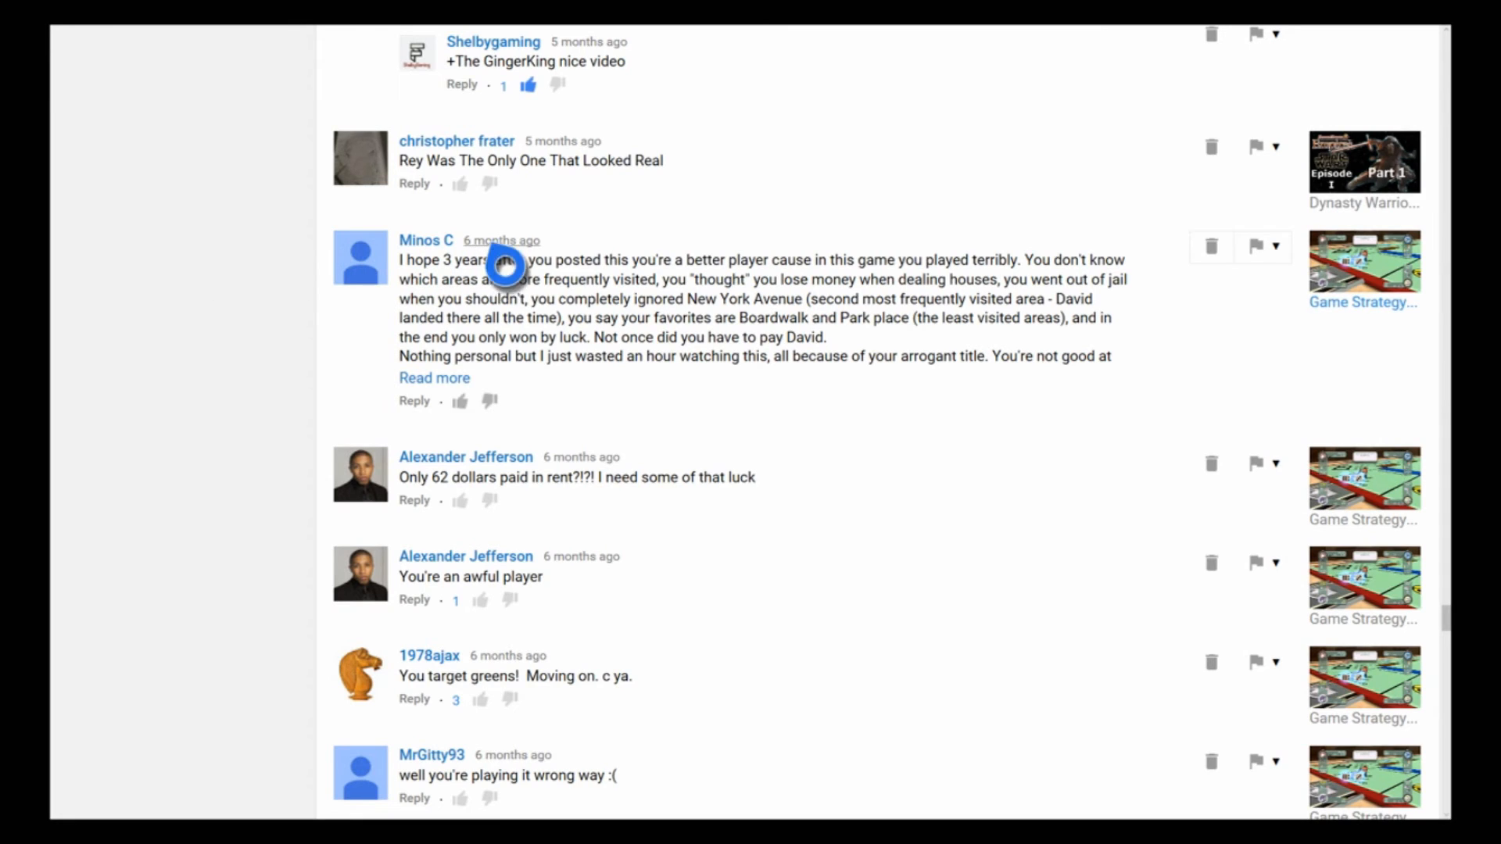
pyautogui.moveTo(434, 377)
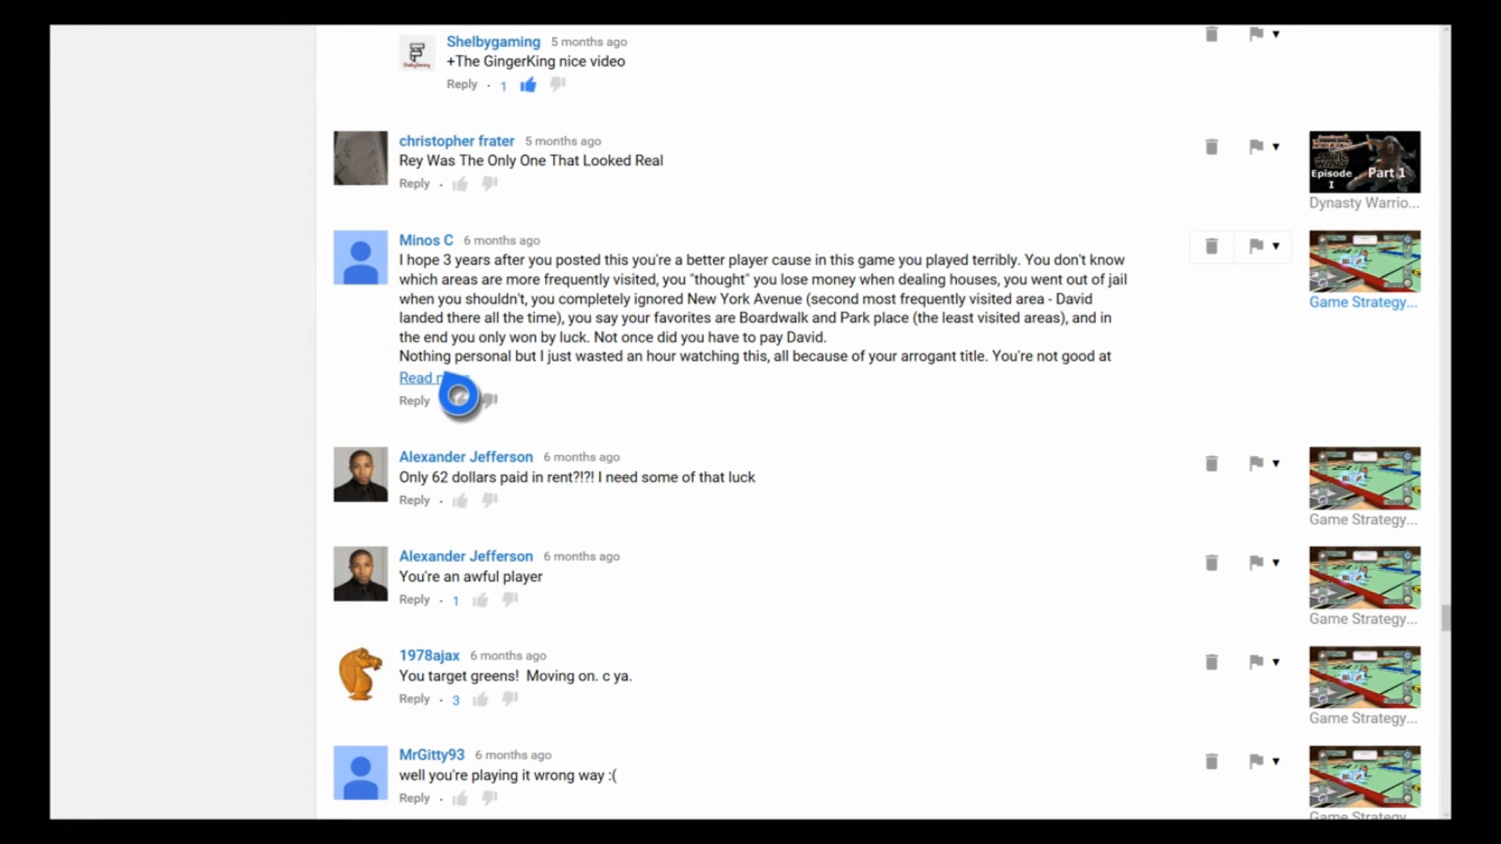
# Step: Expand the long Minos C critical comment on the Monopoly game to its full text
pyautogui.click(421, 376)
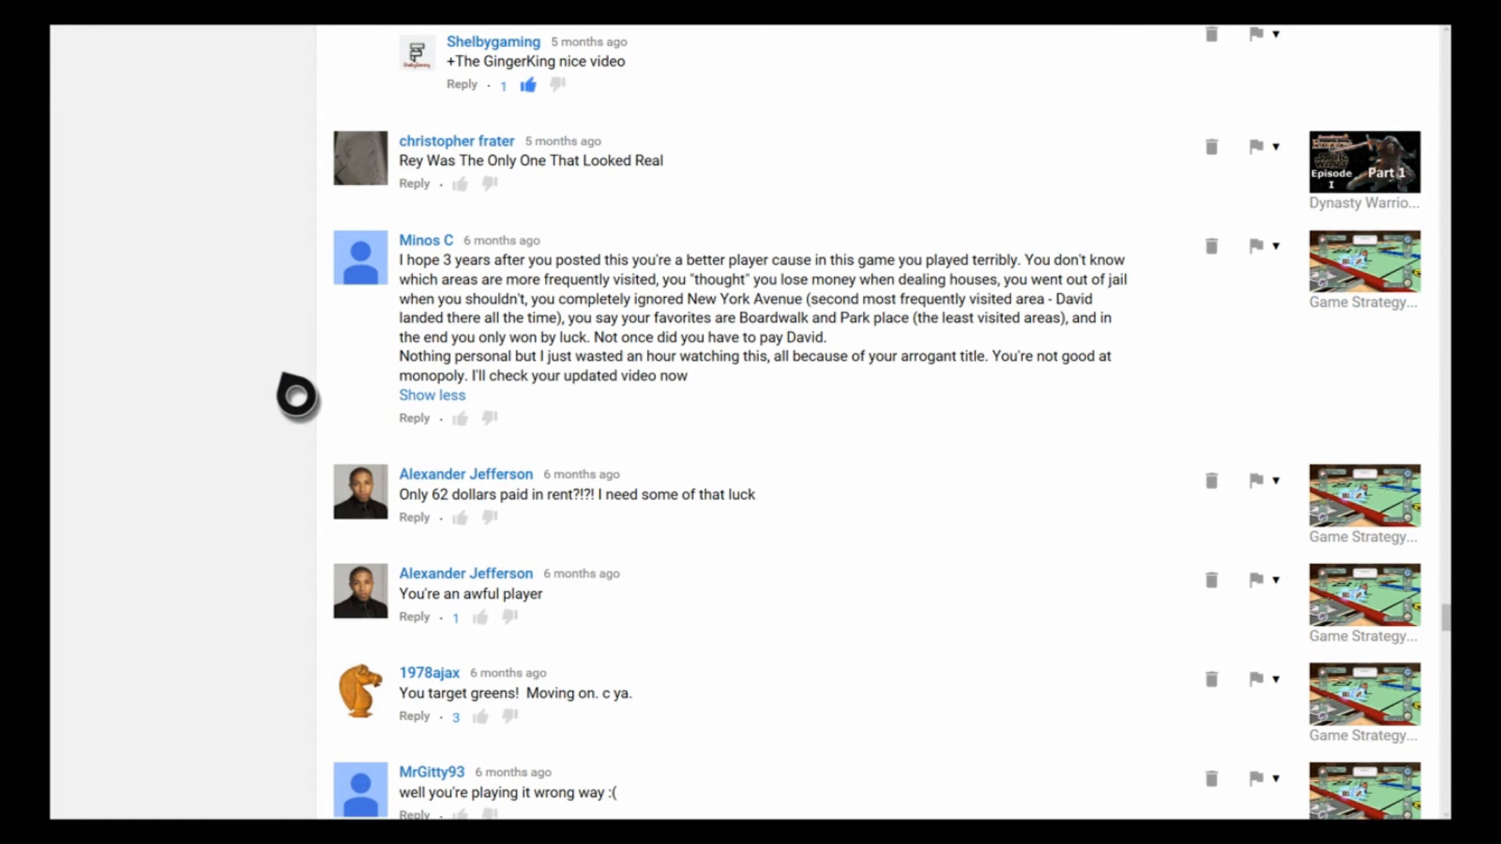
pyautogui.moveTo(249, 395)
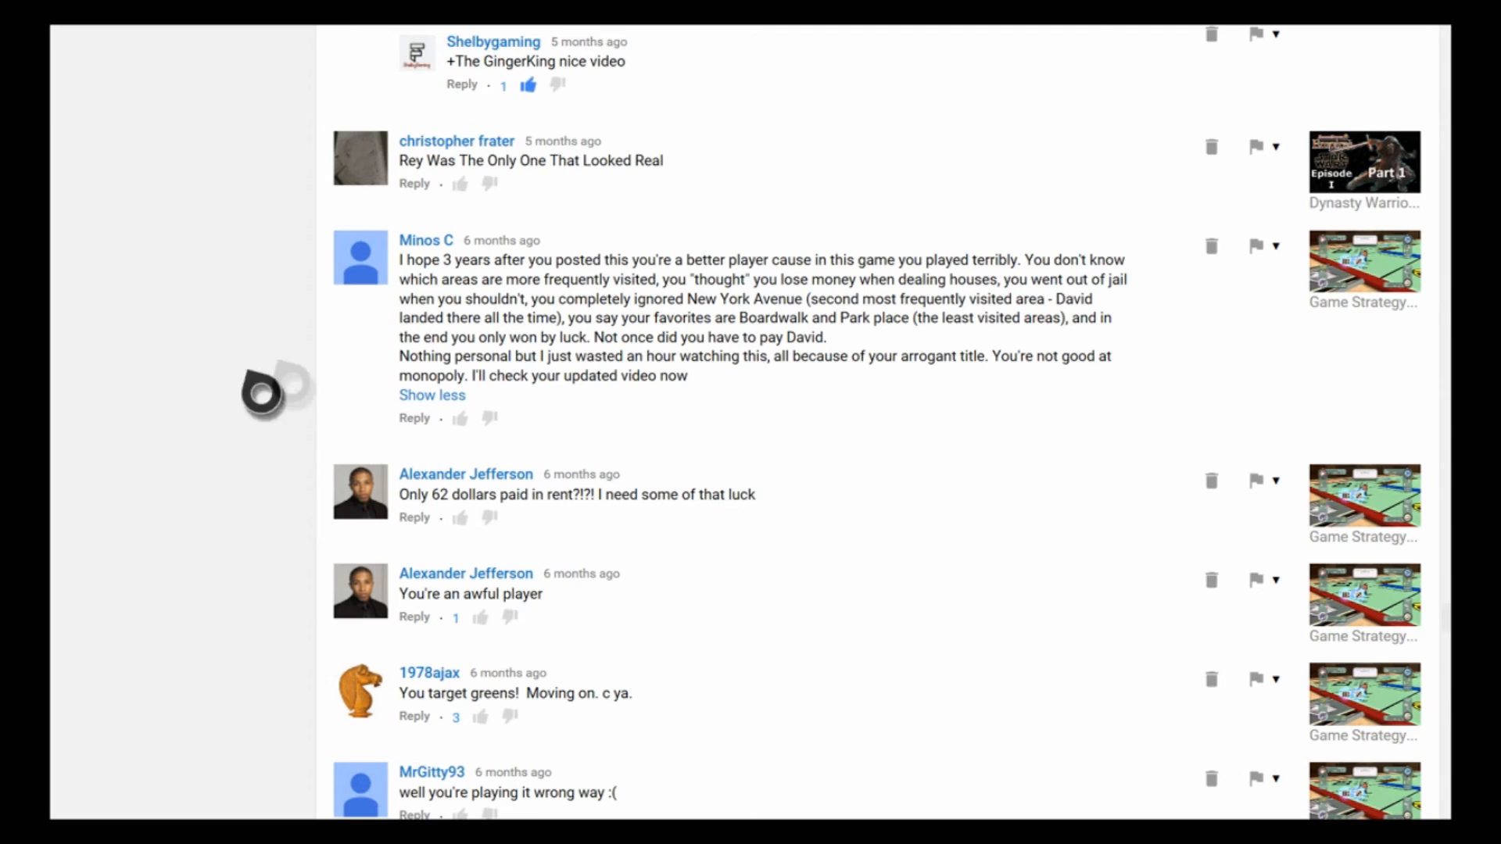
pyautogui.moveTo(272, 297)
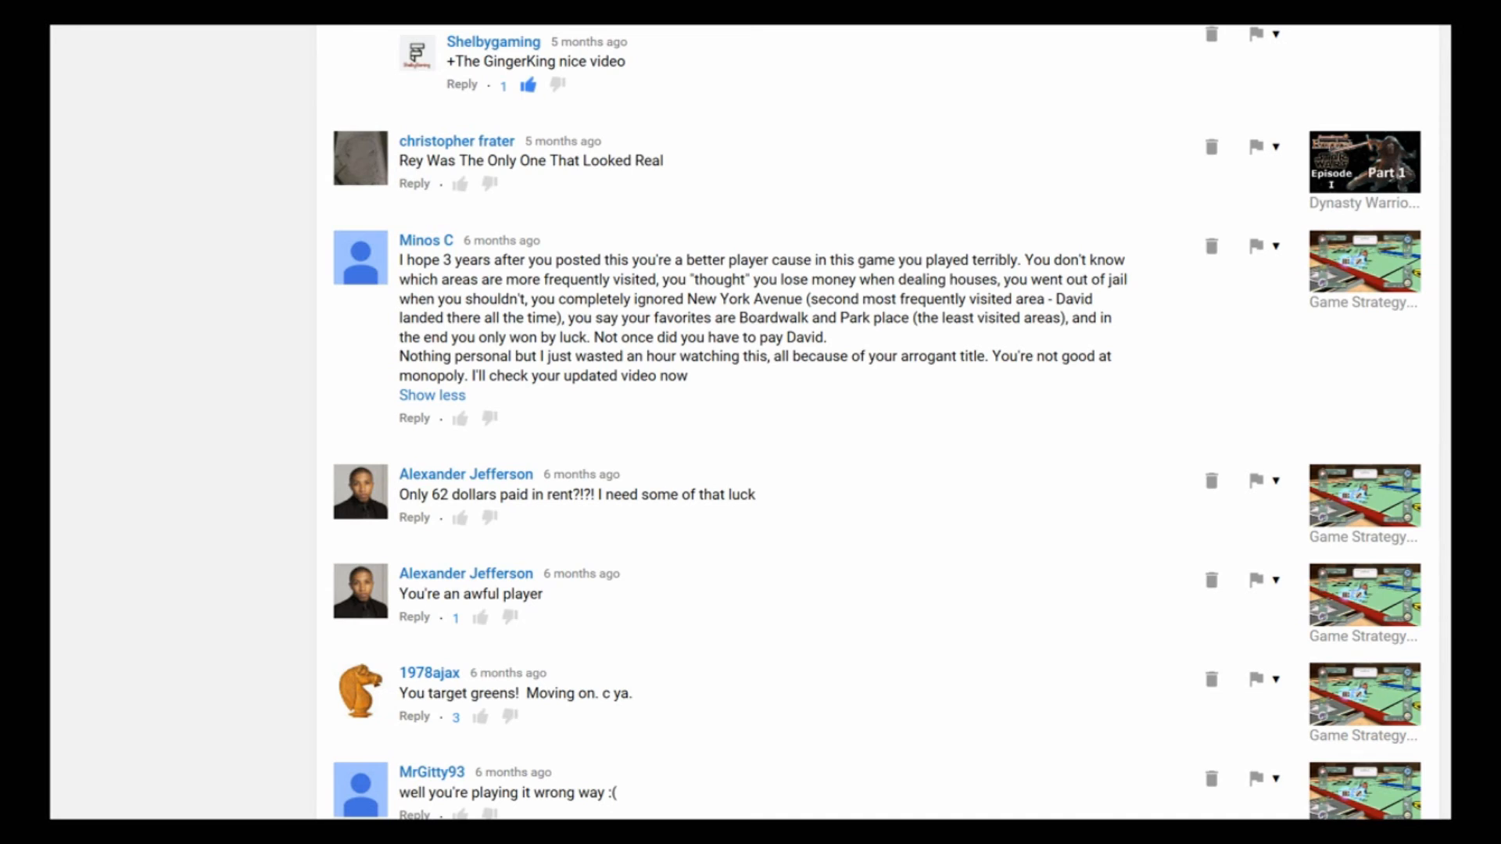
pyautogui.moveTo(124, 391)
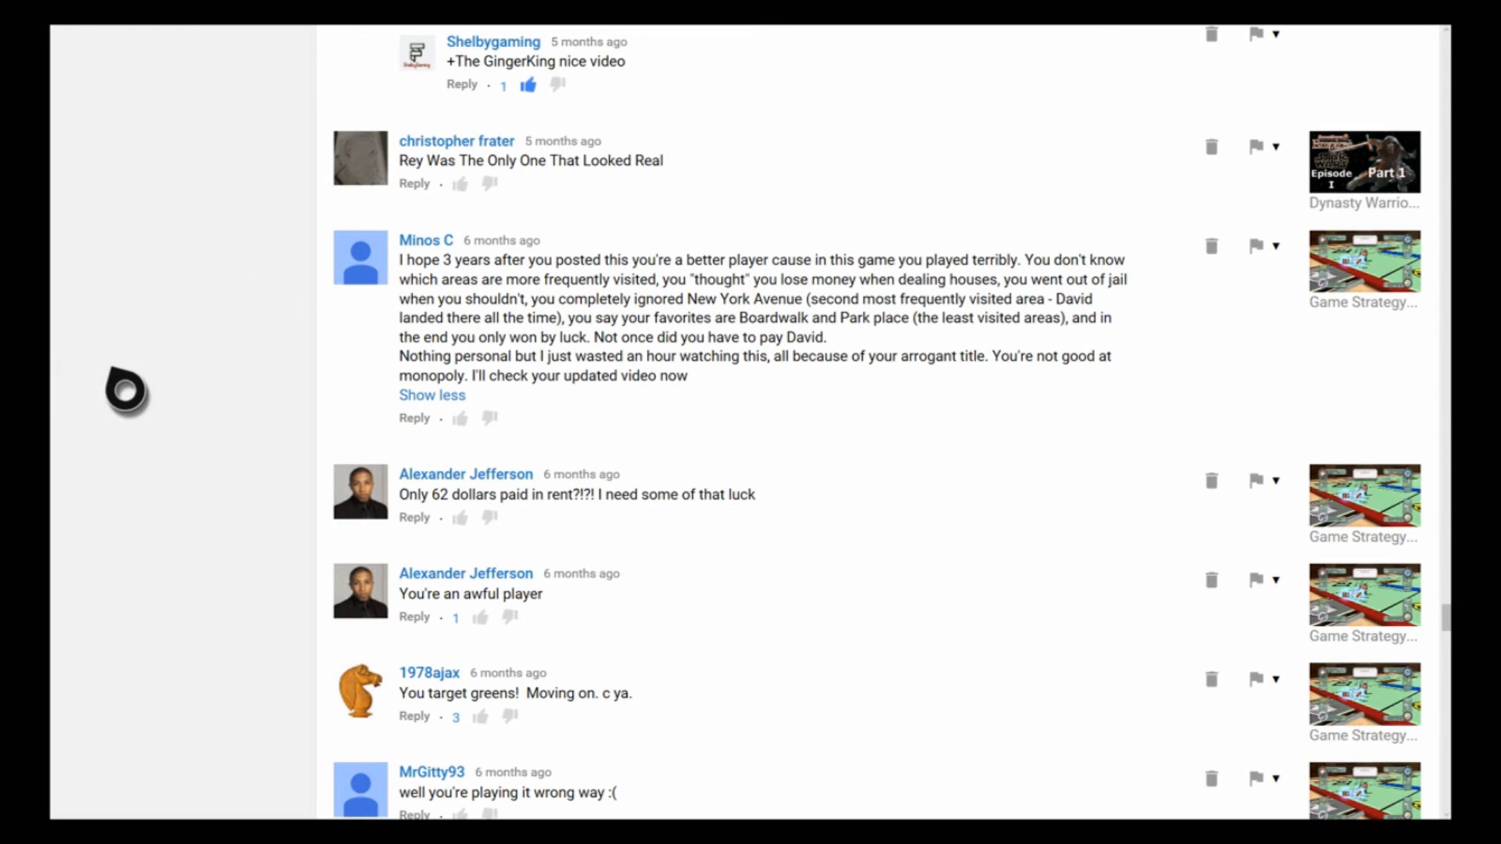
pyautogui.moveTo(182, 393)
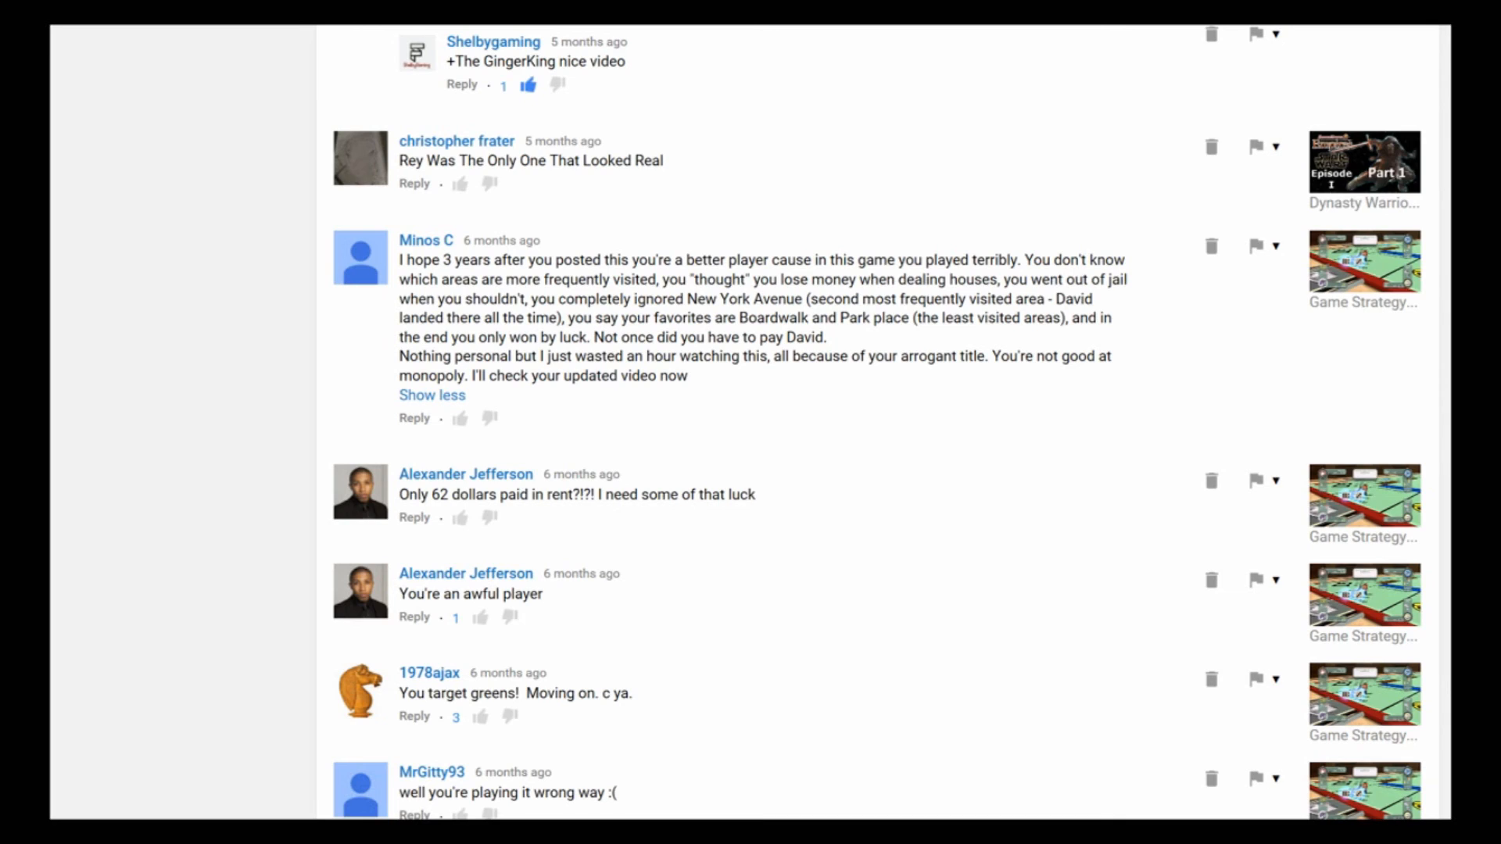
# Step: Scroll past the Monopoly criticism to the six-month-old Dynasty Warriors comments
pyautogui.scroll(-3)
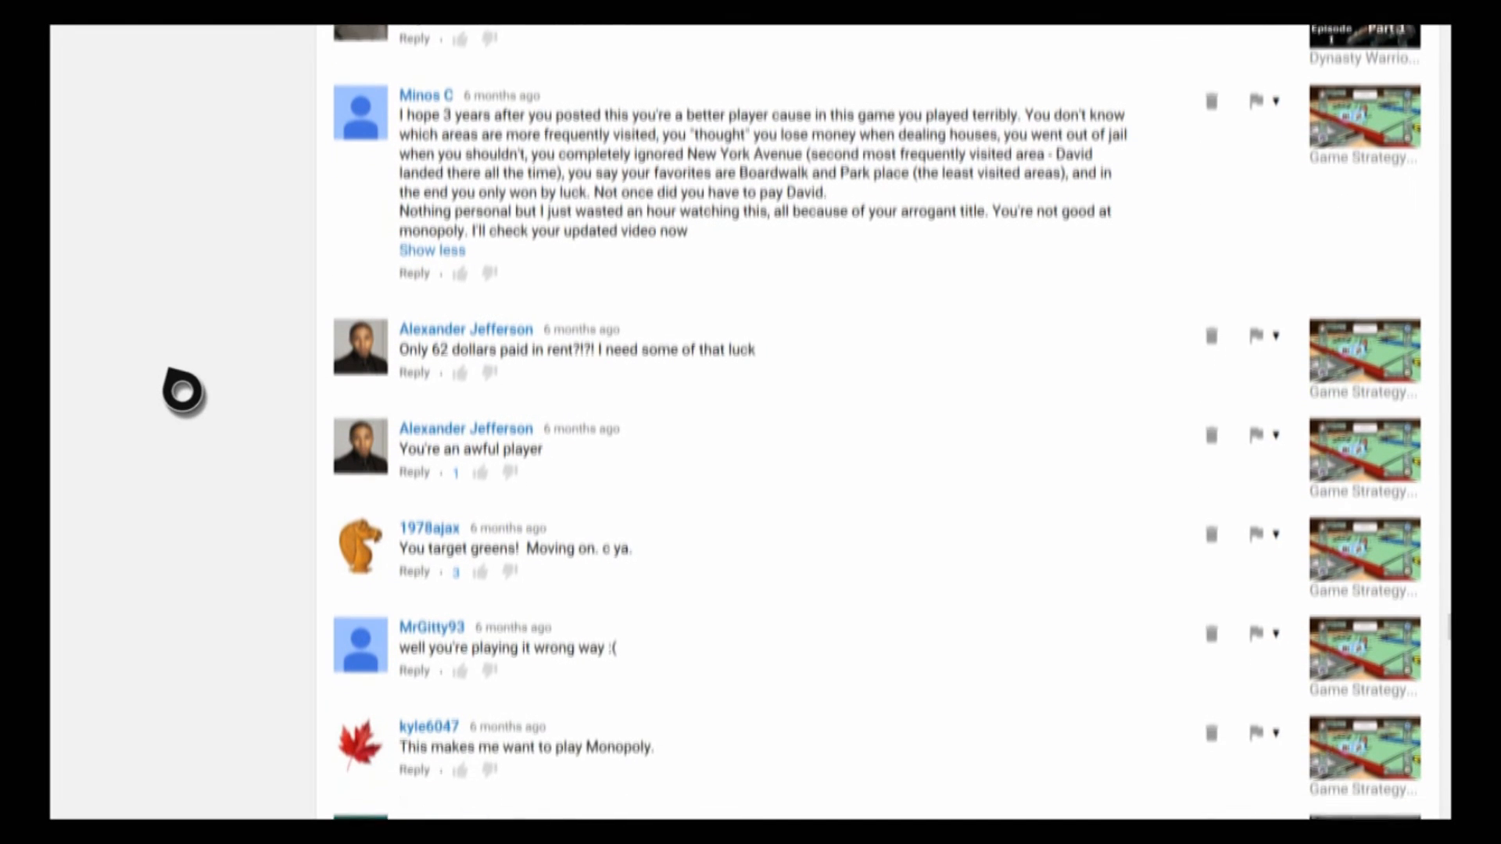
pyautogui.scroll(-3)
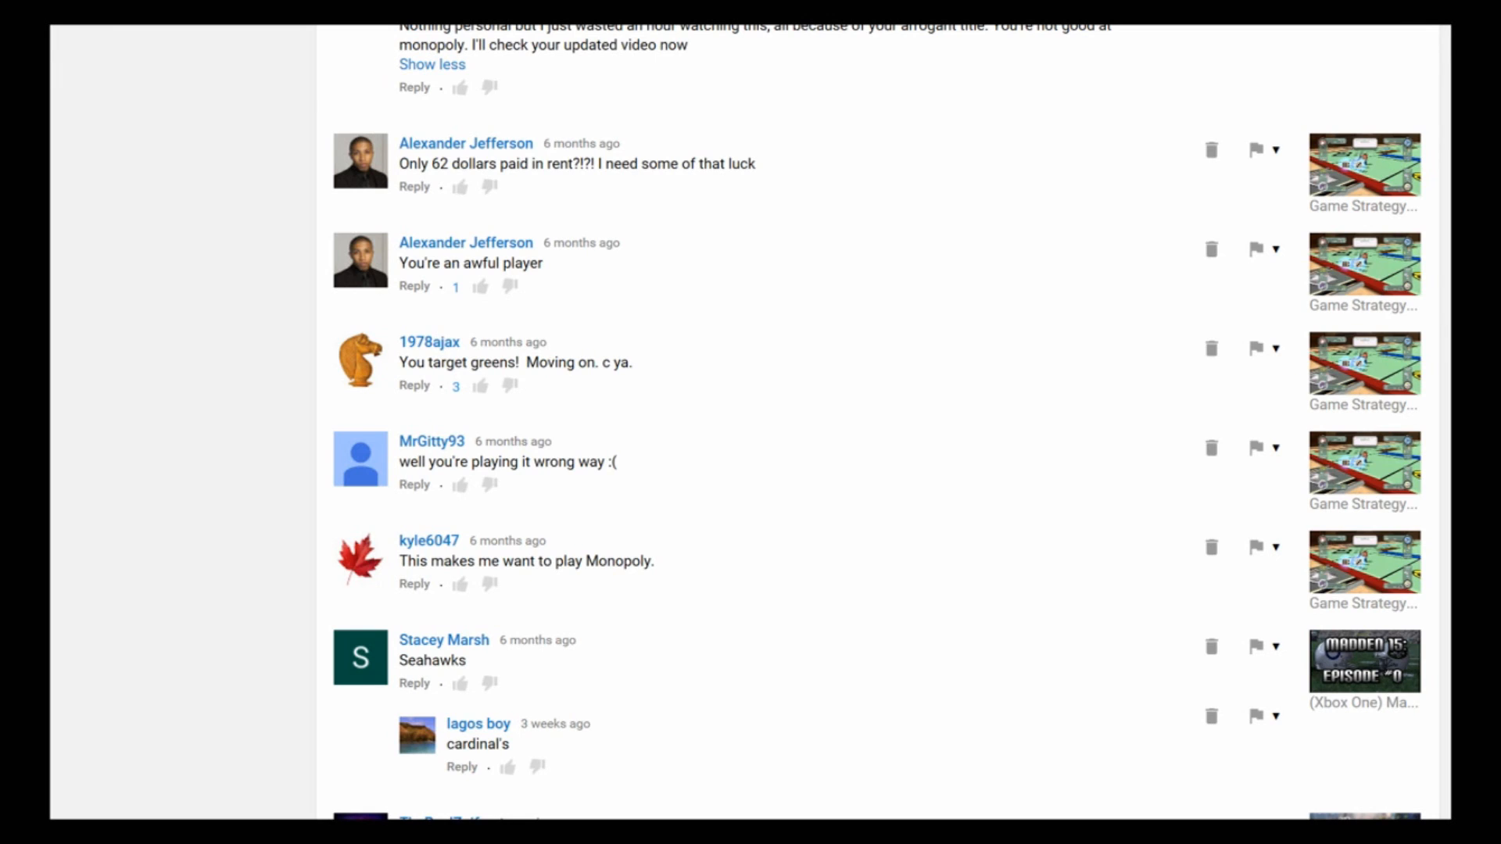
pyautogui.scroll(-3)
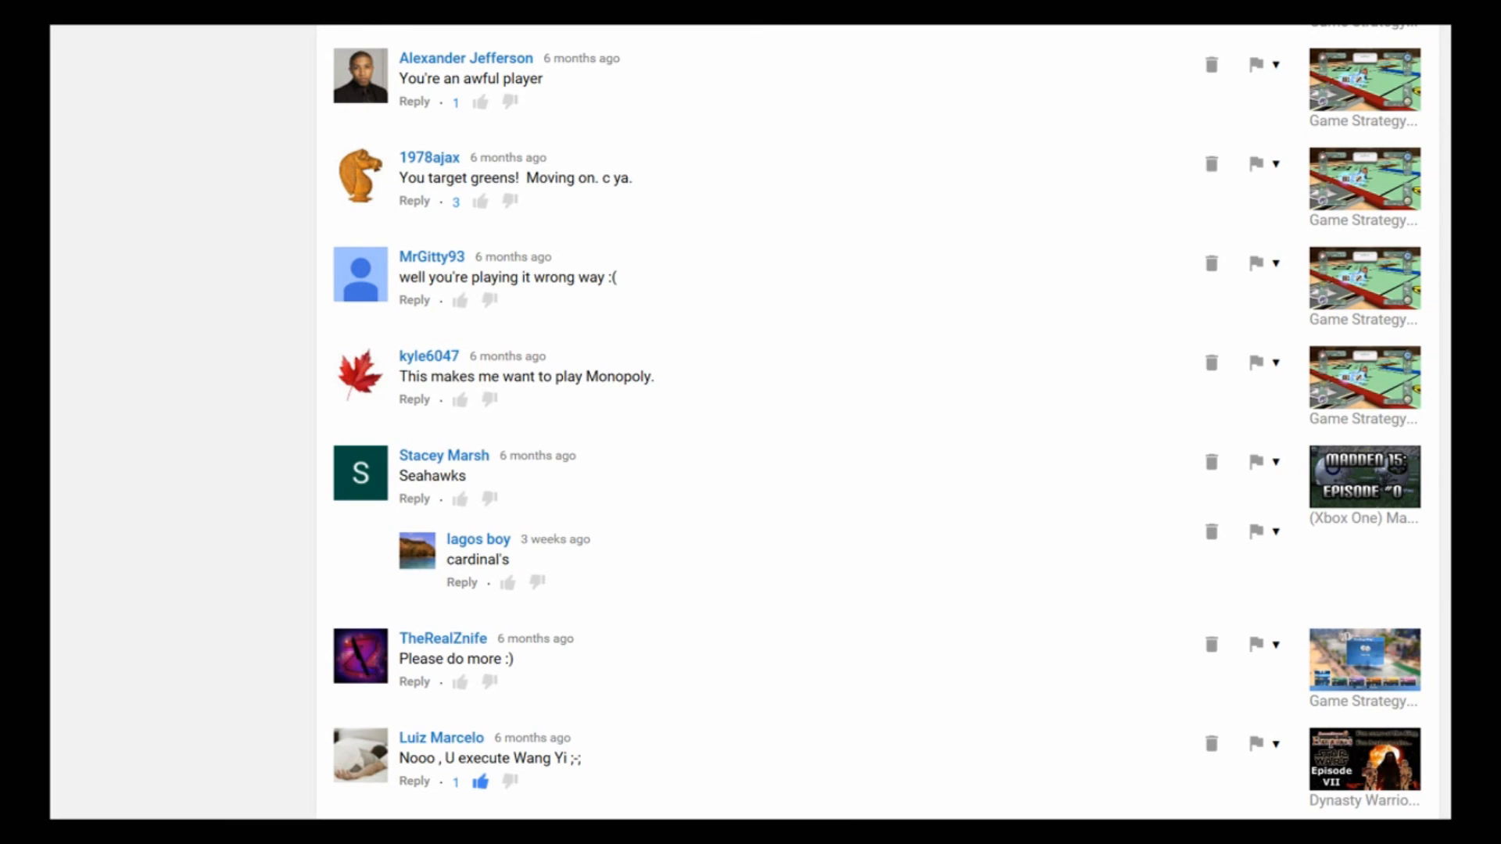
pyautogui.moveTo(426, 450)
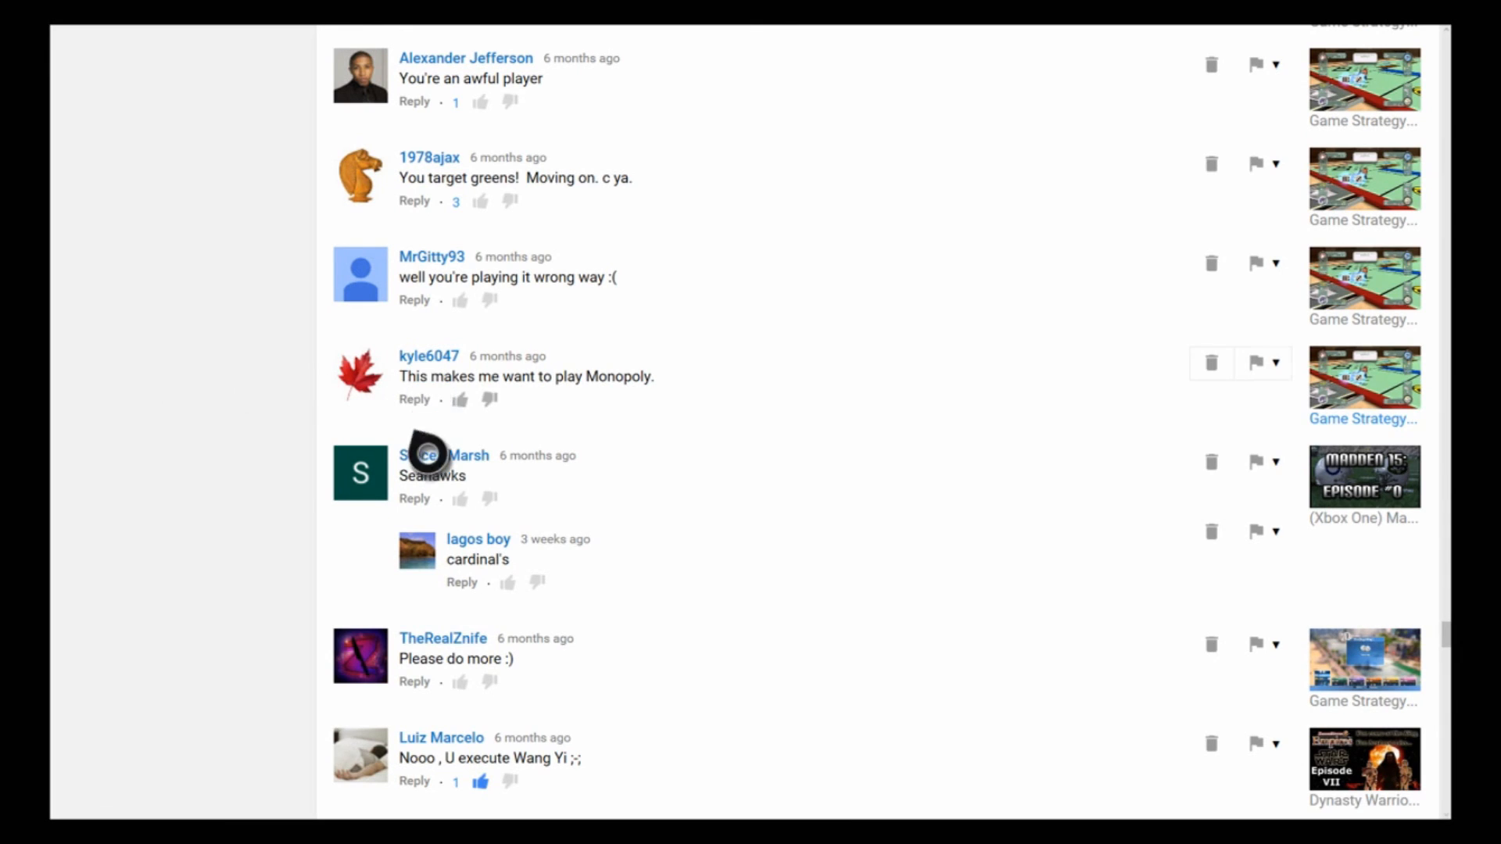
pyautogui.moveTo(208, 533)
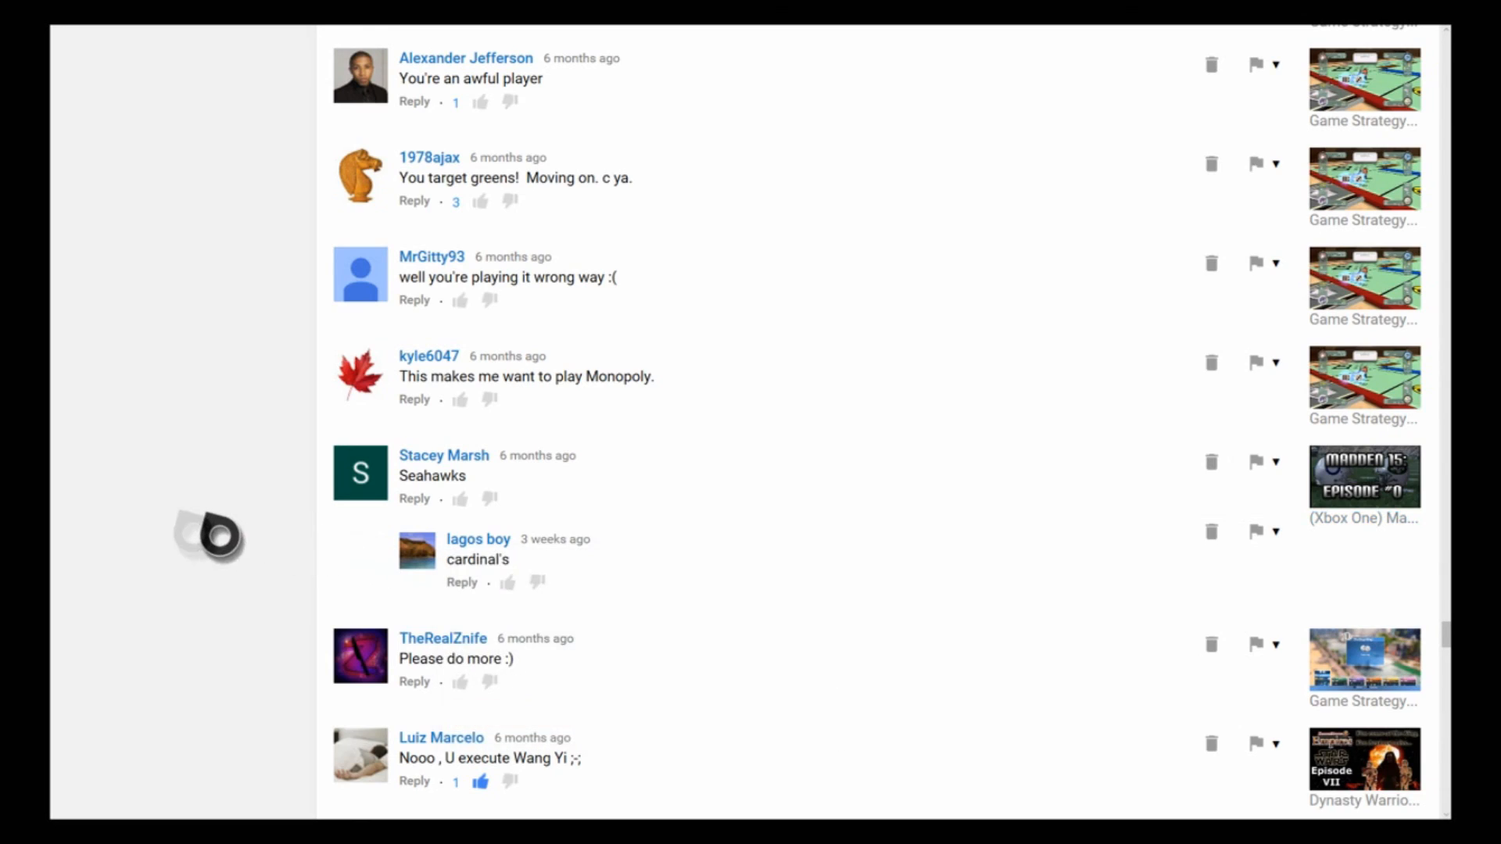
pyautogui.scroll(-3)
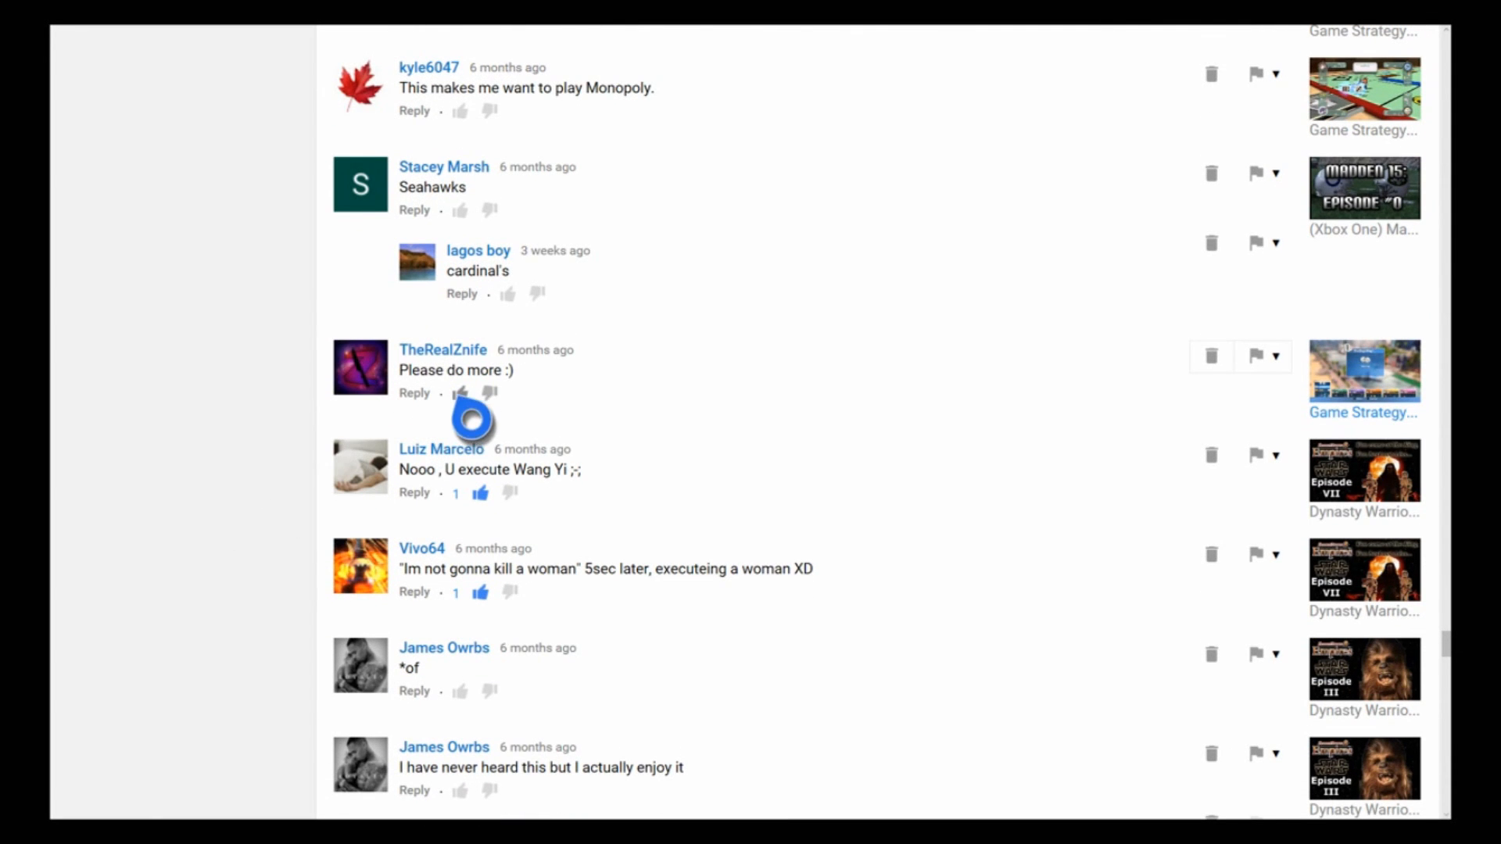
# Step: Like the 'Please do more :)' comment on the Game Strategy video
pyautogui.click(478, 392)
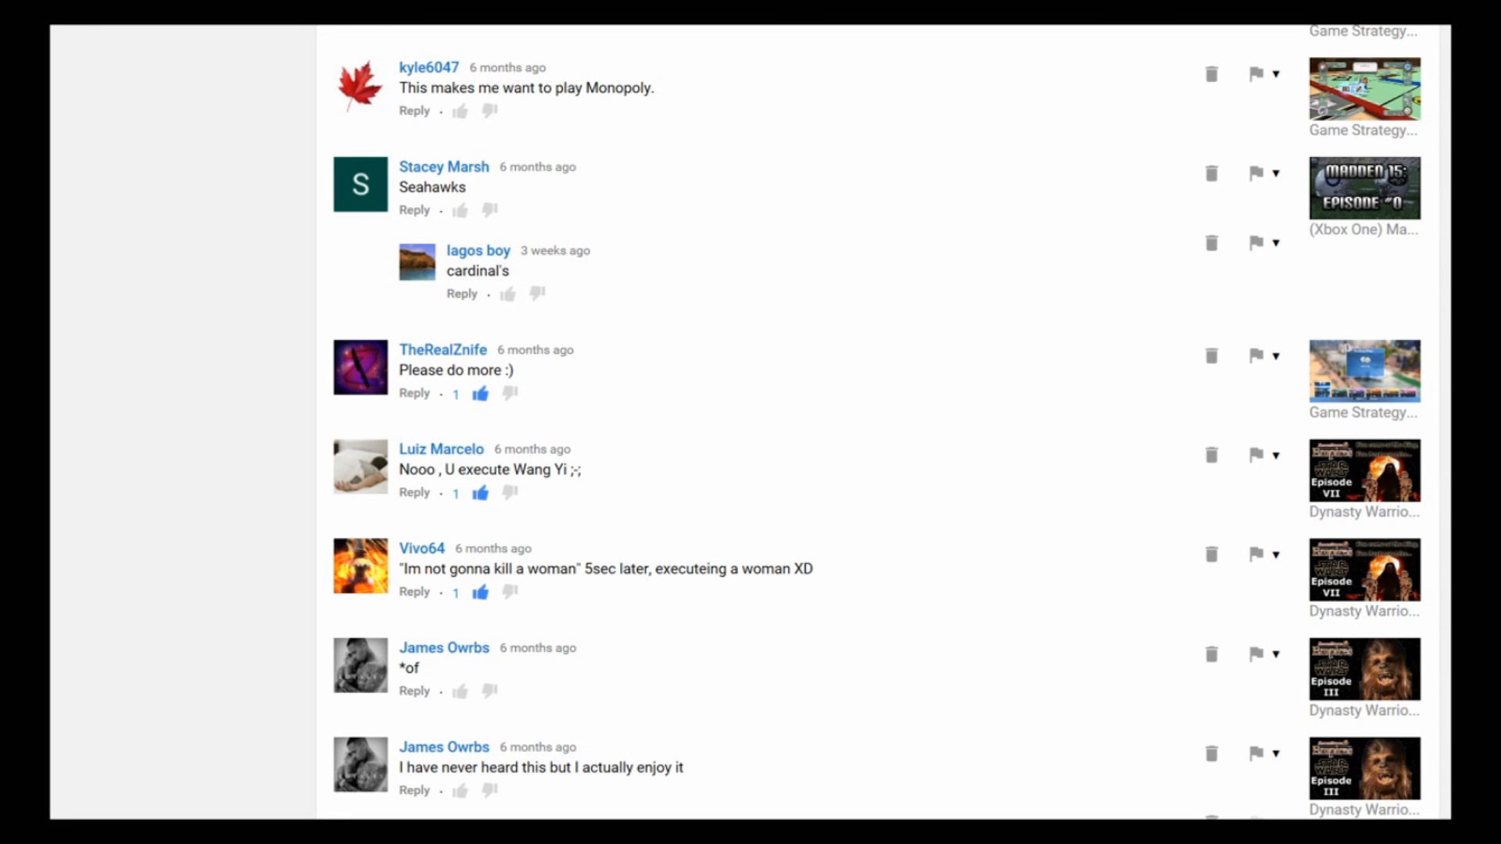
# Step: Scroll to the seven-month-old Monopoly AI tips and WWE 2k16 question comments
pyautogui.scroll(-3)
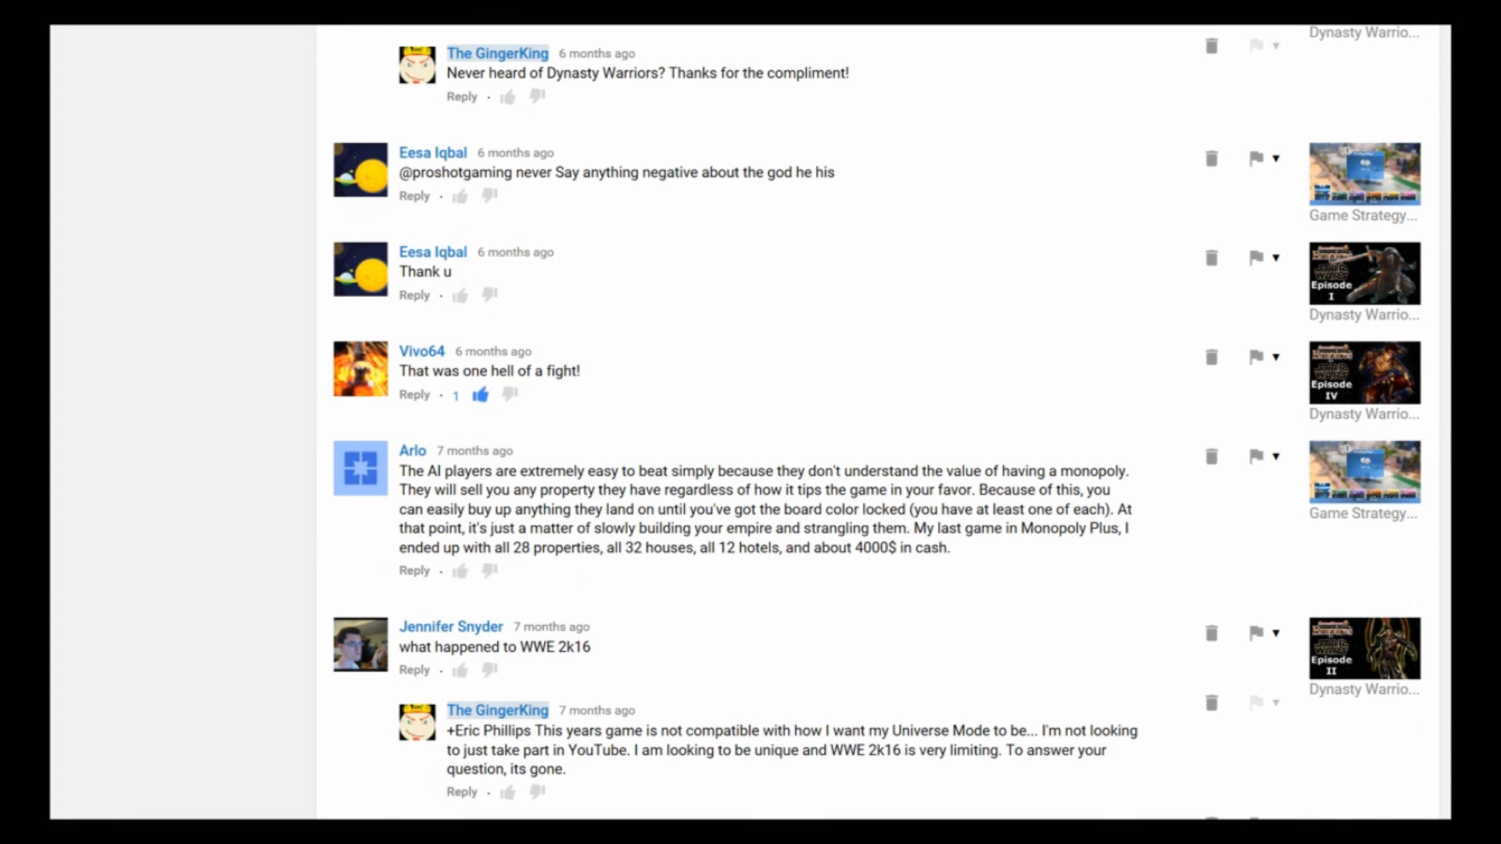
pyautogui.scroll(3)
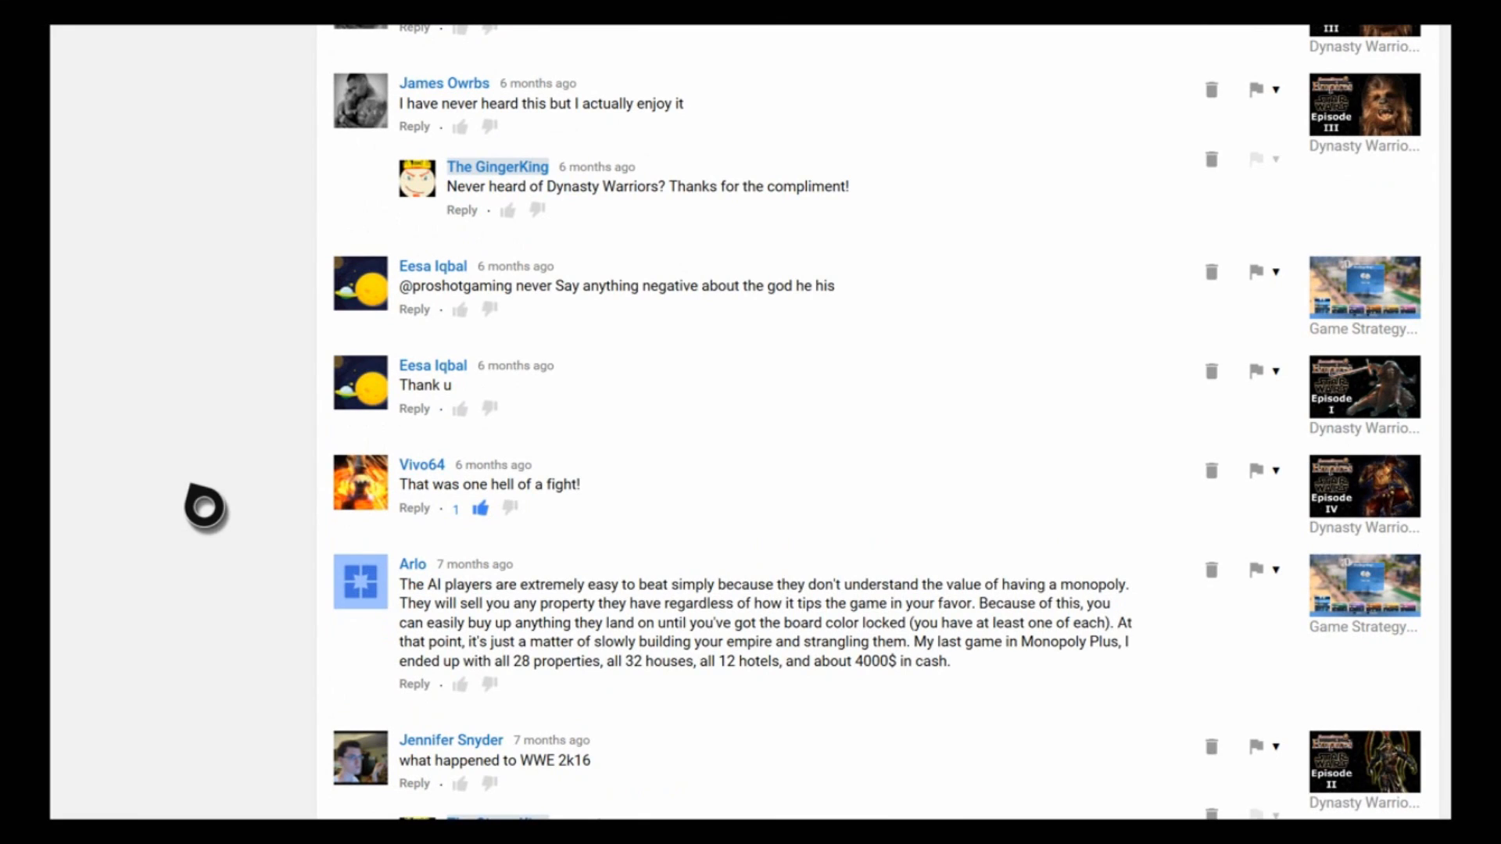